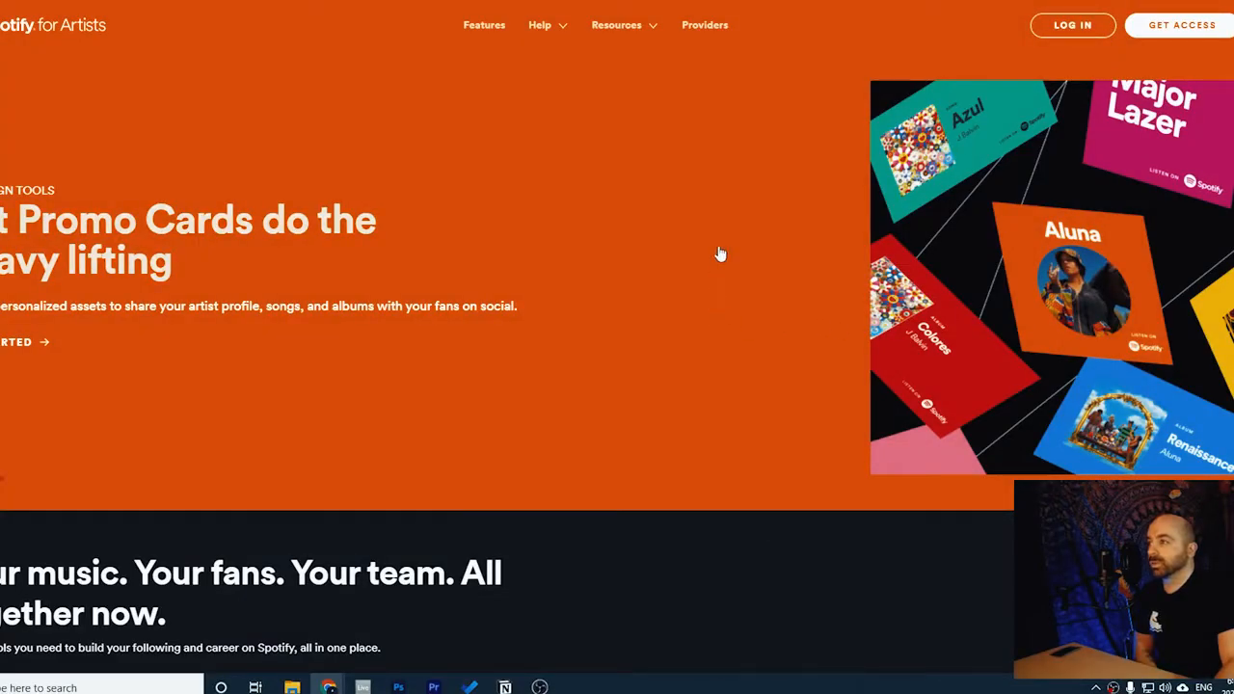
{"action": "mouse_move", "coordinate": [545, 167]}
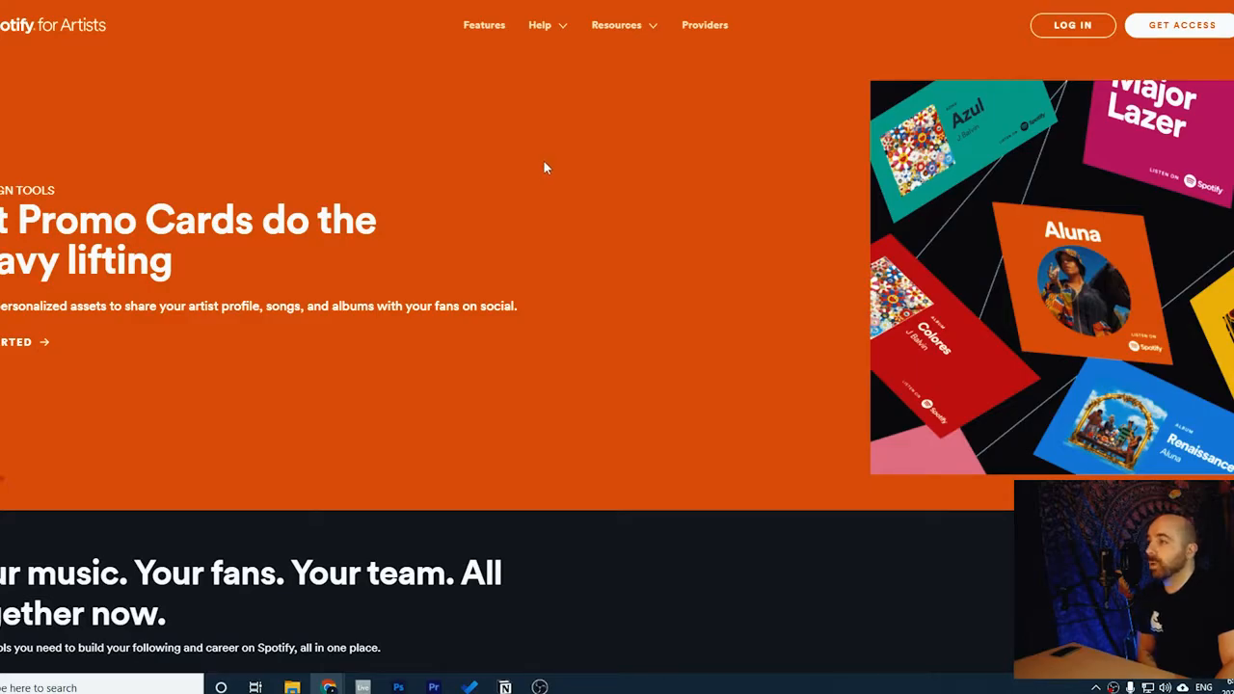
{"action": "mouse_move", "coordinate": [1183, 25]}
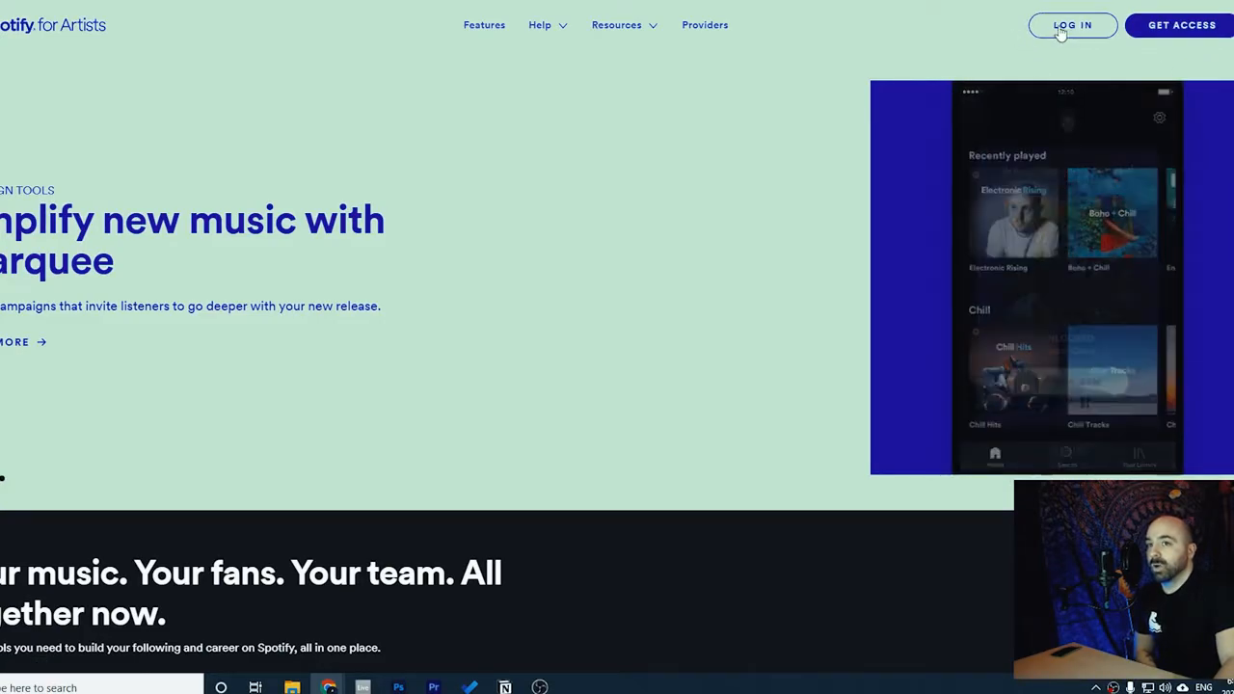
Go to the Spotify login page and choose to sign in with Facebook
{"action": "left_click", "coordinate": [1073, 25]}
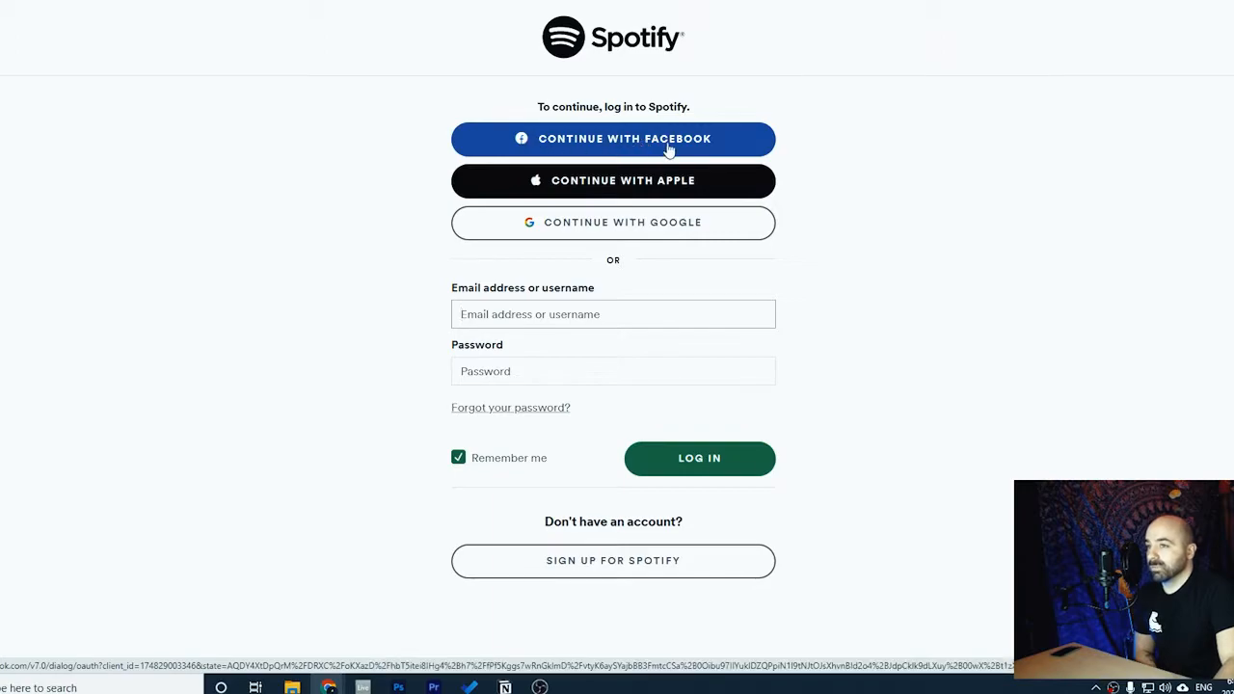
{"action": "left_click", "coordinate": [613, 138]}
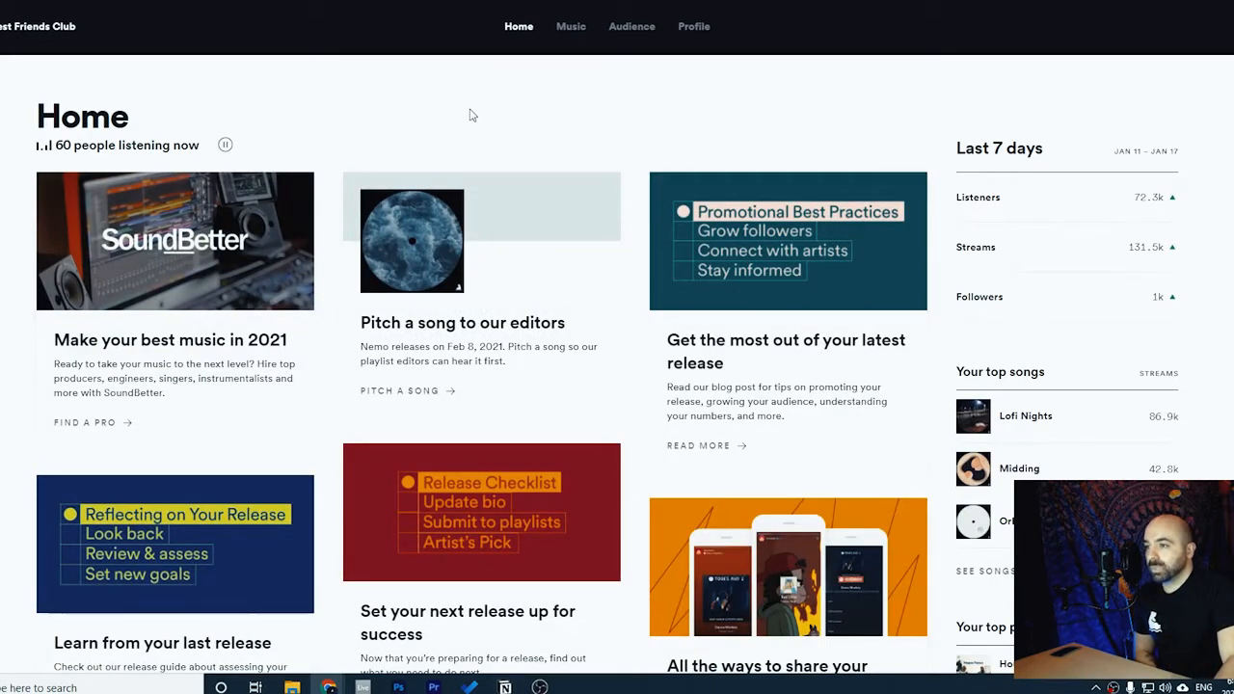
{"action": "mouse_move", "coordinate": [505, 104]}
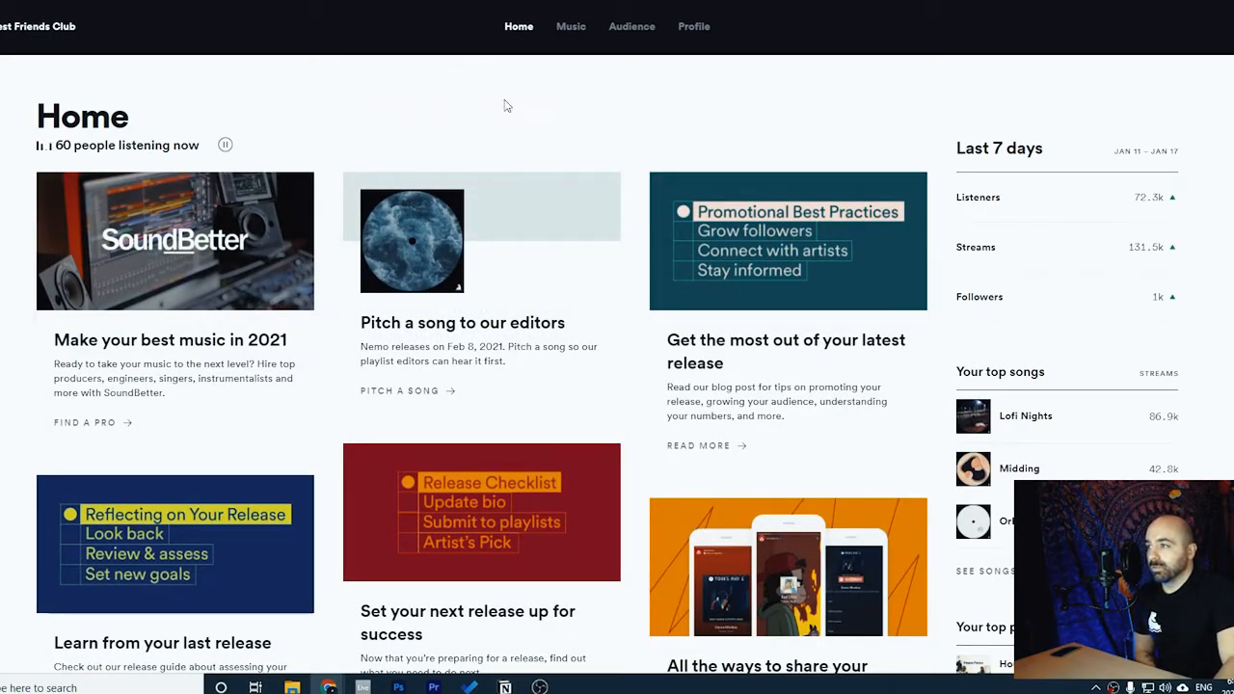
{"action": "mouse_move", "coordinate": [552, 134]}
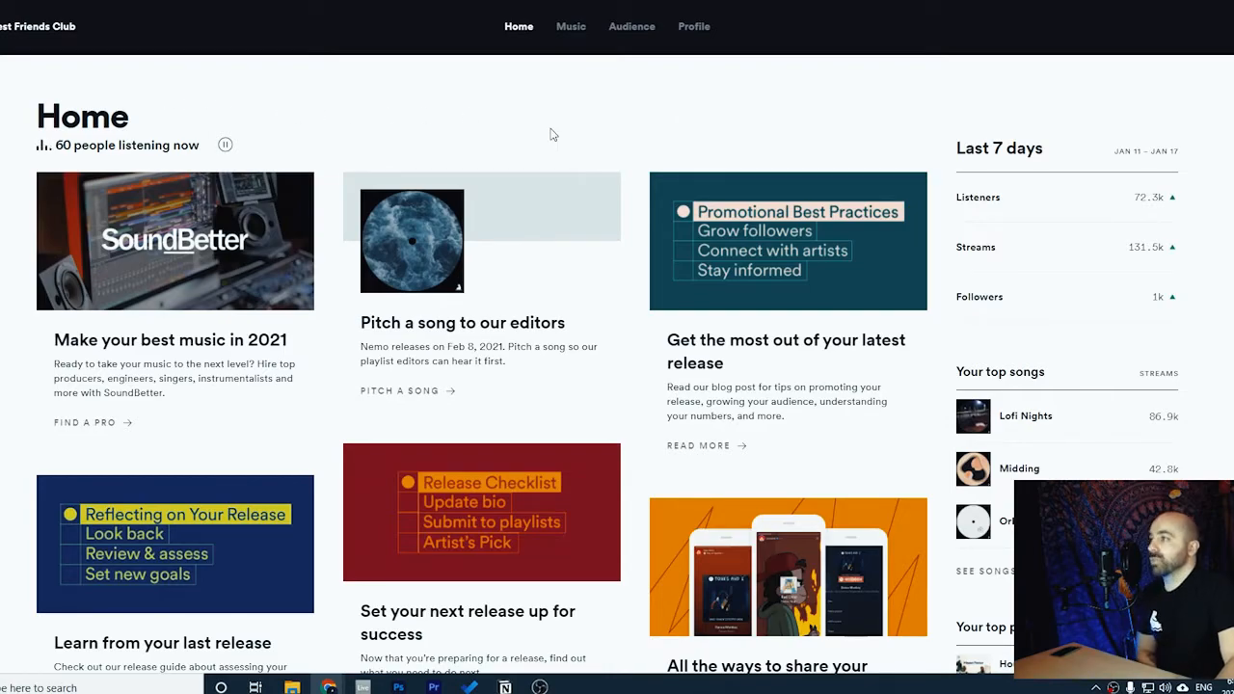
{"action": "mouse_move", "coordinate": [540, 135]}
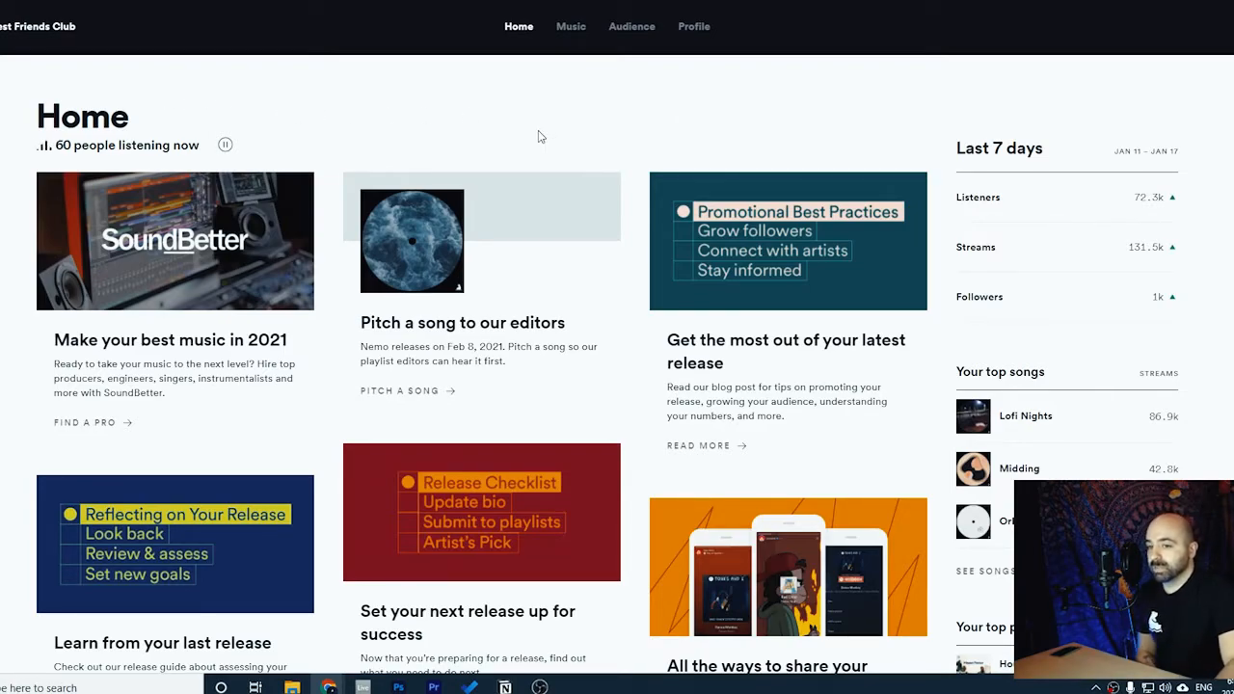
{"action": "mouse_move", "coordinate": [511, 132]}
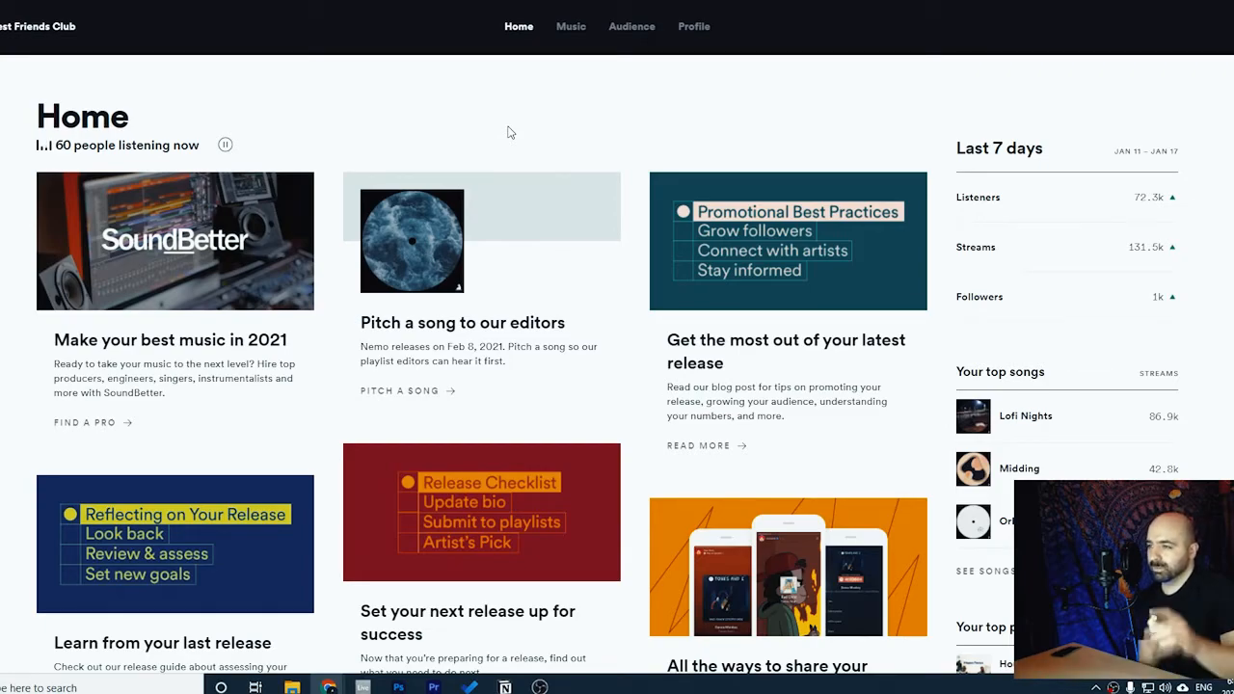
{"action": "mouse_move", "coordinate": [463, 144]}
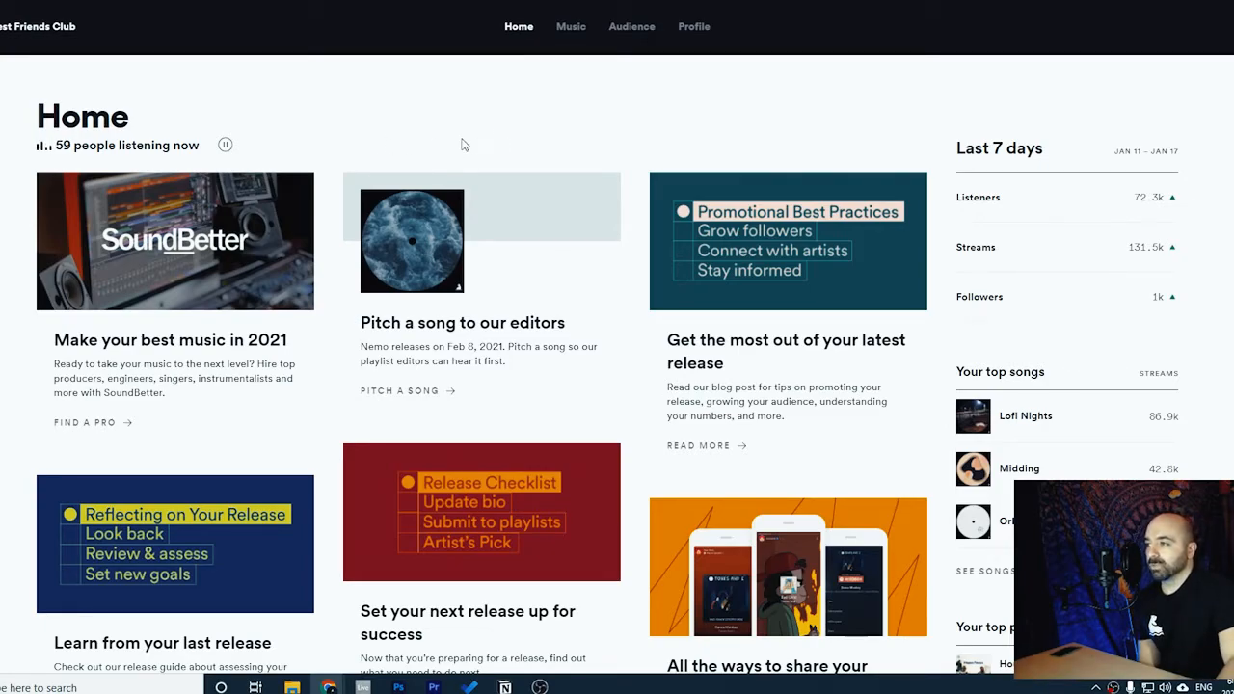
{"action": "mouse_move", "coordinate": [551, 171]}
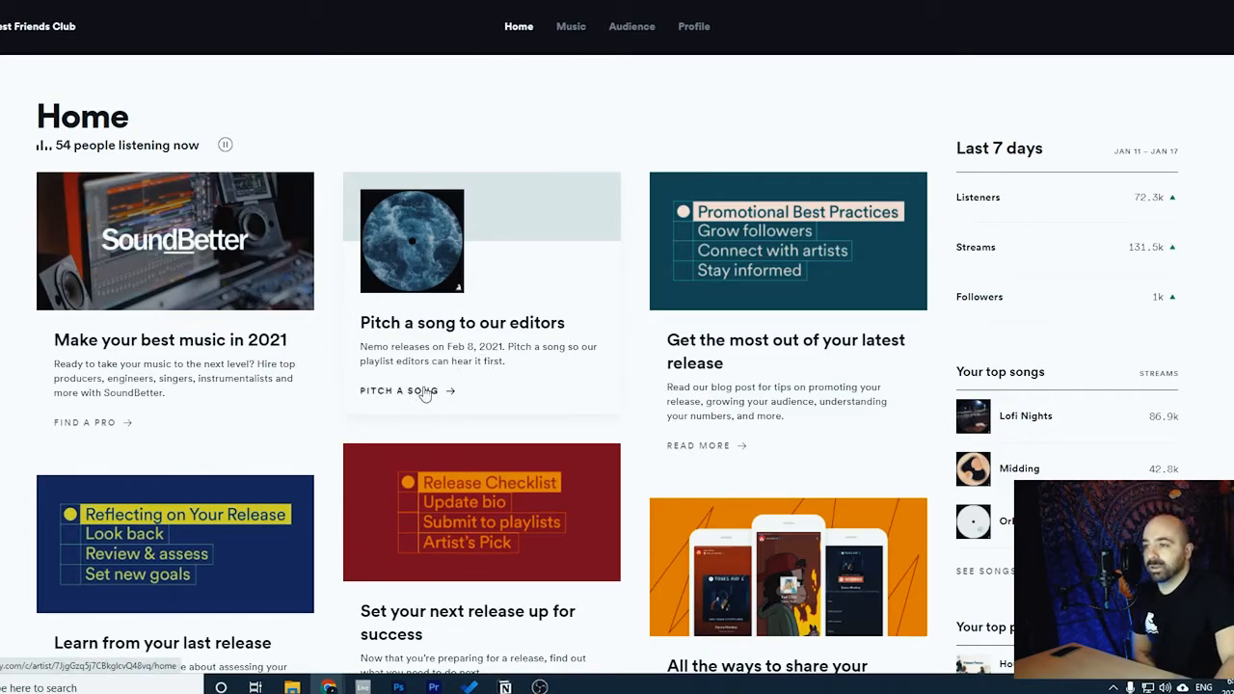
Finish logging in, view upcoming releases under Music, and start a pitch for Nemo
{"action": "left_click", "coordinate": [399, 391]}
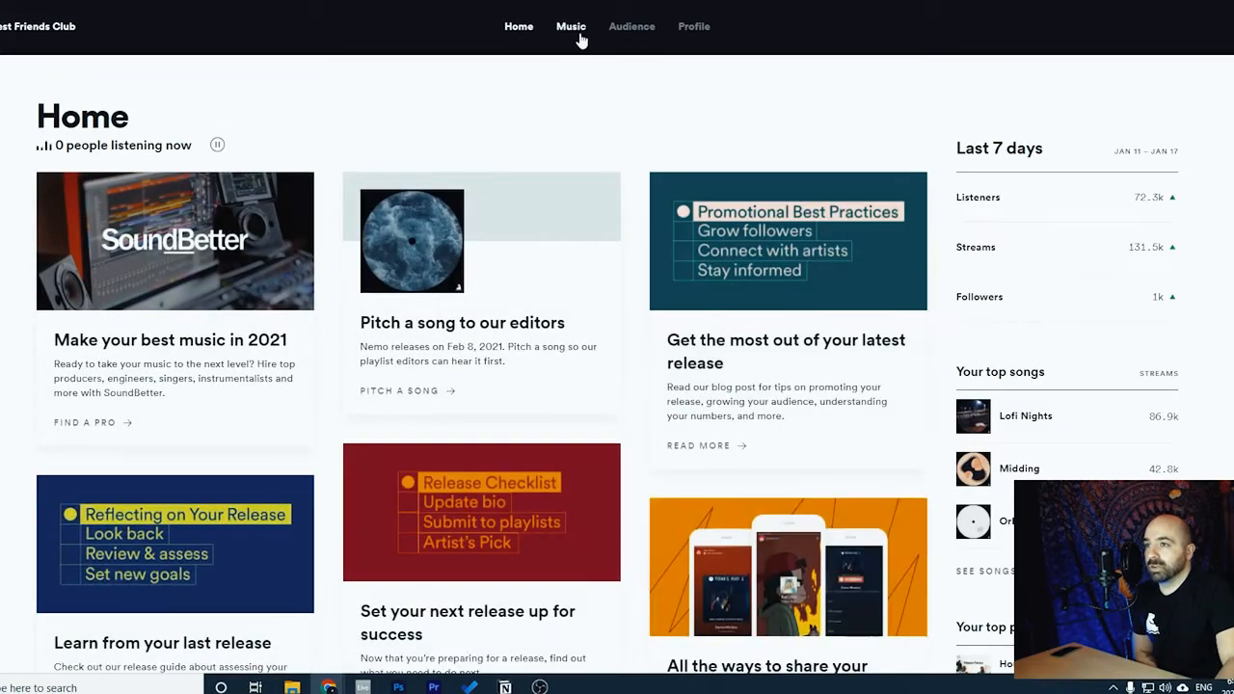
{"action": "left_click", "coordinate": [571, 26]}
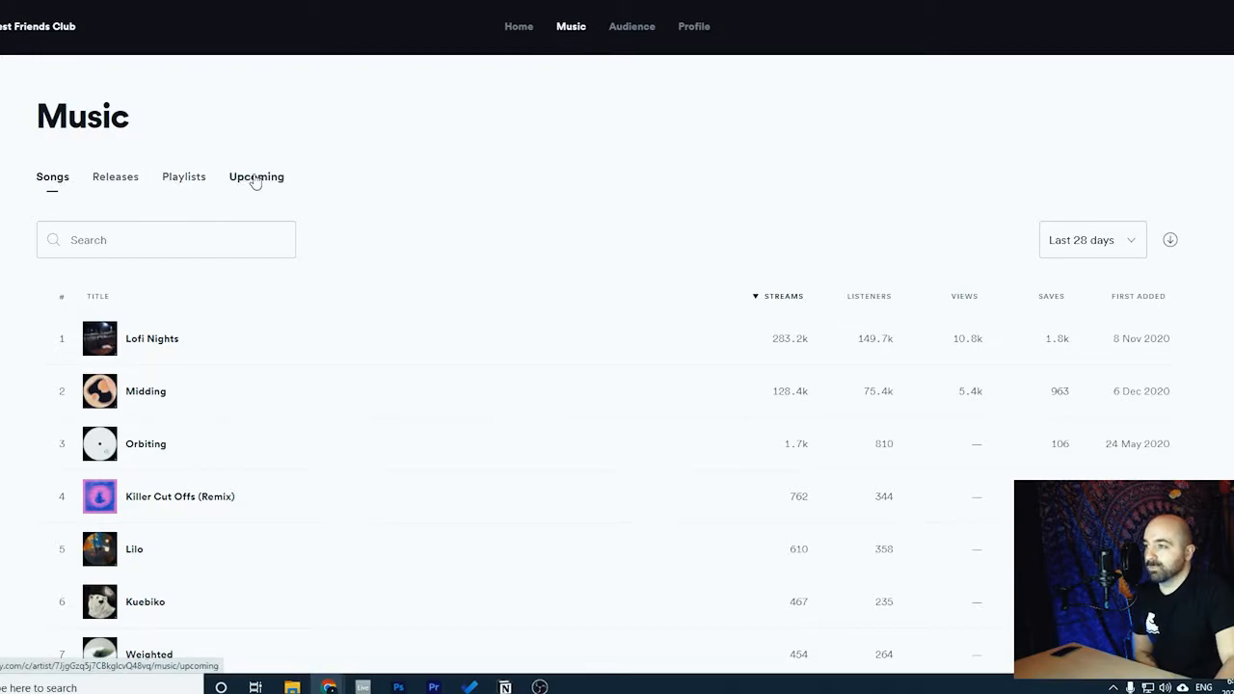
{"action": "left_click", "coordinate": [255, 177]}
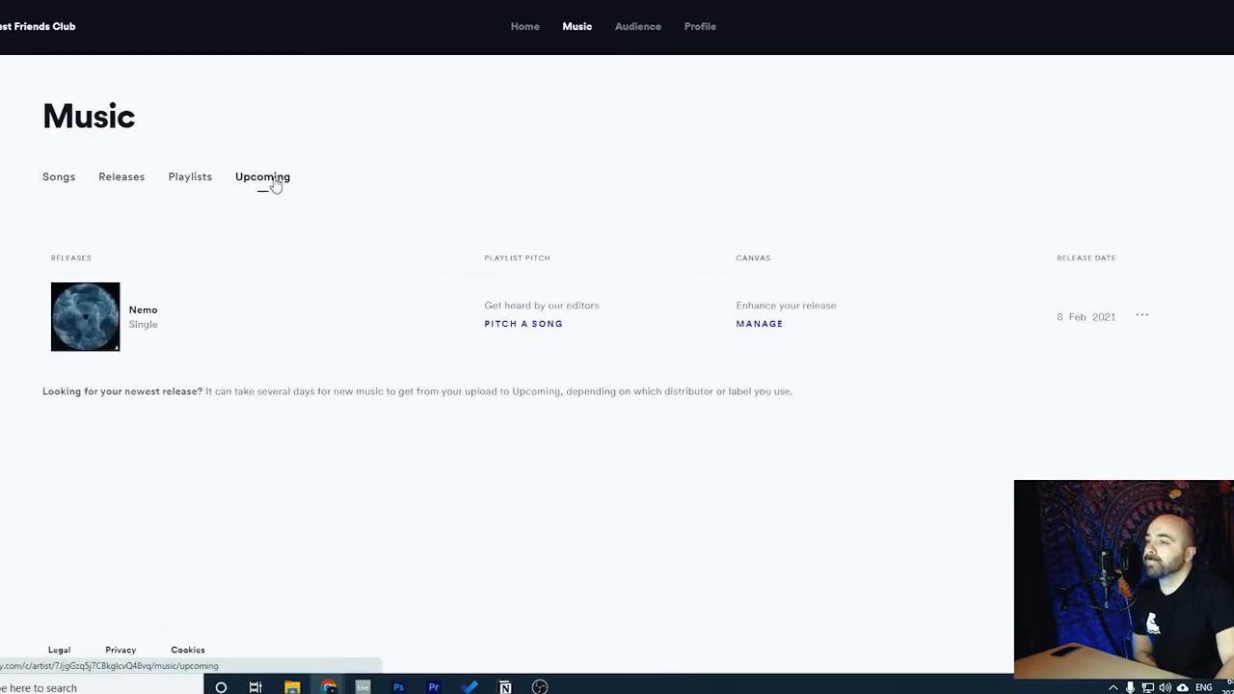
{"action": "mouse_move", "coordinate": [280, 347]}
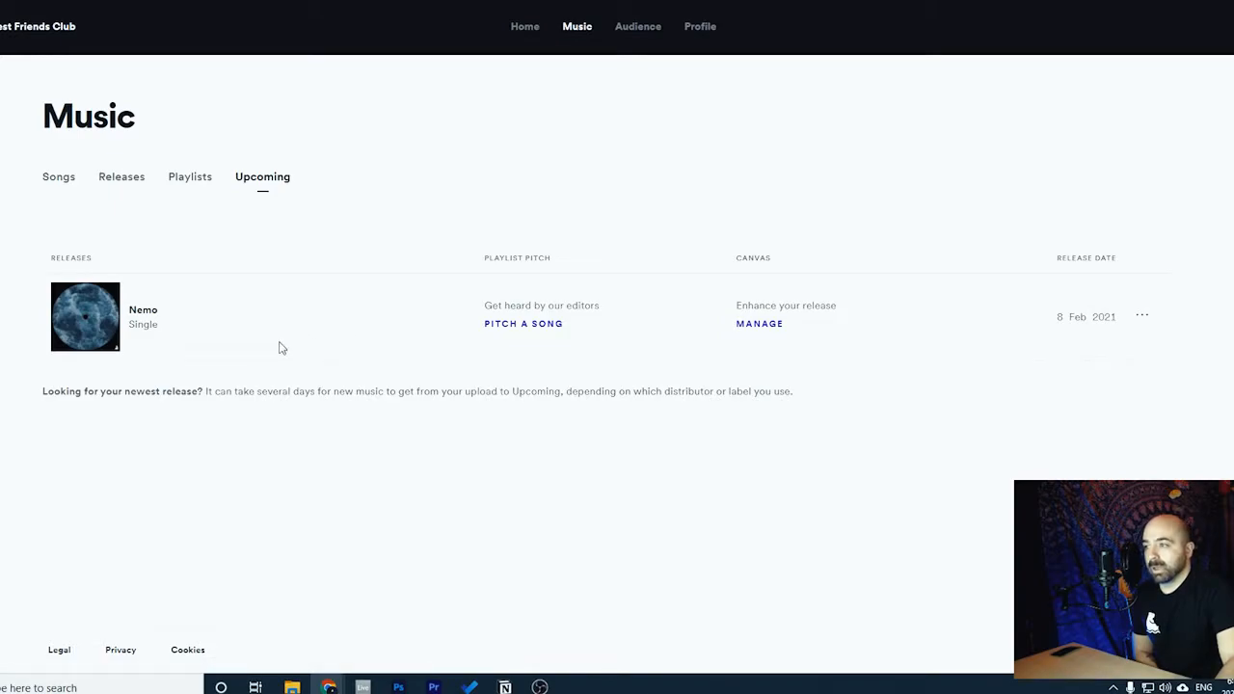
{"action": "left_click", "coordinate": [523, 323]}
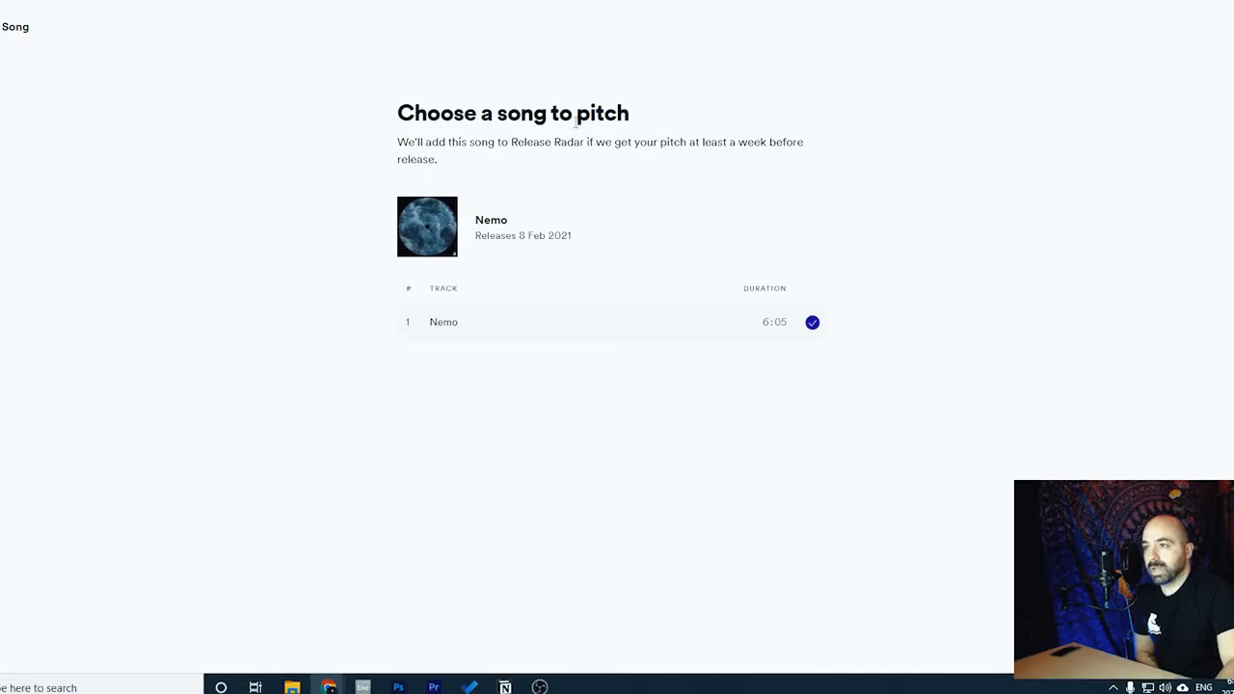
{"action": "mouse_move", "coordinate": [726, 227]}
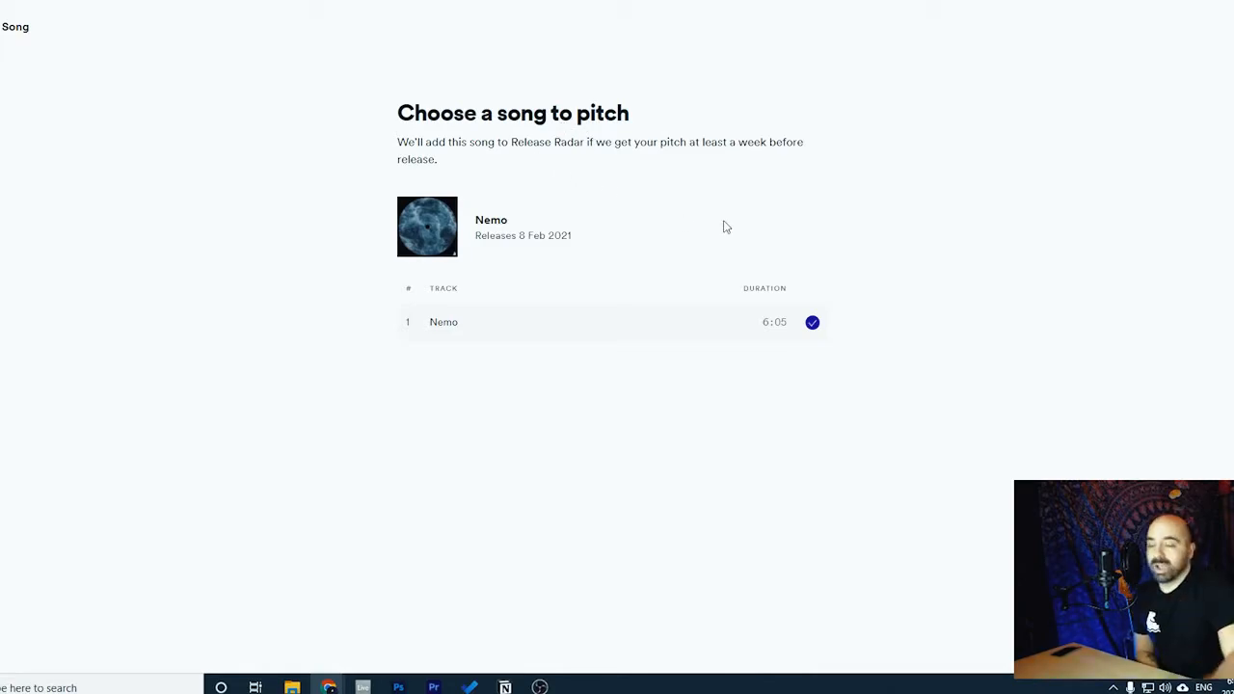
{"action": "mouse_move", "coordinate": [730, 391]}
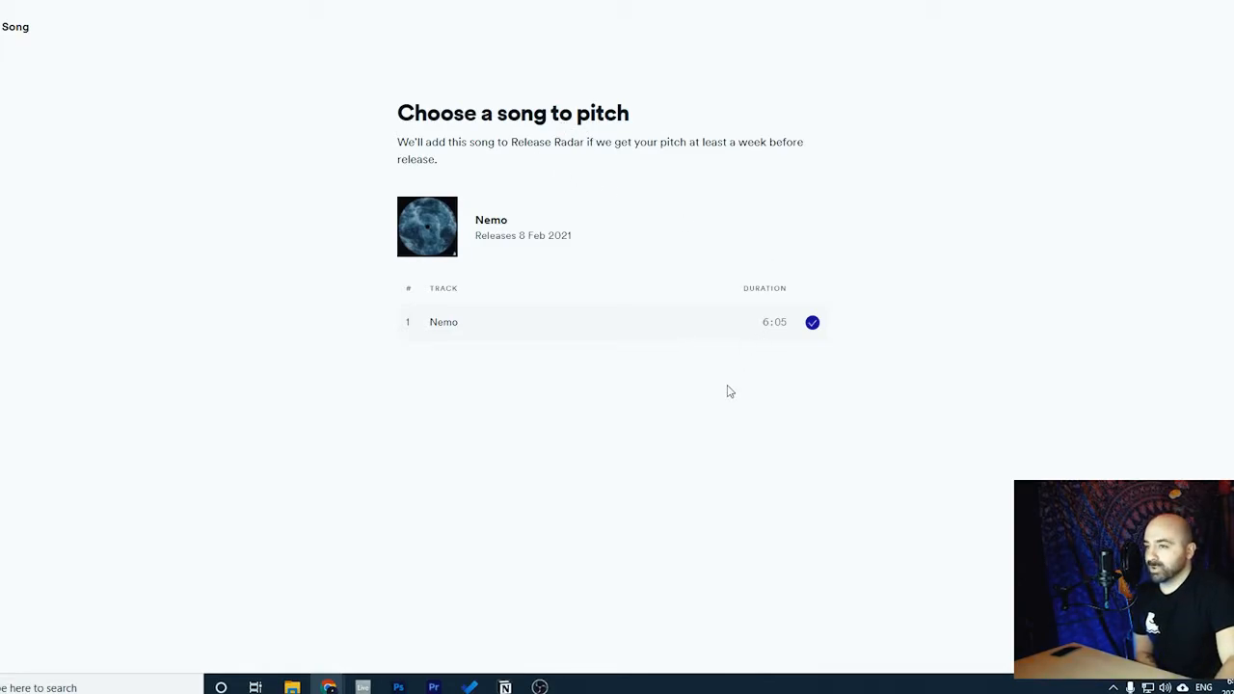
{"action": "mouse_move", "coordinate": [714, 324]}
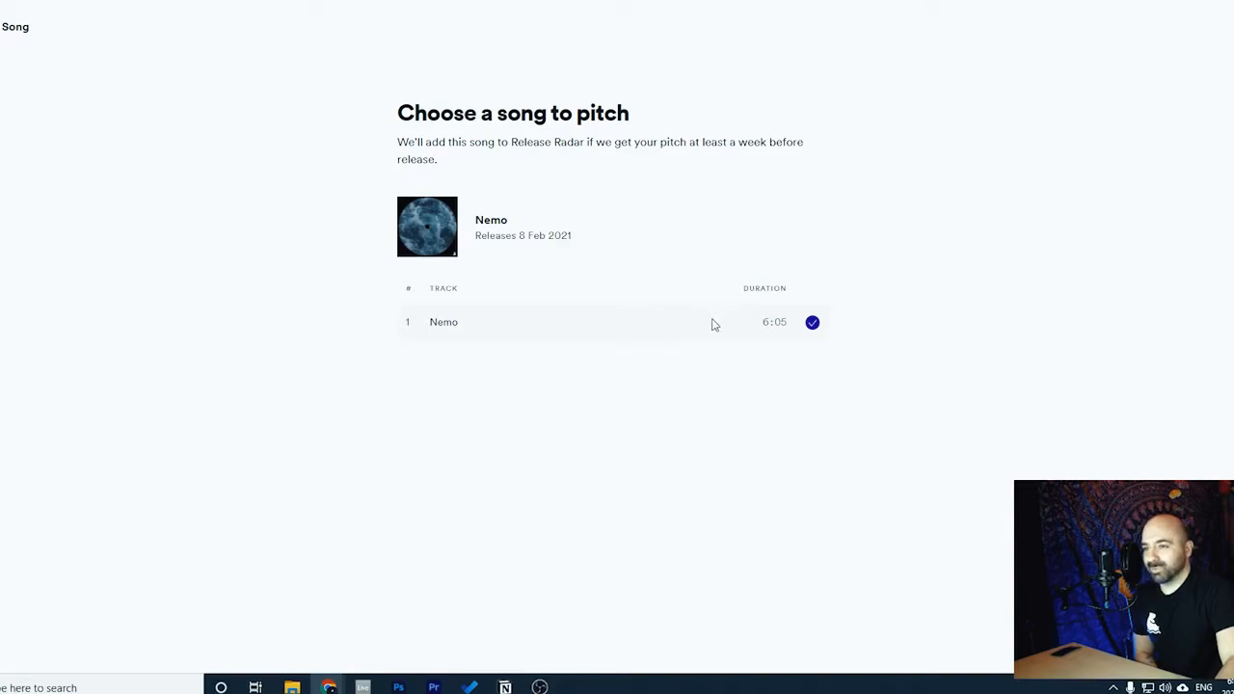
{"action": "mouse_move", "coordinate": [680, 319]}
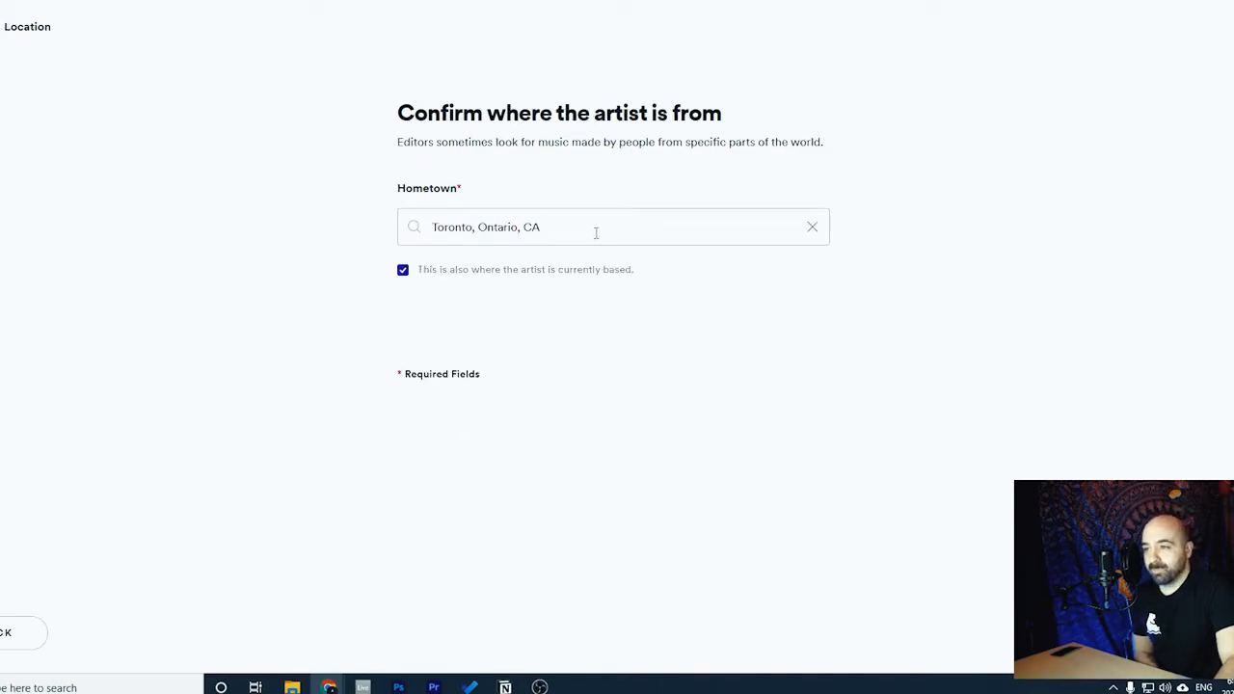
{"action": "mouse_move", "coordinate": [495, 275]}
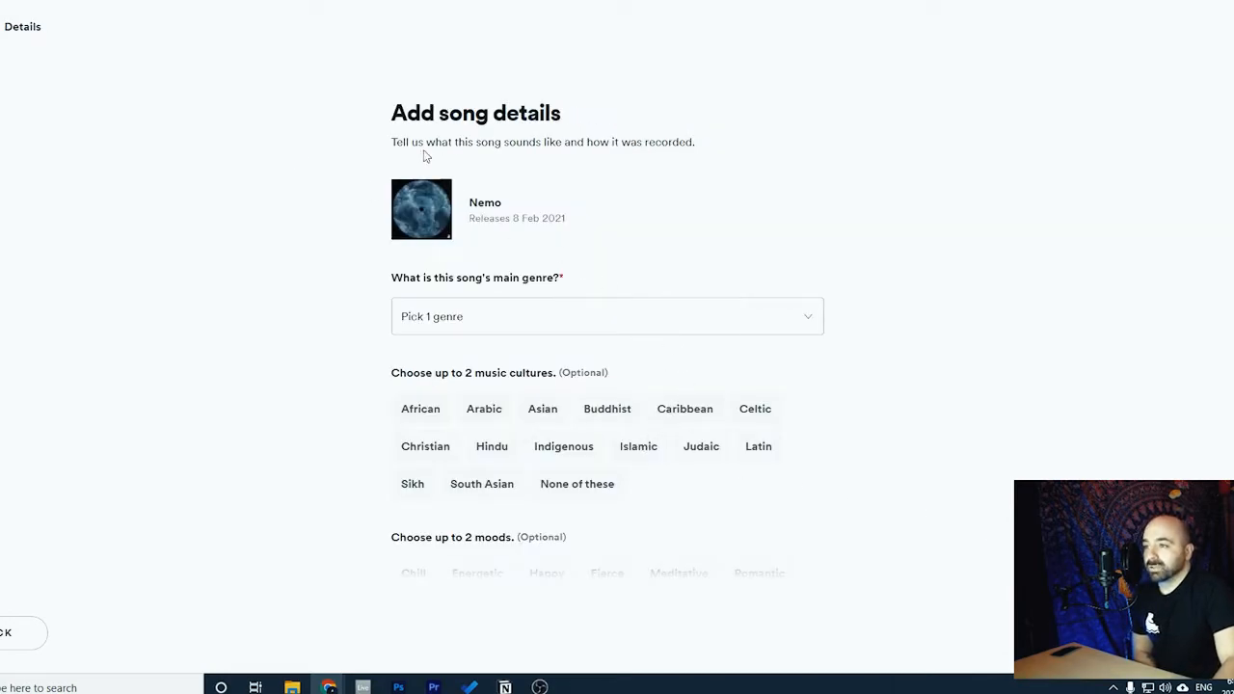
{"action": "mouse_move", "coordinate": [245, 356]}
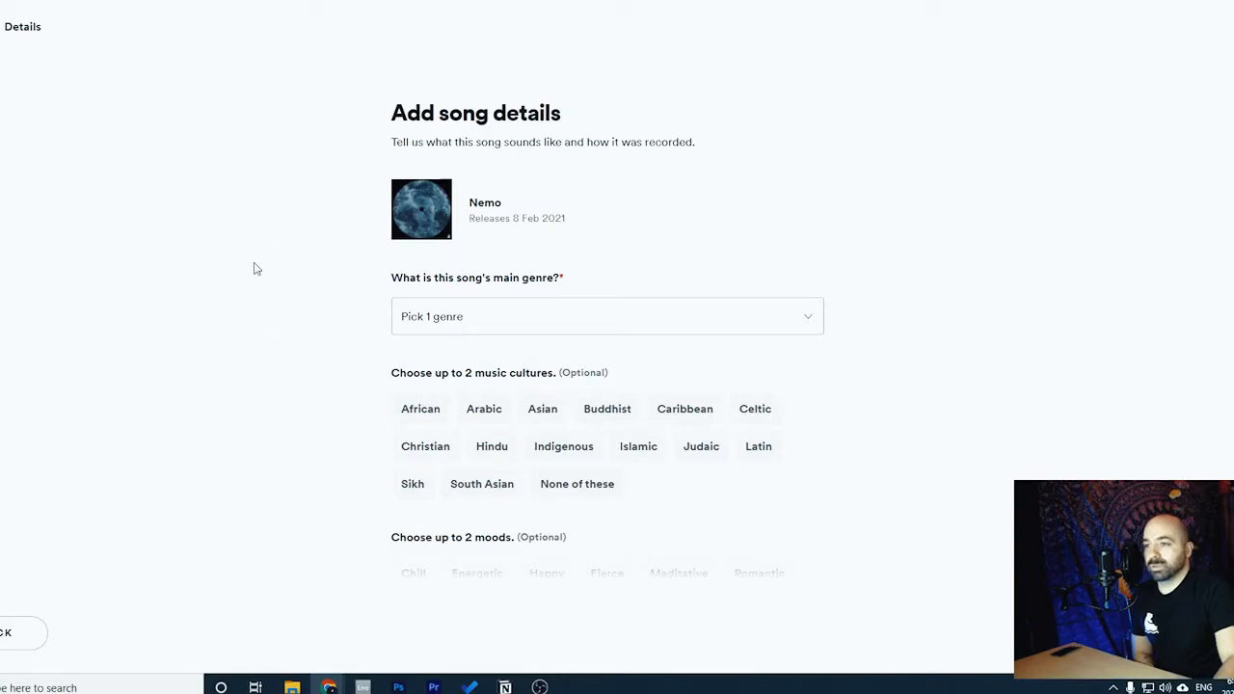
Set Nemo's main genre to Dance/Electronic and pick Deep House as a subgenre
{"action": "left_click", "coordinate": [607, 316]}
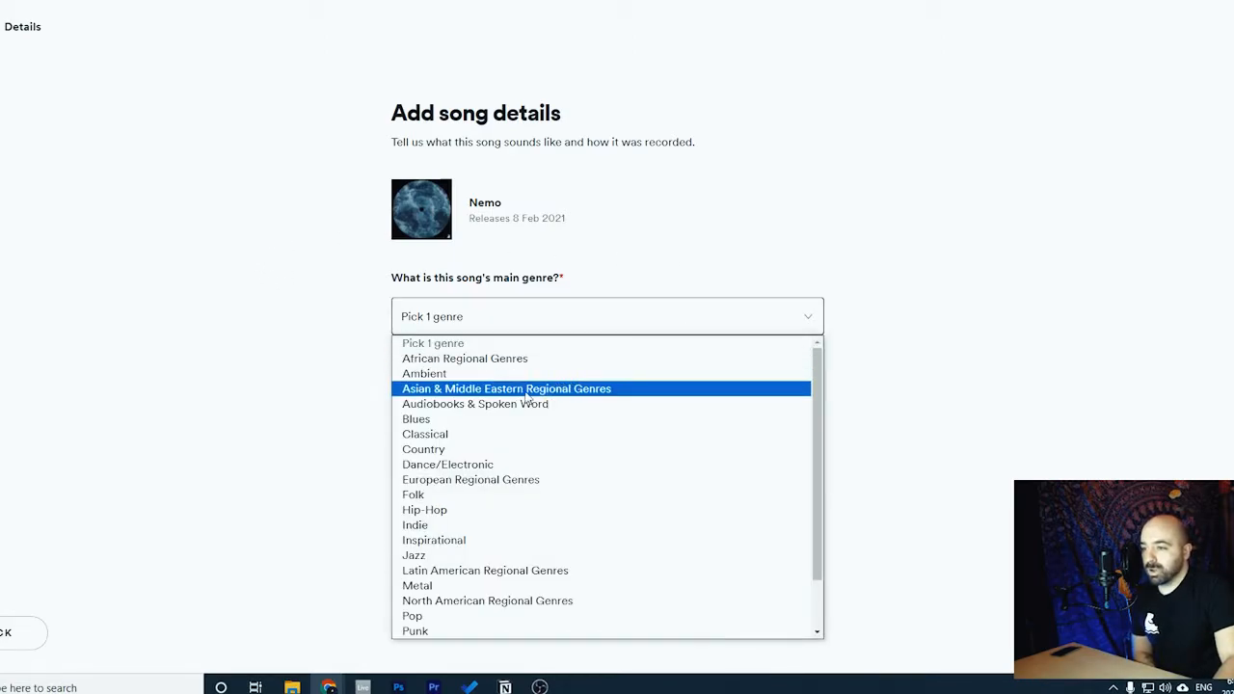
{"action": "left_click", "coordinate": [448, 464]}
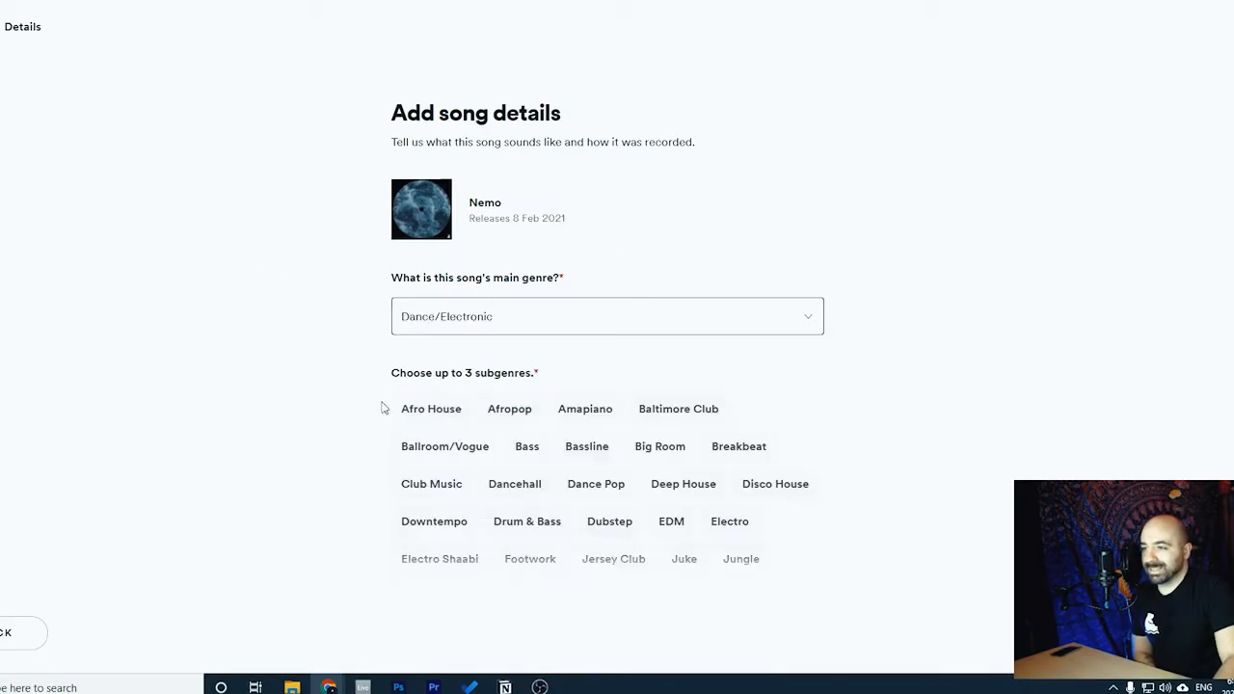
{"action": "scroll", "scroll_direction": "down", "scroll_amount": 3}
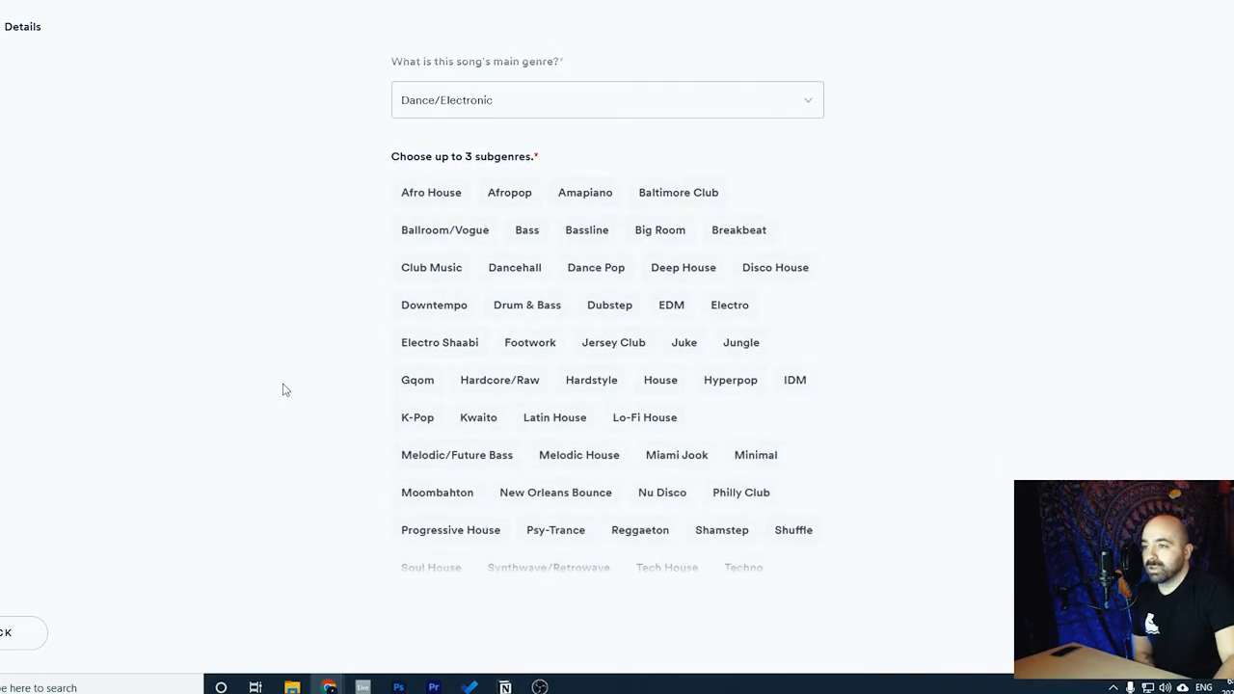
{"action": "scroll", "scroll_direction": "up", "scroll_amount": 3}
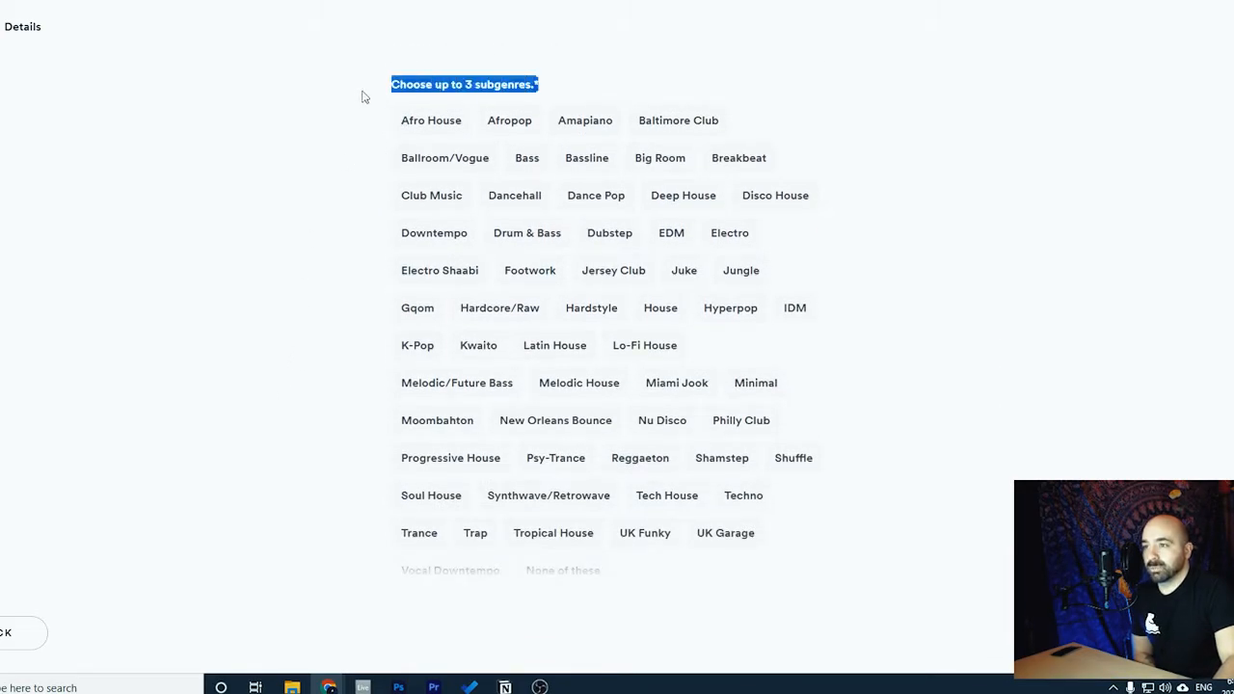
{"action": "scroll", "scroll_direction": "up", "scroll_amount": 3}
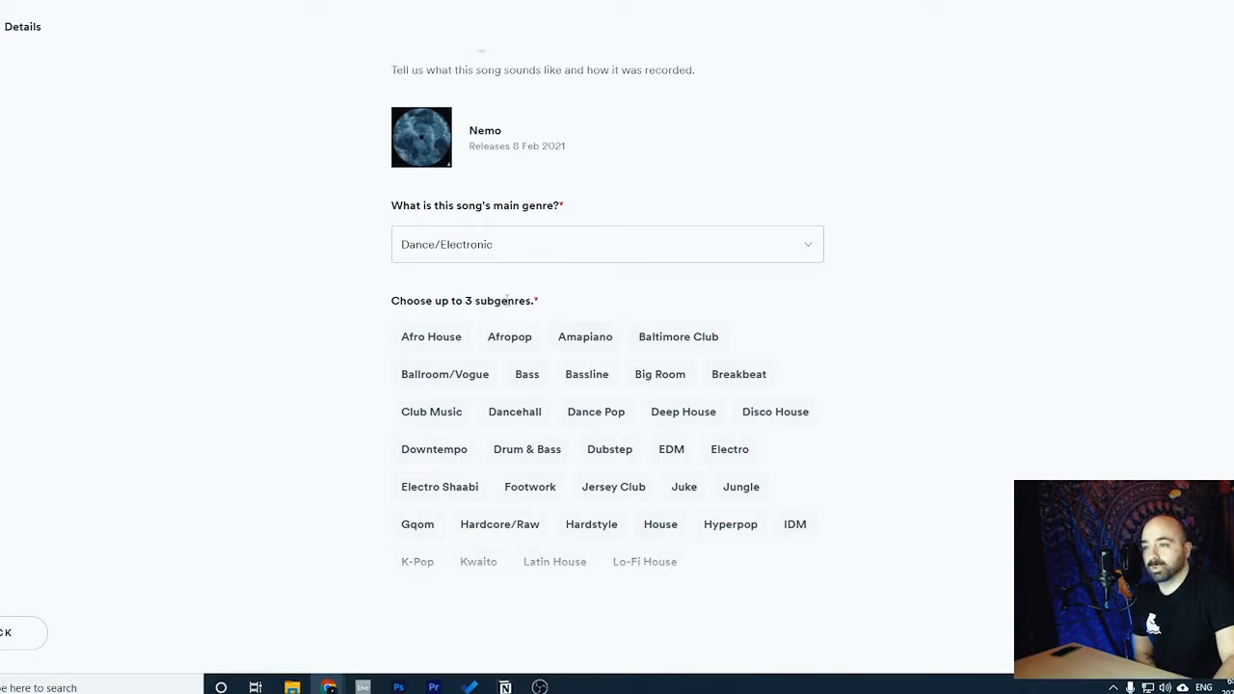
{"action": "mouse_move", "coordinate": [572, 302]}
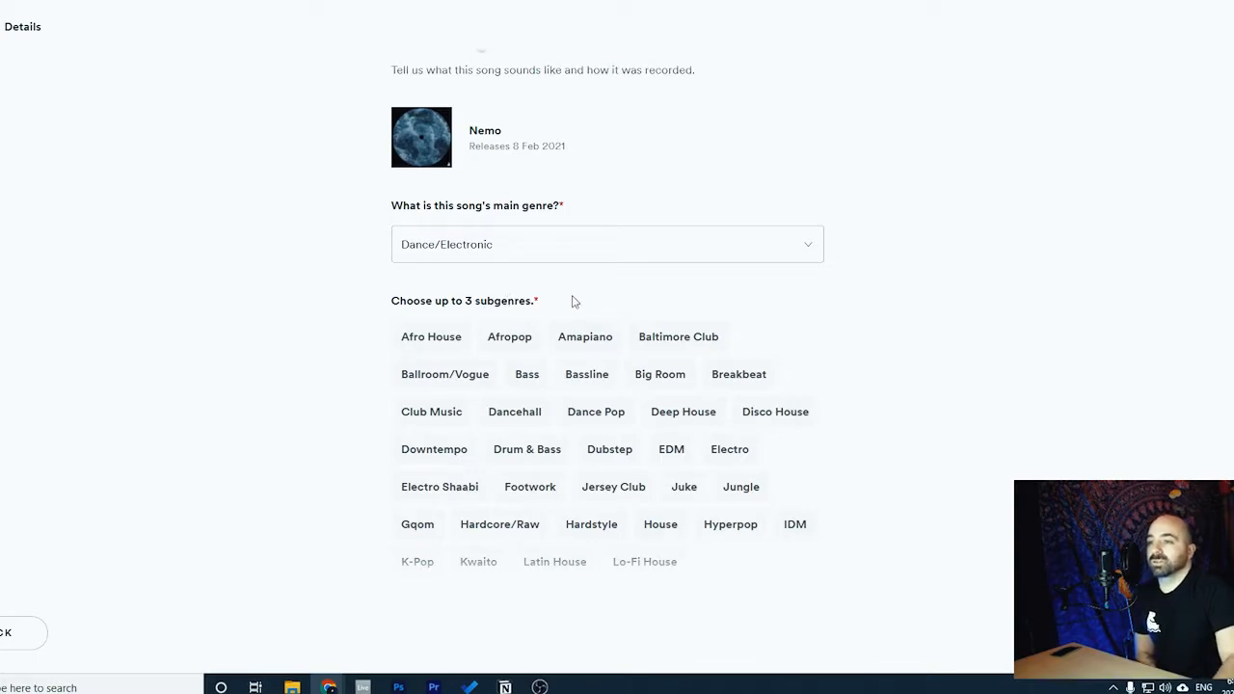
{"action": "mouse_move", "coordinate": [627, 353]}
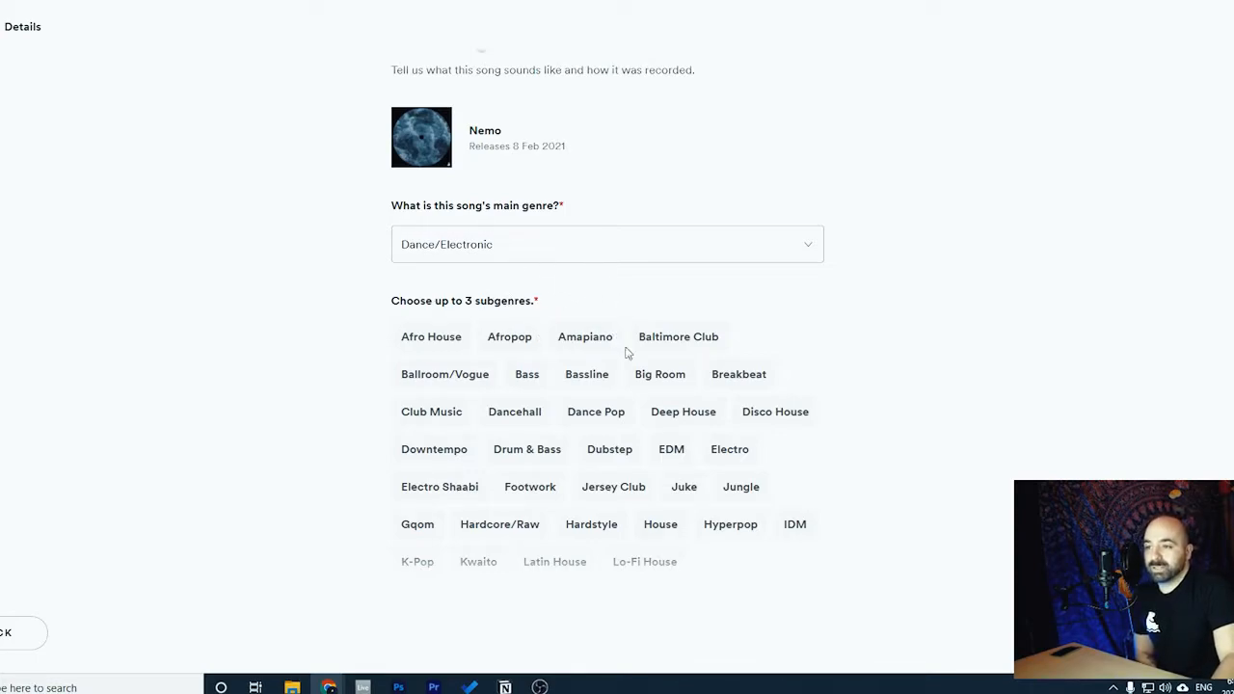
{"action": "mouse_move", "coordinate": [585, 305]}
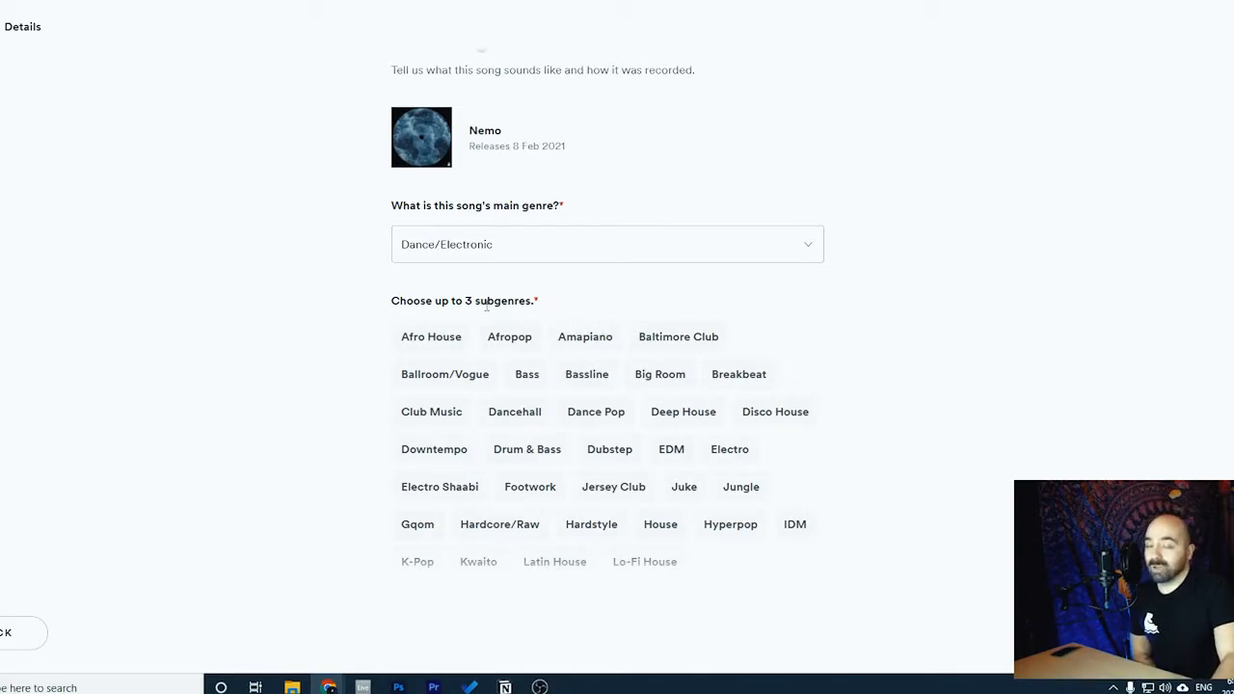
{"action": "scroll", "scroll_direction": "down", "scroll_amount": 3}
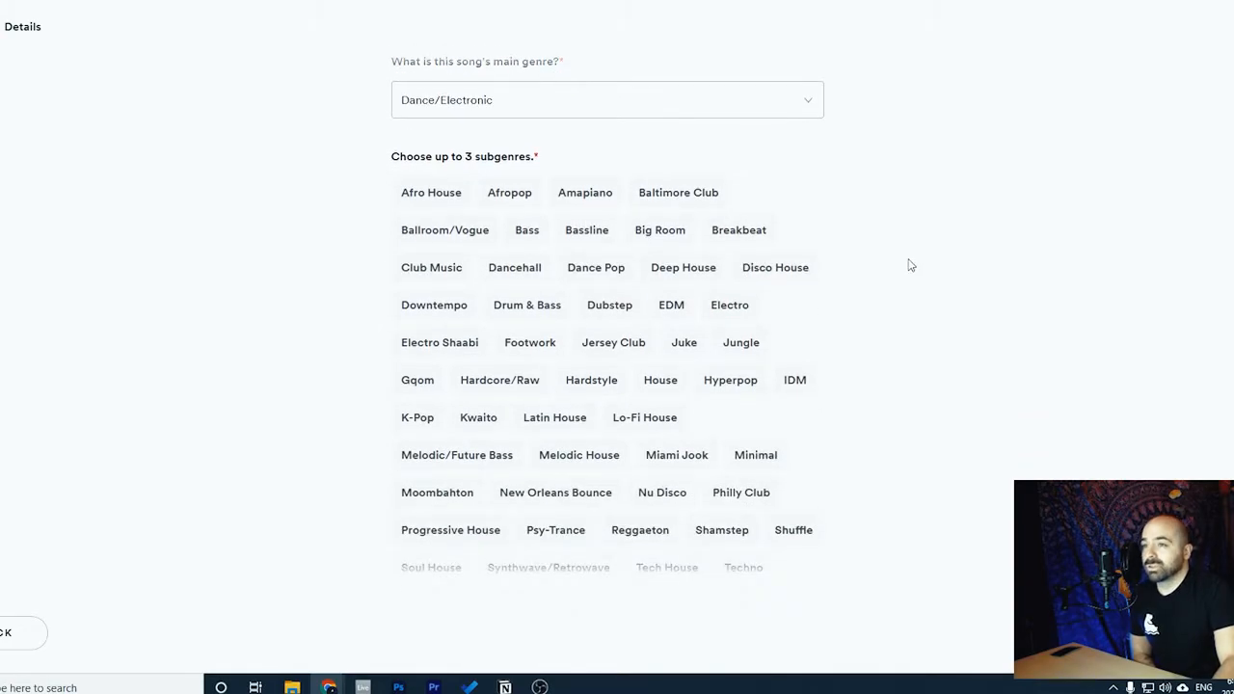
{"action": "mouse_move", "coordinate": [675, 198]}
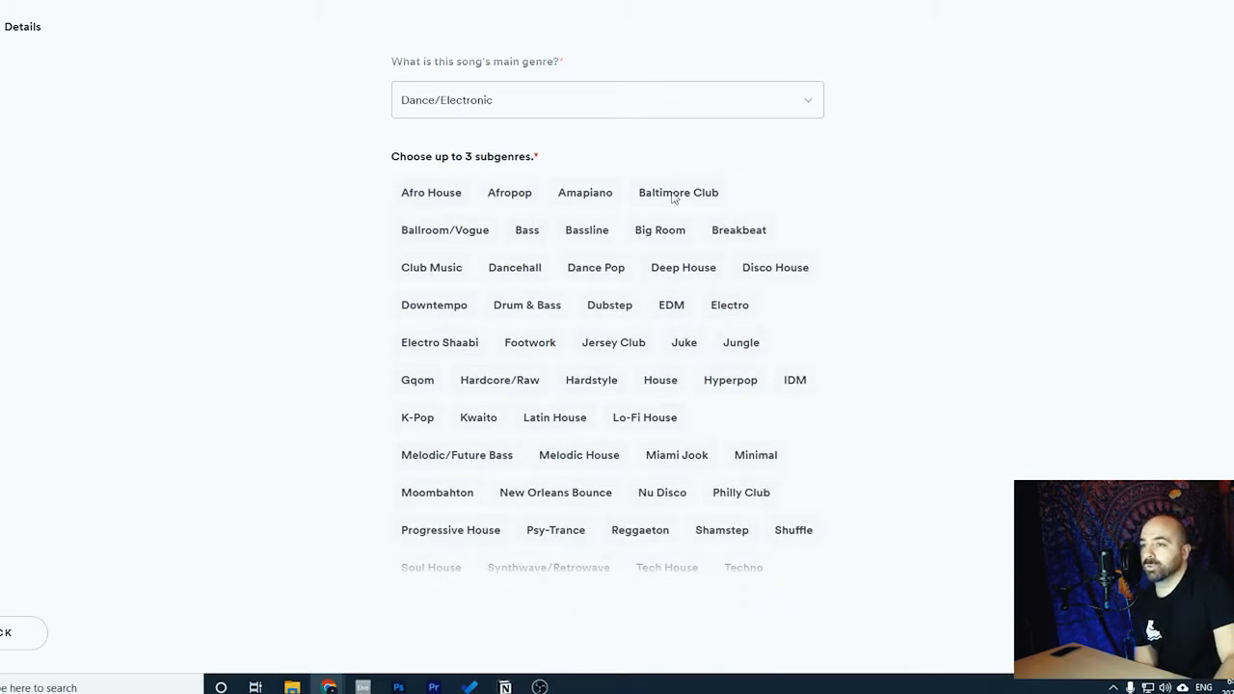
{"action": "mouse_move", "coordinate": [630, 224]}
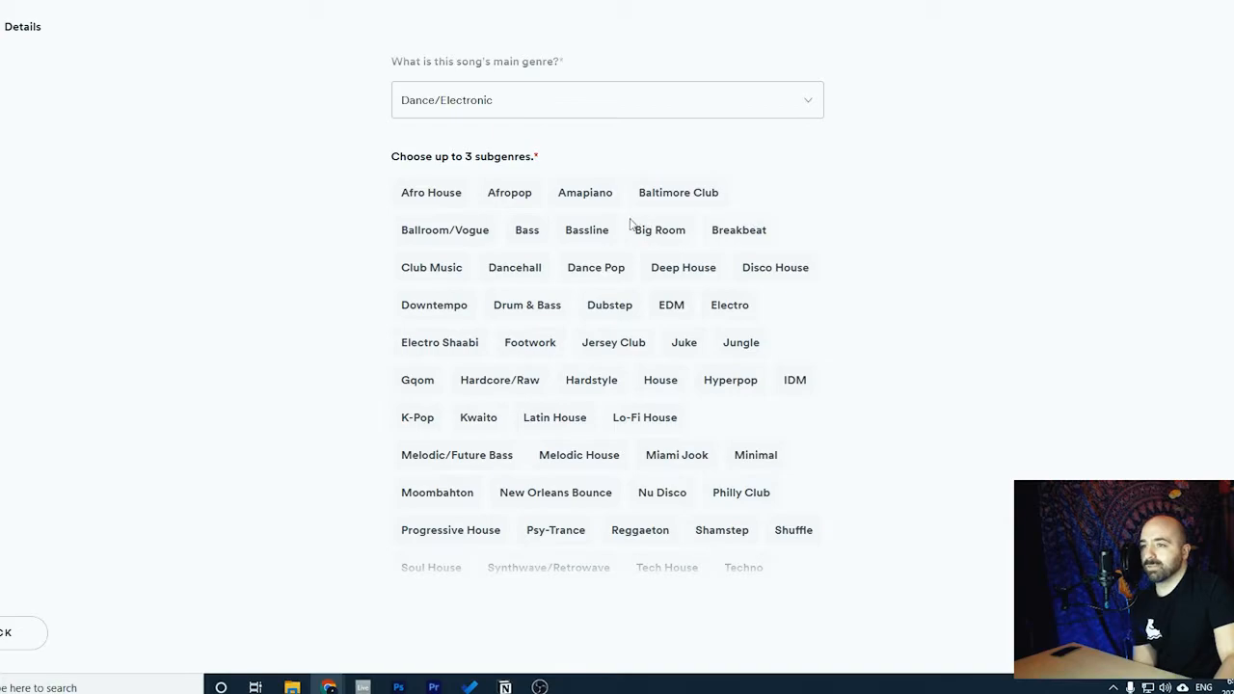
{"action": "left_click", "coordinate": [683, 267]}
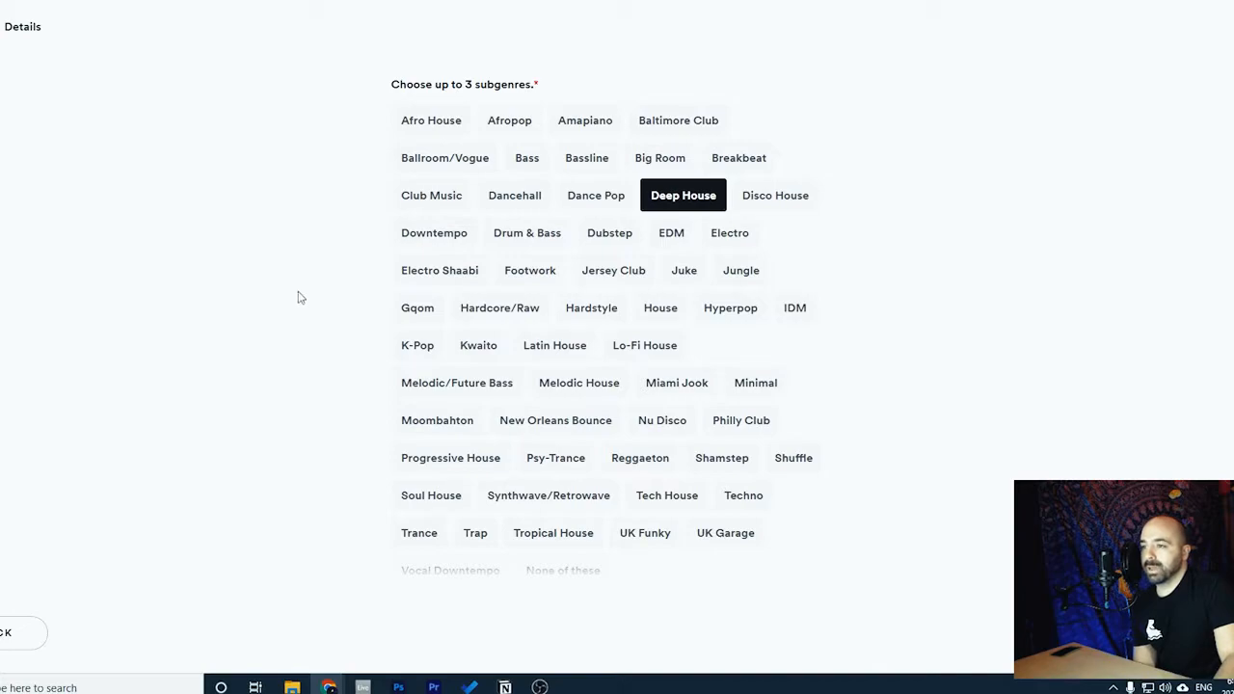
Add Lo-Fi House as a second subgenre, then bring up File Explorer
{"action": "scroll", "scroll_direction": "down", "scroll_amount": 3}
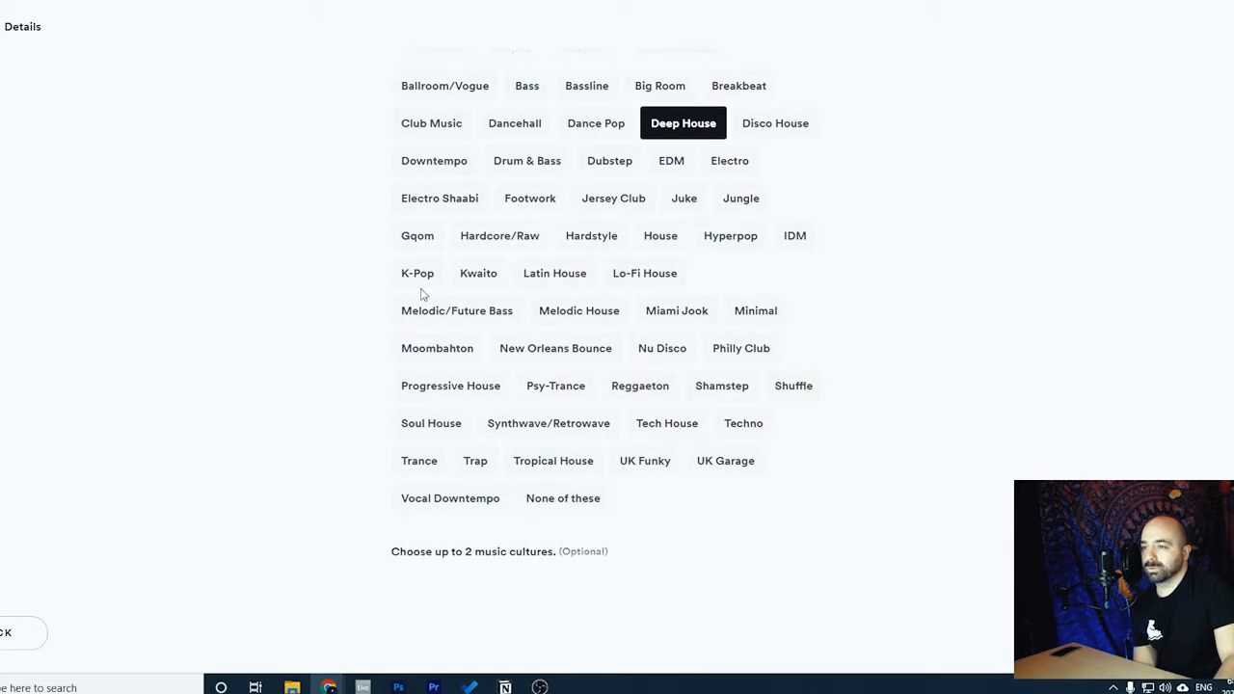
{"action": "left_click", "coordinate": [644, 273]}
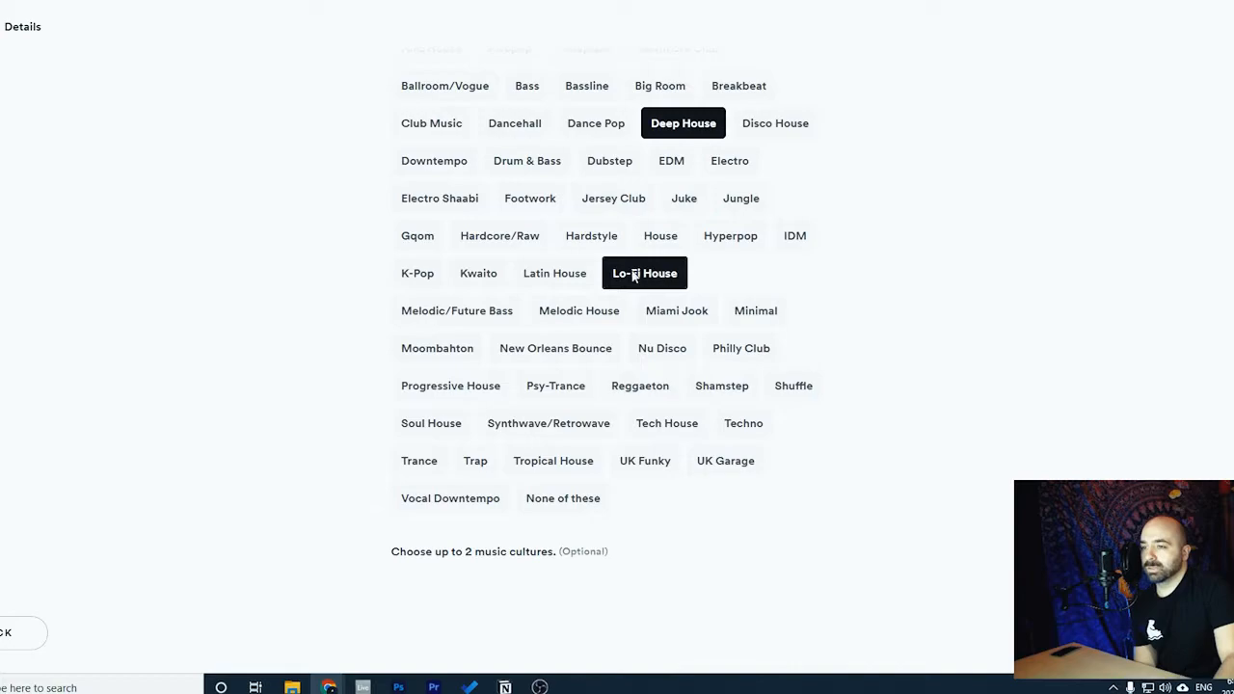
{"action": "mouse_move", "coordinate": [698, 268]}
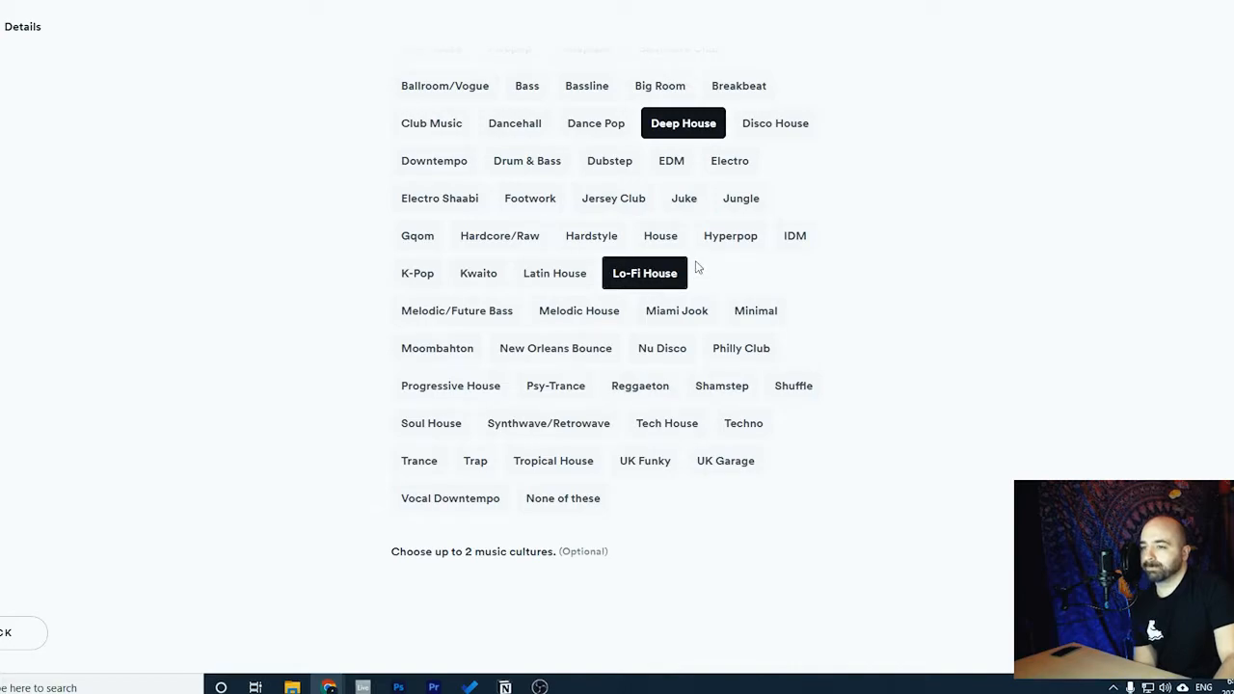
{"action": "mouse_move", "coordinate": [502, 338]}
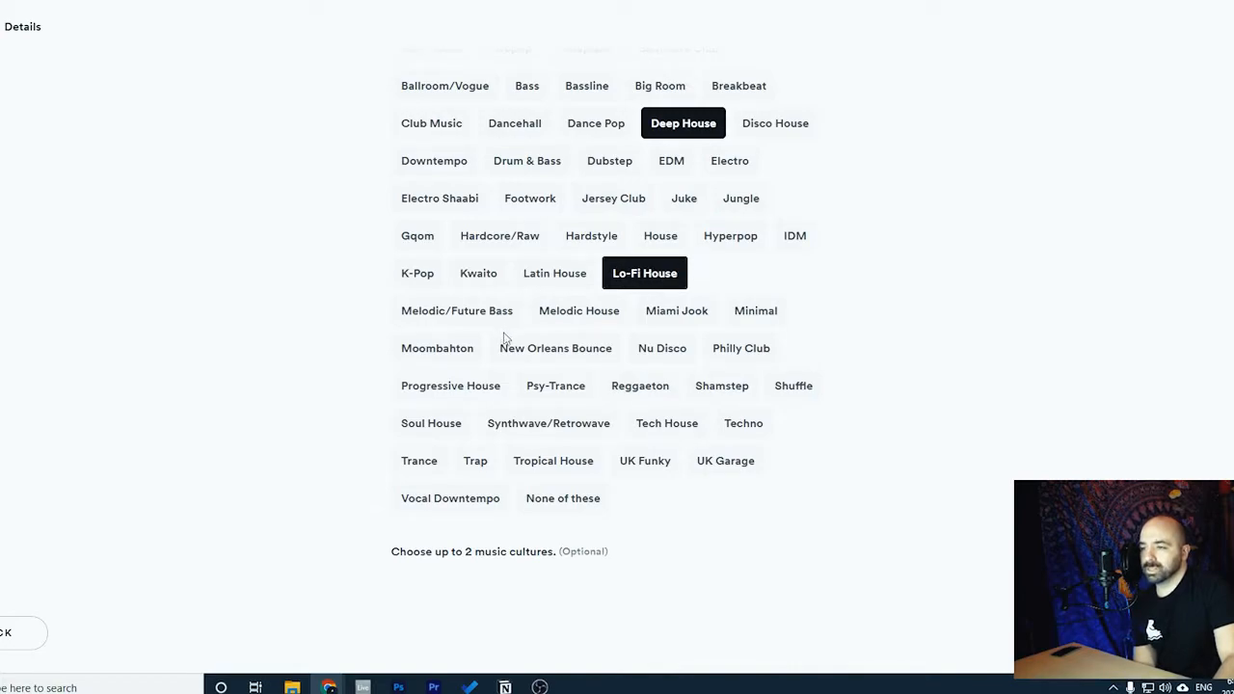
{"action": "mouse_move", "coordinate": [627, 386]}
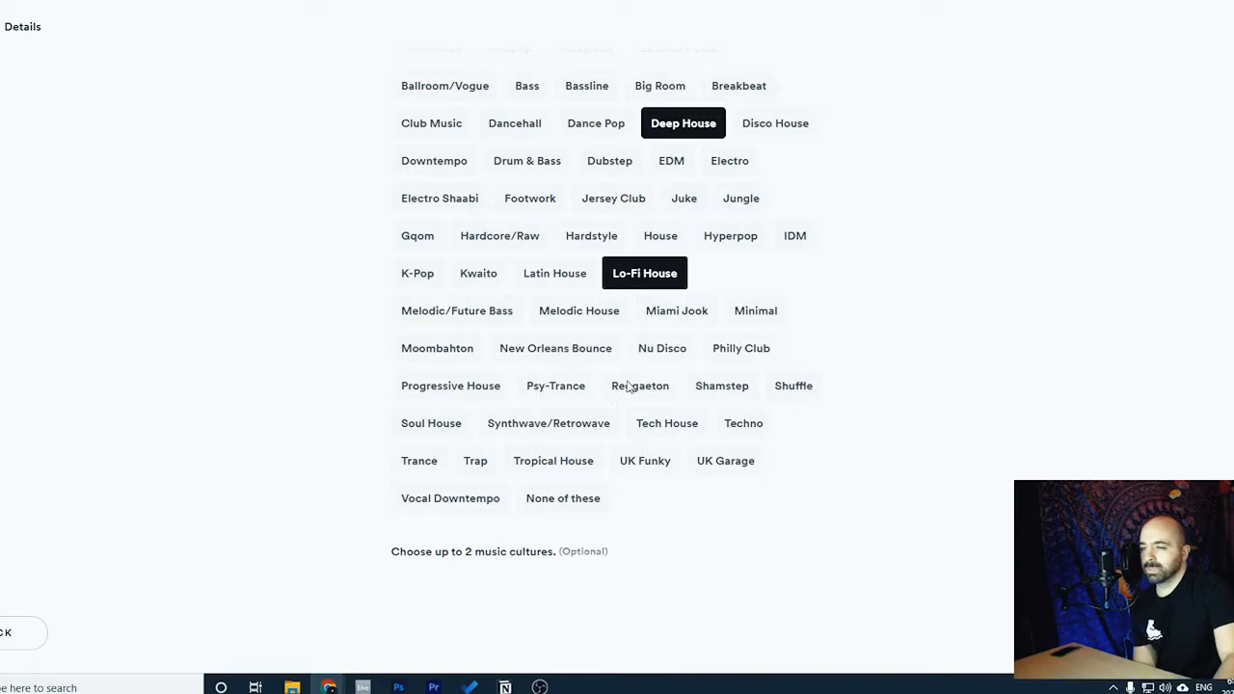
{"action": "scroll", "scroll_direction": "up", "scroll_amount": 3}
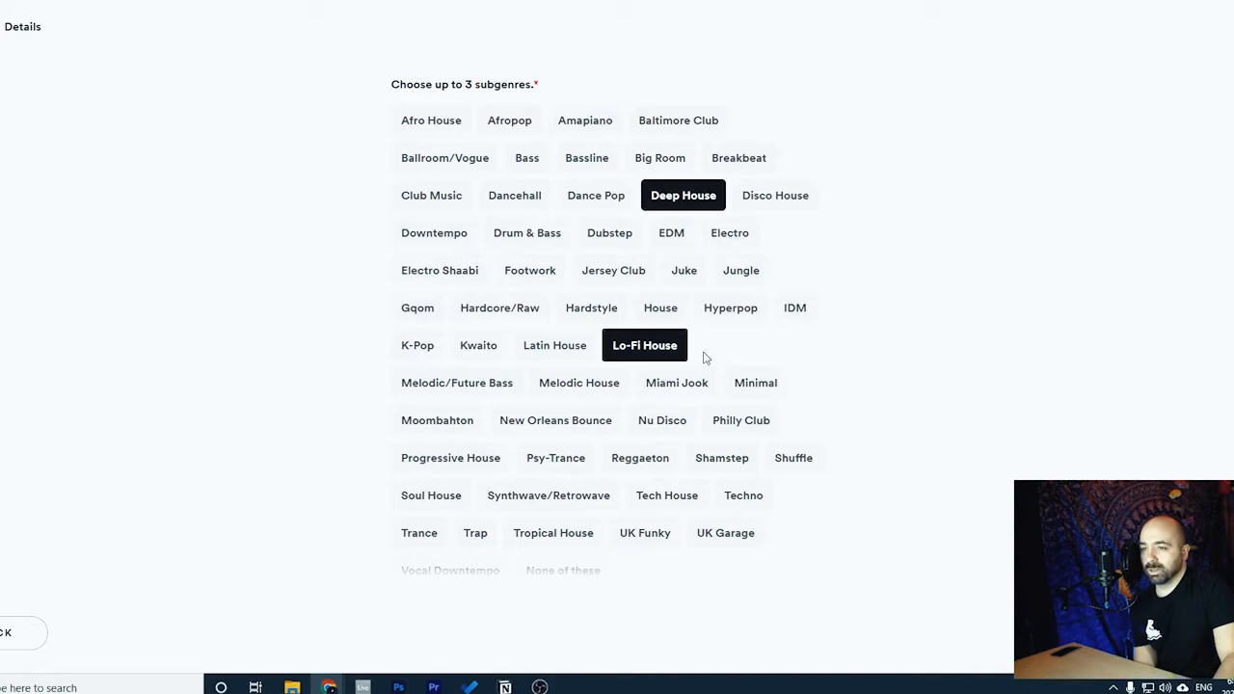
{"action": "mouse_move", "coordinate": [778, 356]}
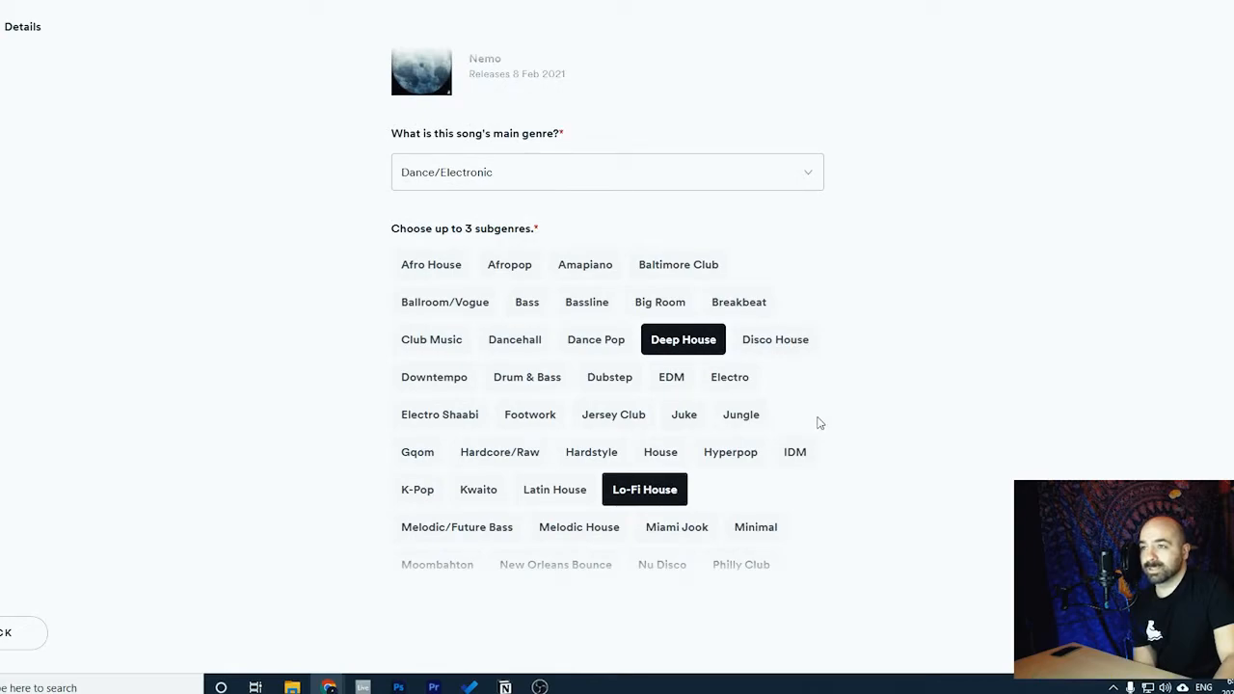
{"action": "scroll", "scroll_direction": "down", "scroll_amount": 3}
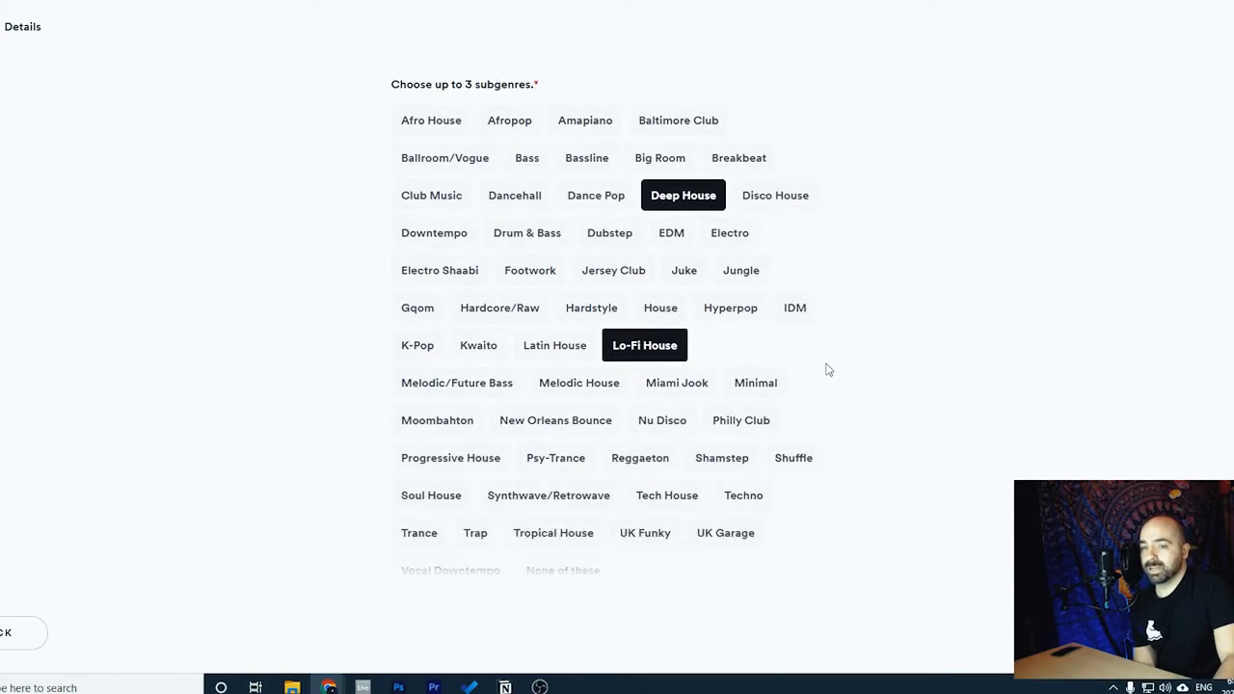
{"action": "mouse_move", "coordinate": [811, 347]}
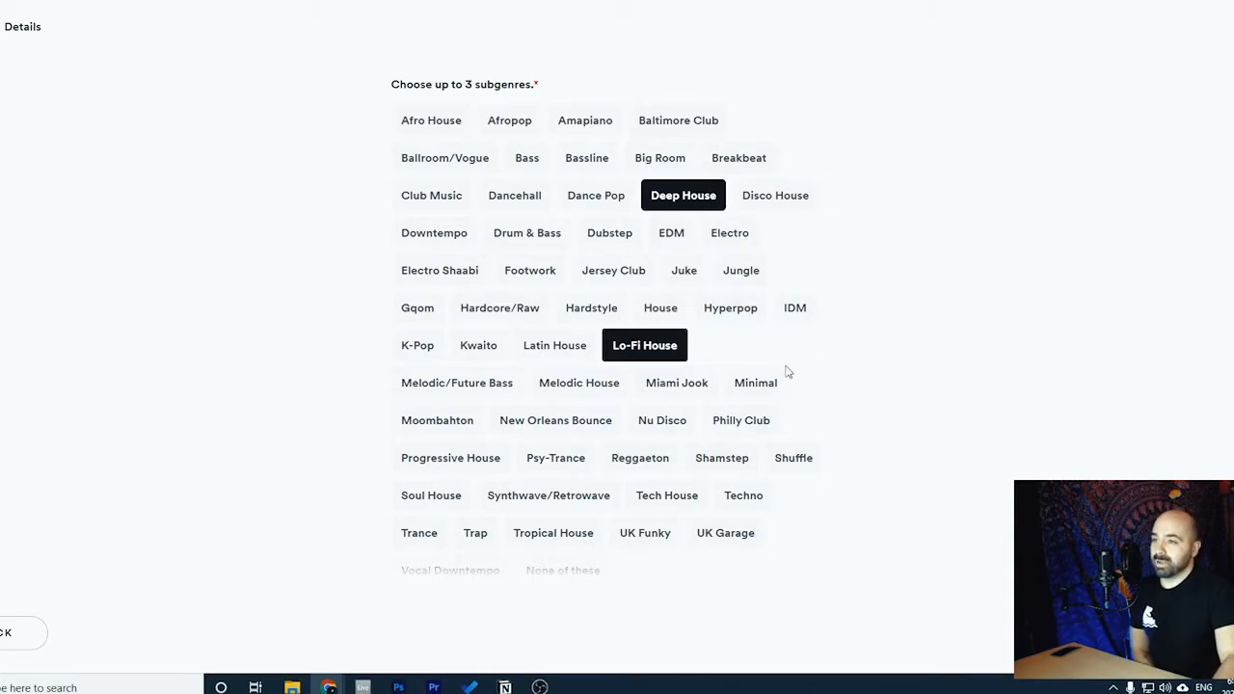
{"action": "mouse_move", "coordinate": [762, 357]}
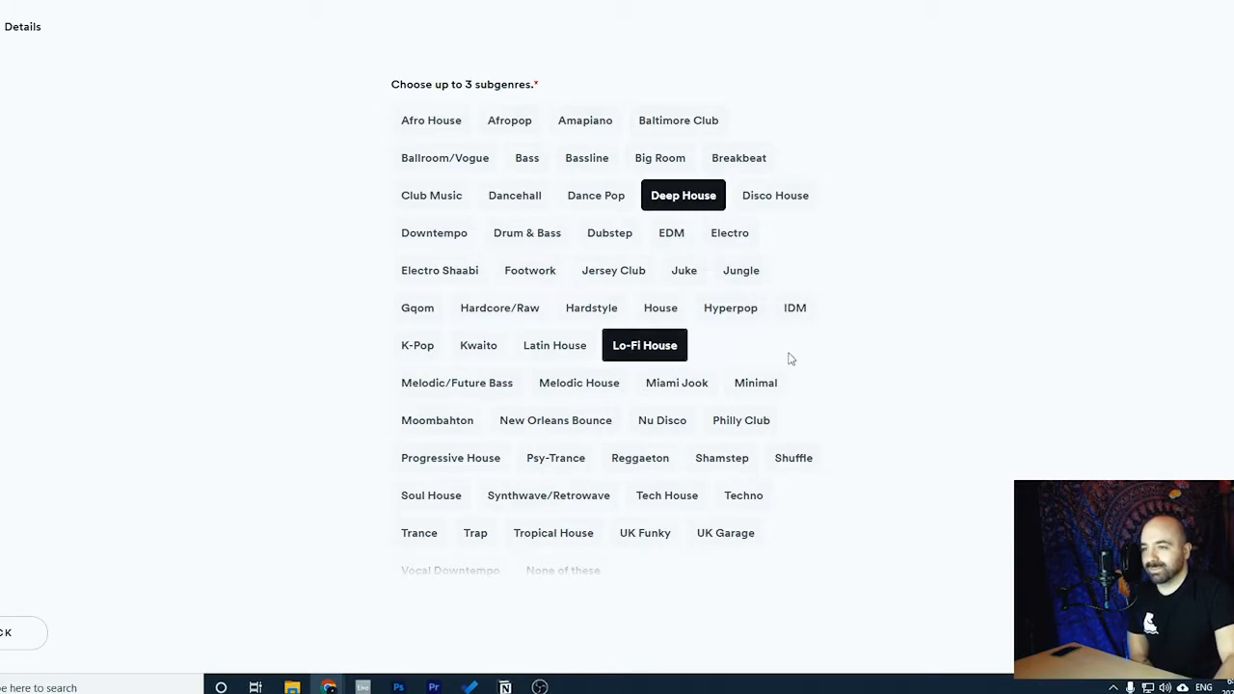
{"action": "mouse_move", "coordinate": [762, 389]}
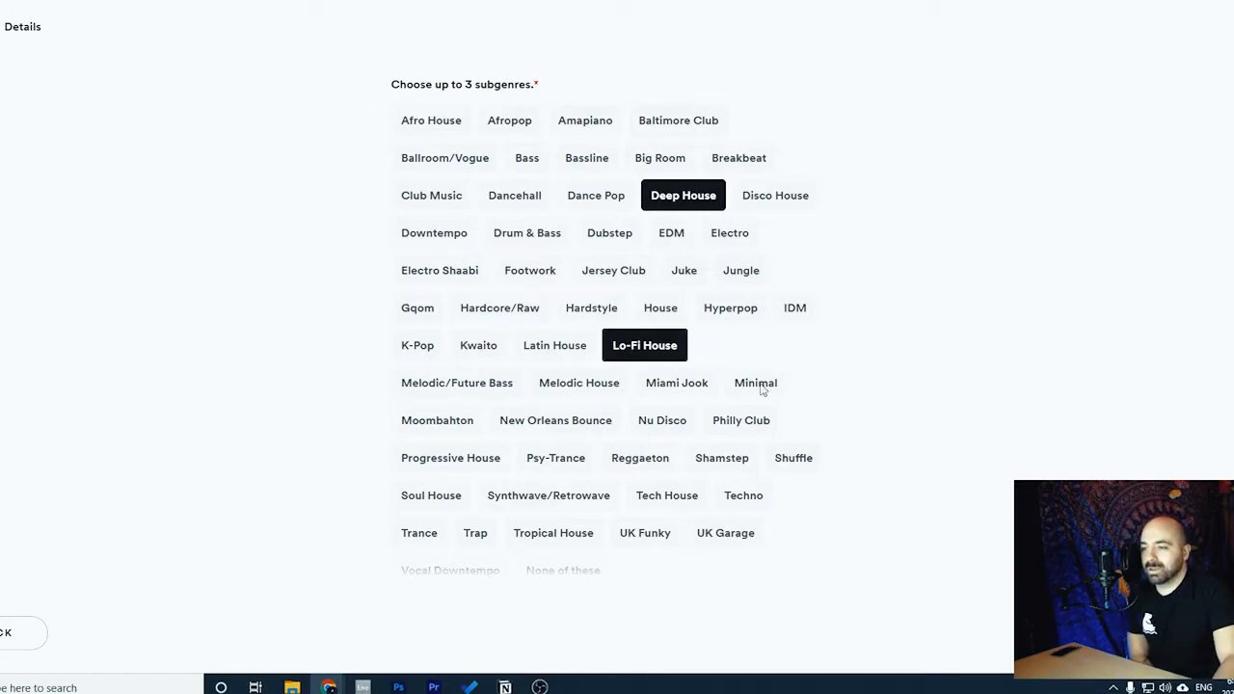
{"action": "mouse_move", "coordinate": [299, 650]}
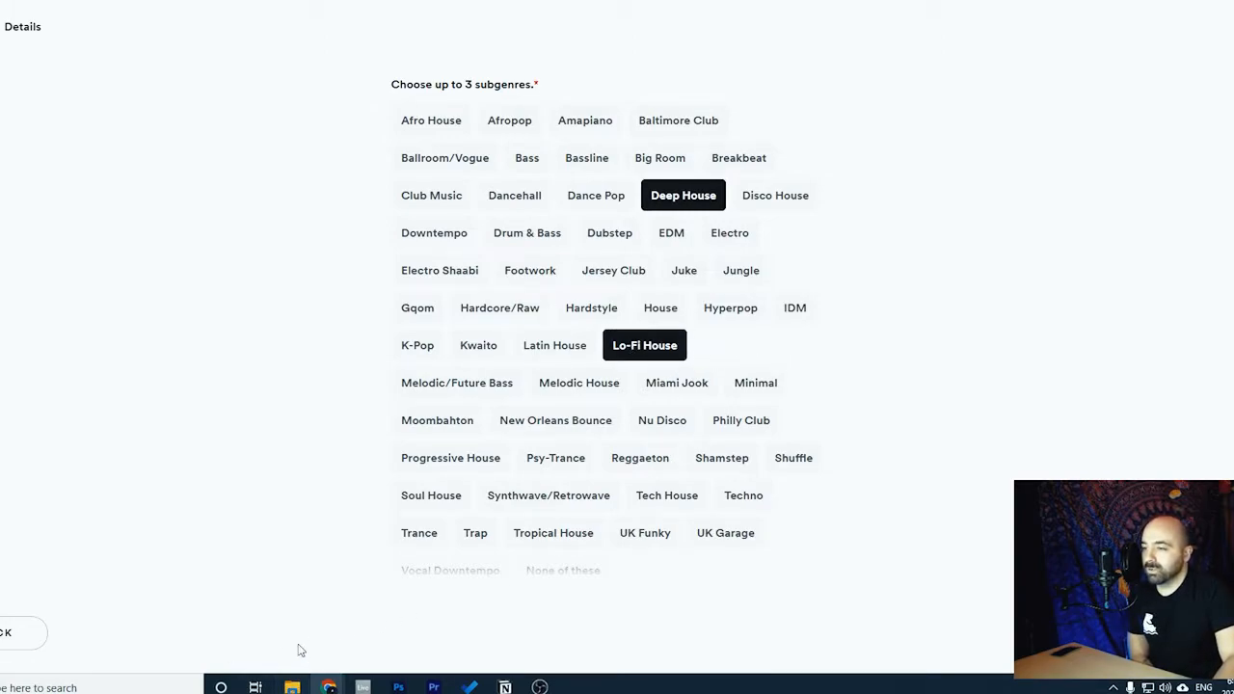
{"action": "left_click", "coordinate": [291, 687]}
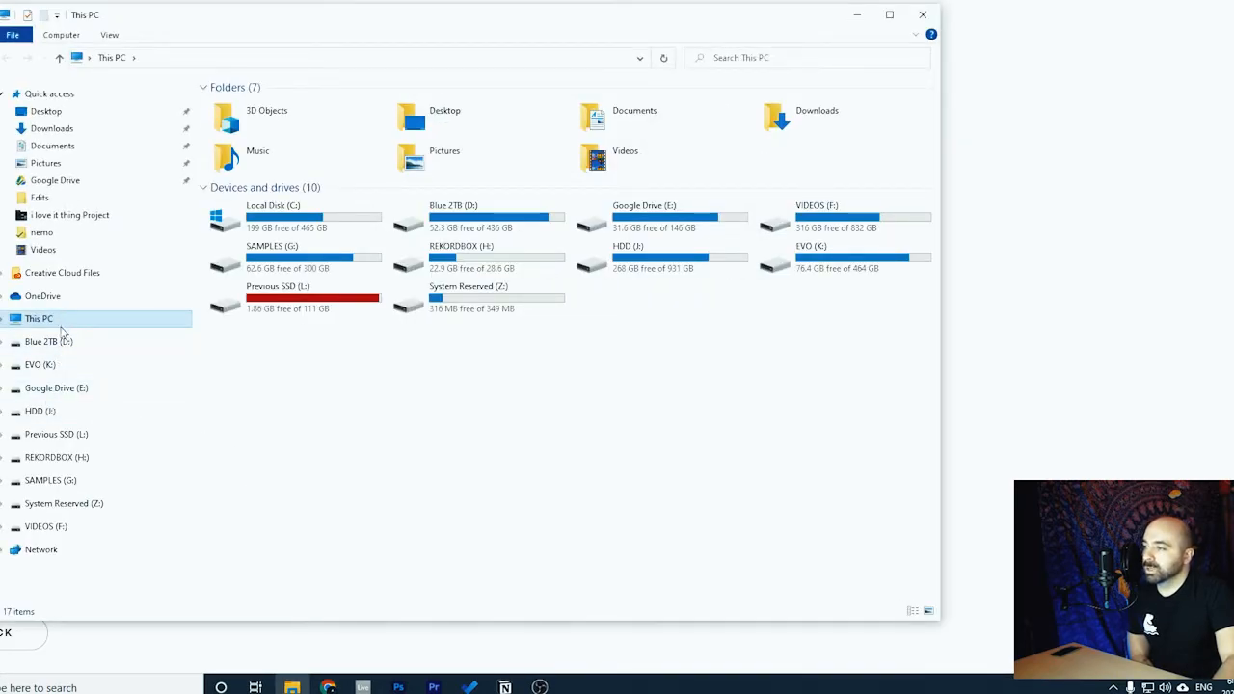
Play Best Friends Club - Nemo.wav from Quick access, then pause it
{"action": "left_click", "coordinate": [48, 93]}
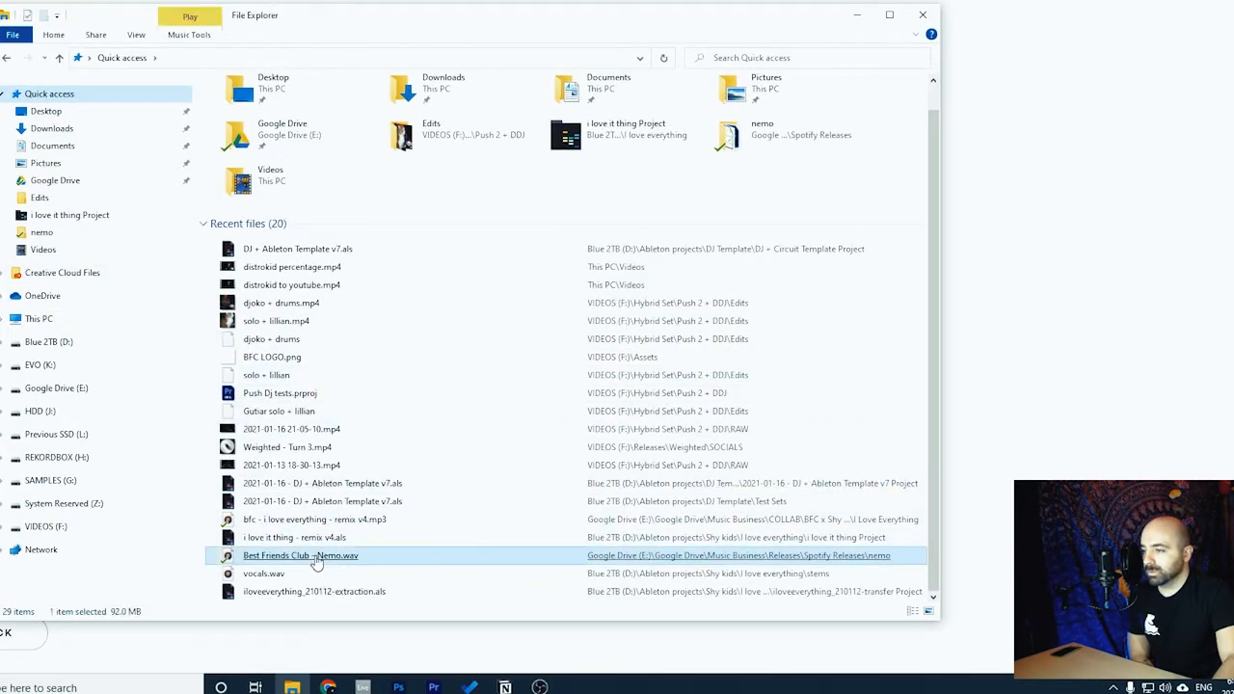
{"action": "double_click", "coordinate": [301, 556]}
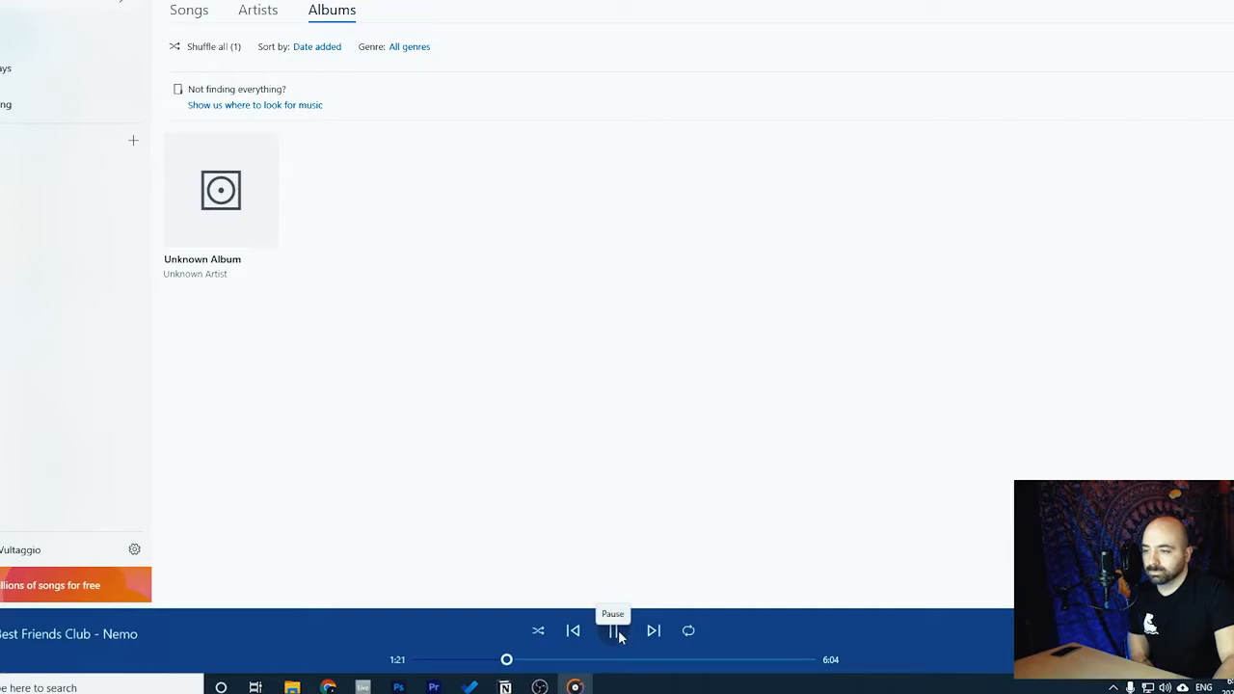
{"action": "left_click", "coordinate": [613, 631]}
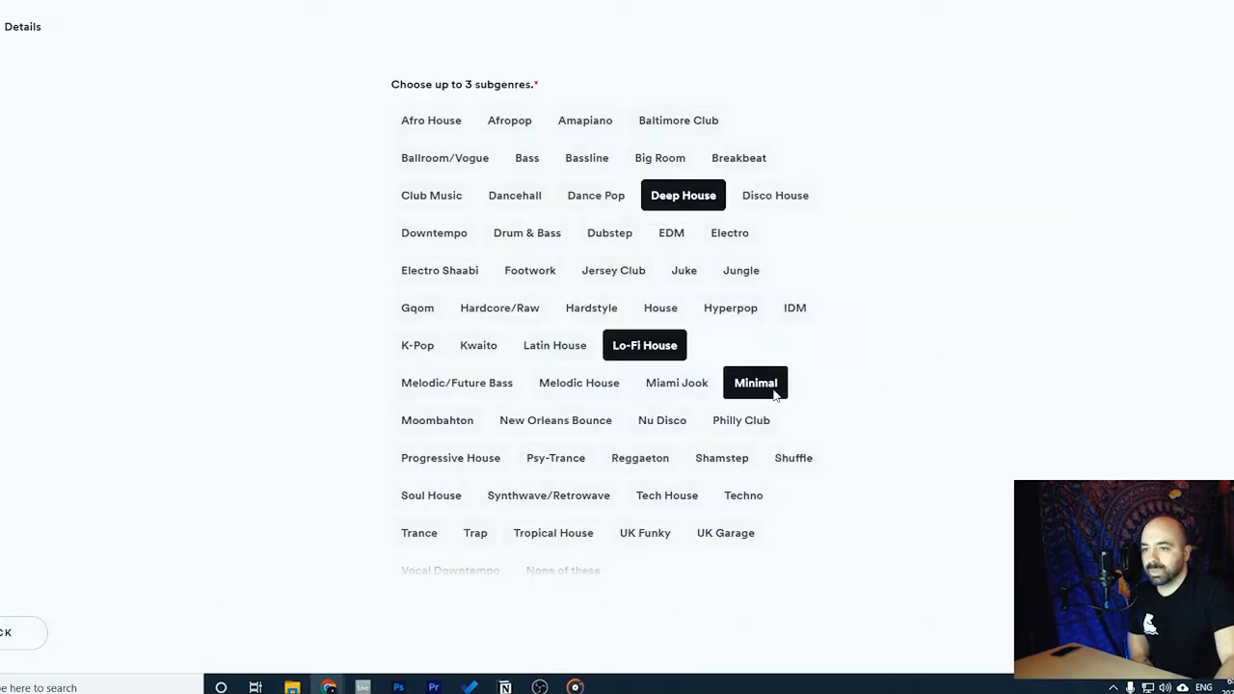
Answer Nemo's music cultures question with None of these
{"action": "scroll", "scroll_direction": "down", "scroll_amount": 3}
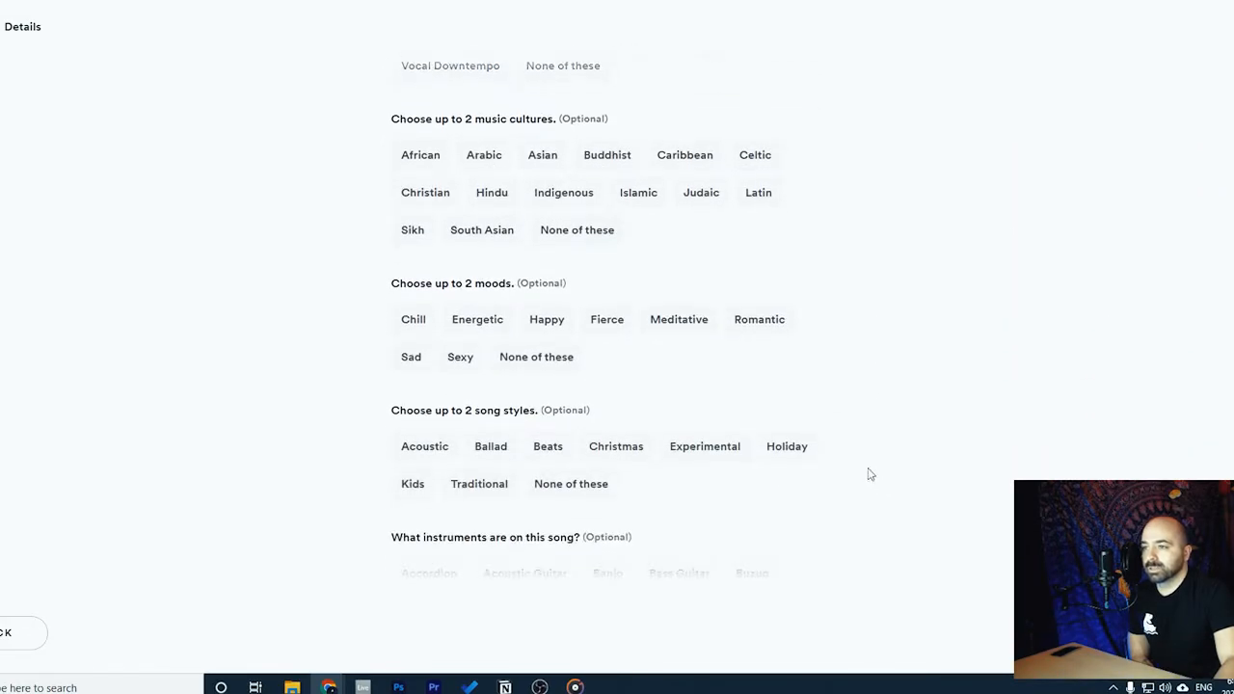
{"action": "mouse_move", "coordinate": [518, 164]}
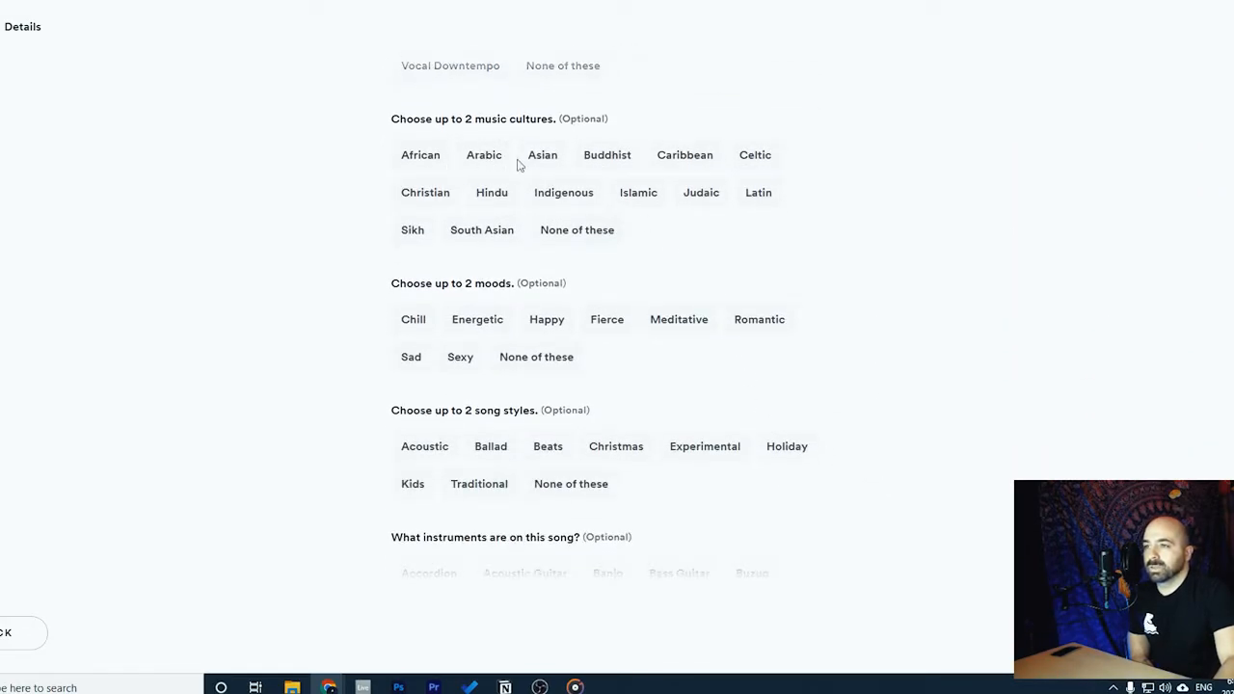
{"action": "mouse_move", "coordinate": [436, 184]}
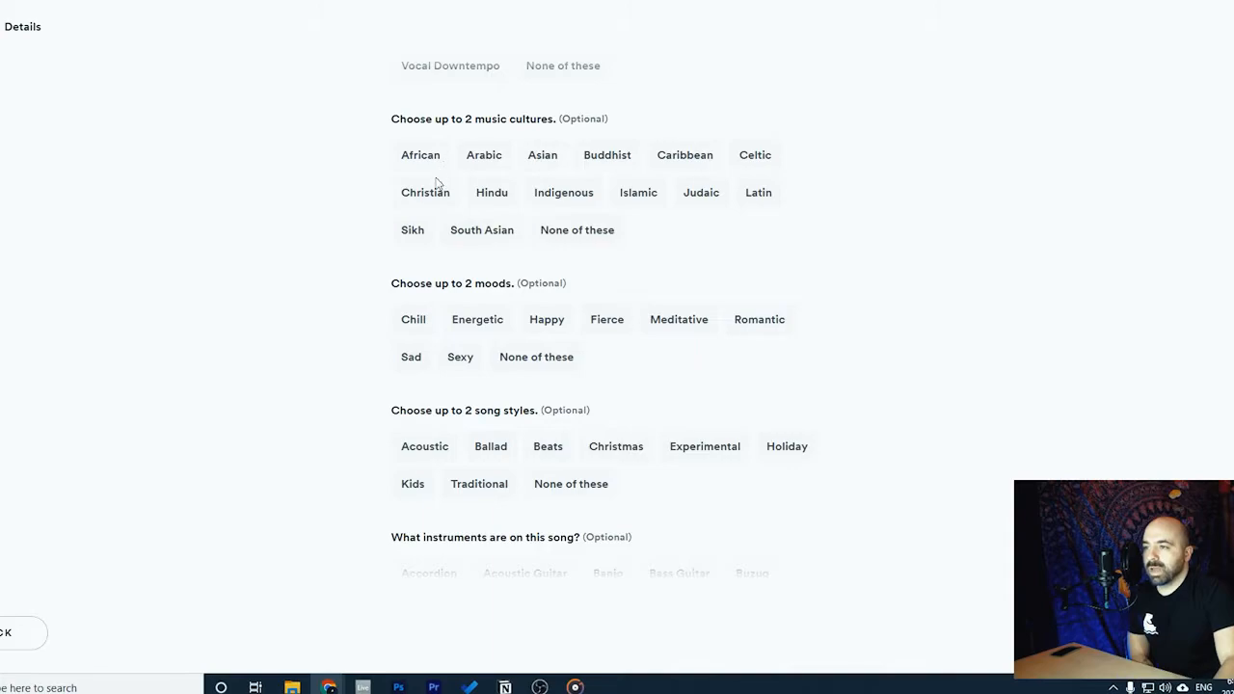
{"action": "mouse_move", "coordinate": [614, 252]}
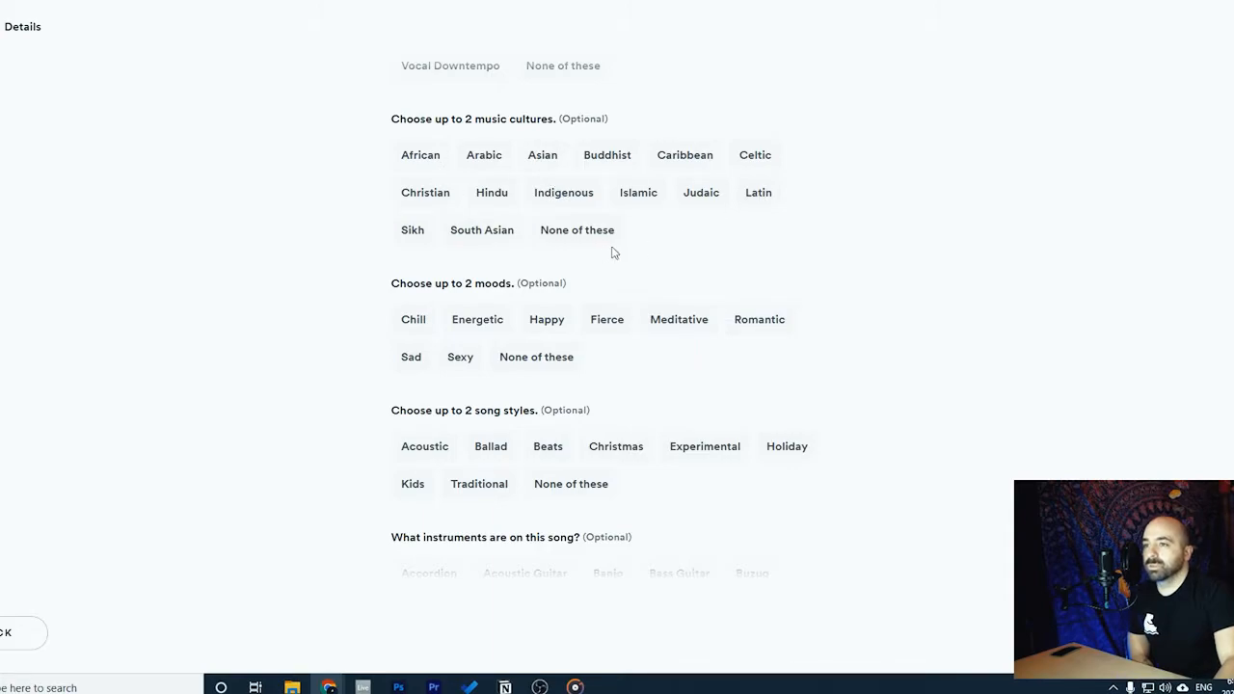
{"action": "left_click", "coordinate": [577, 229]}
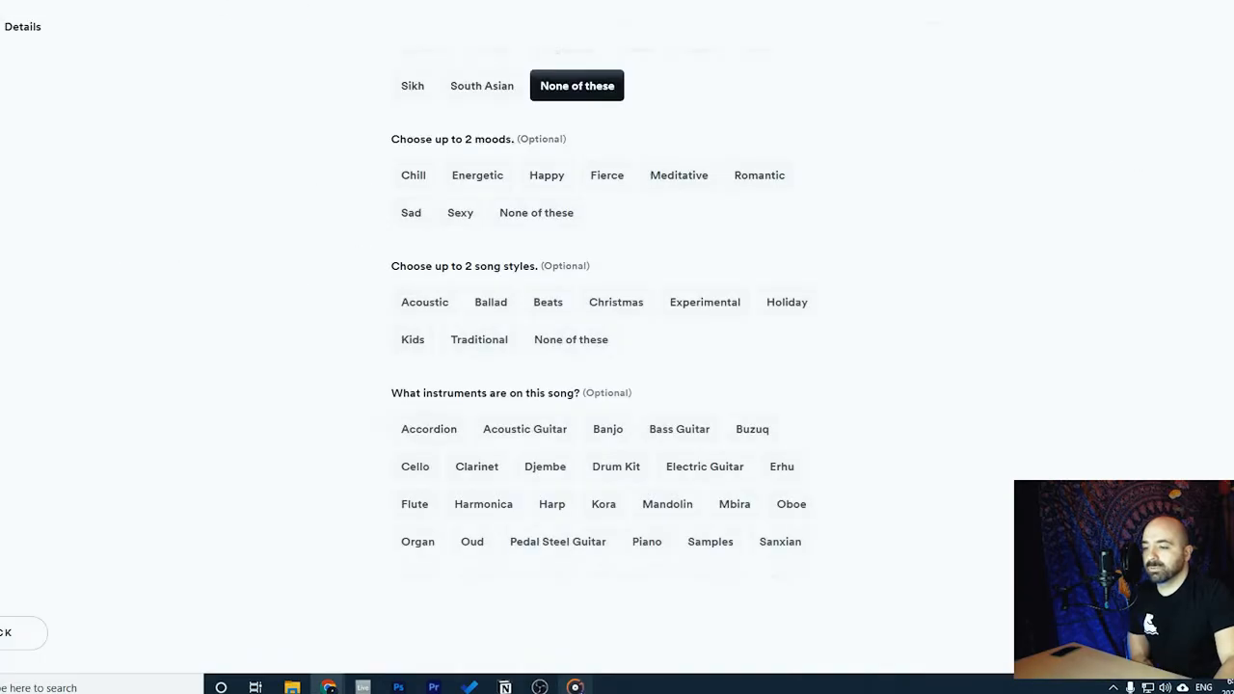
{"action": "left_click", "coordinate": [578, 687]}
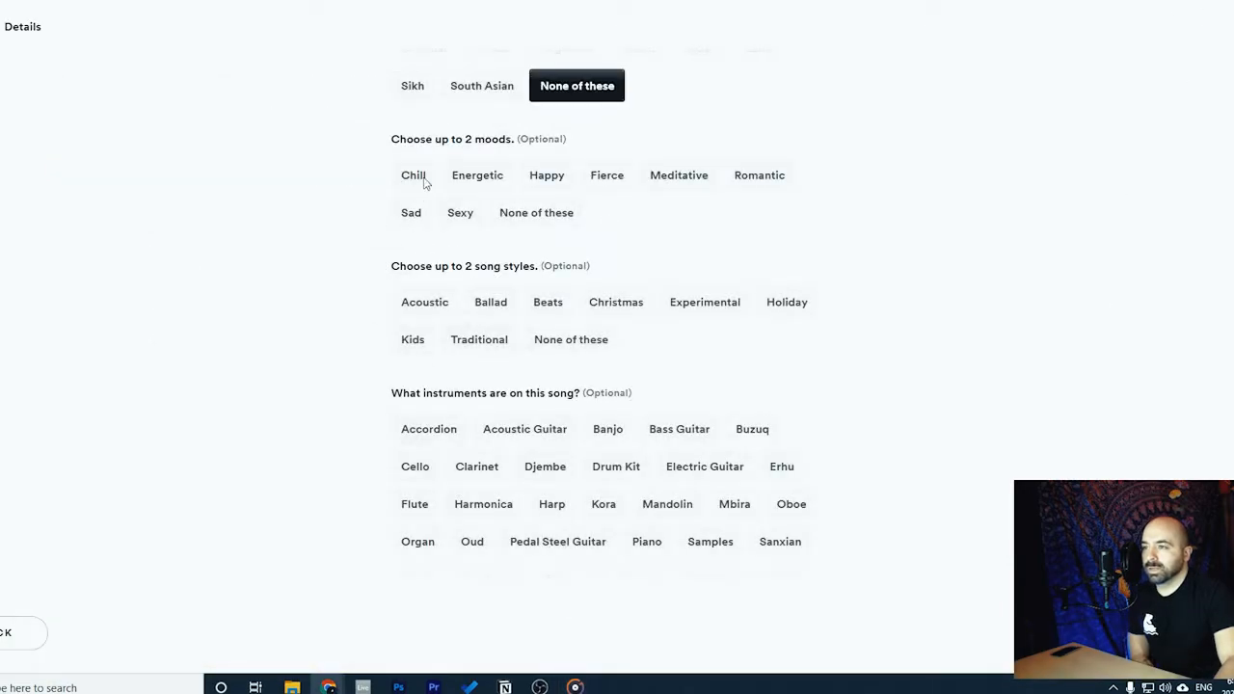
Choose Chill and Happy as Nemo's moods
{"action": "left_click", "coordinate": [413, 175]}
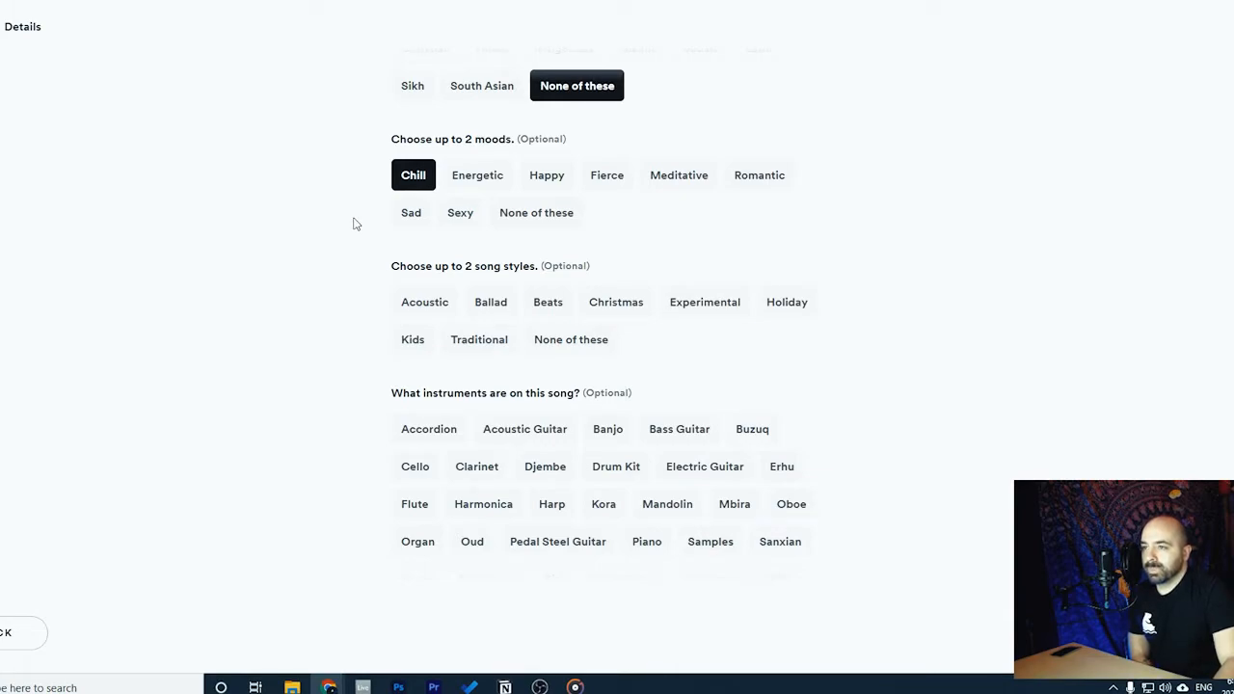
{"action": "mouse_move", "coordinate": [691, 175]}
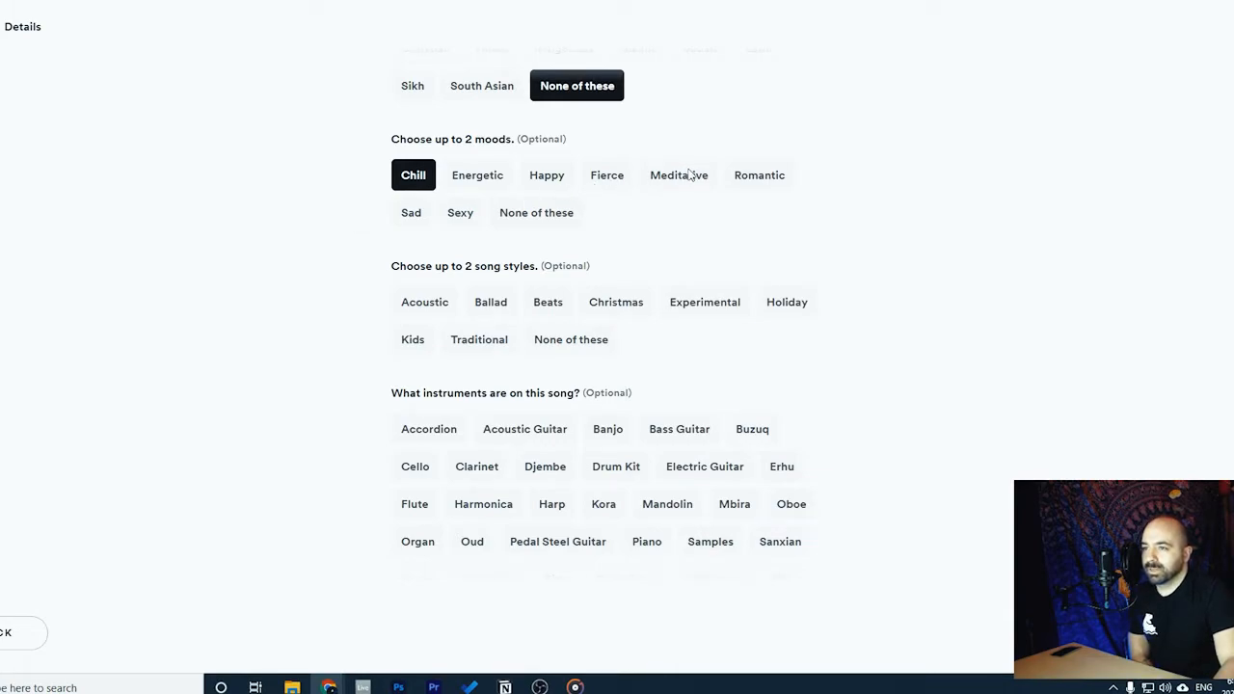
{"action": "left_click", "coordinate": [547, 175]}
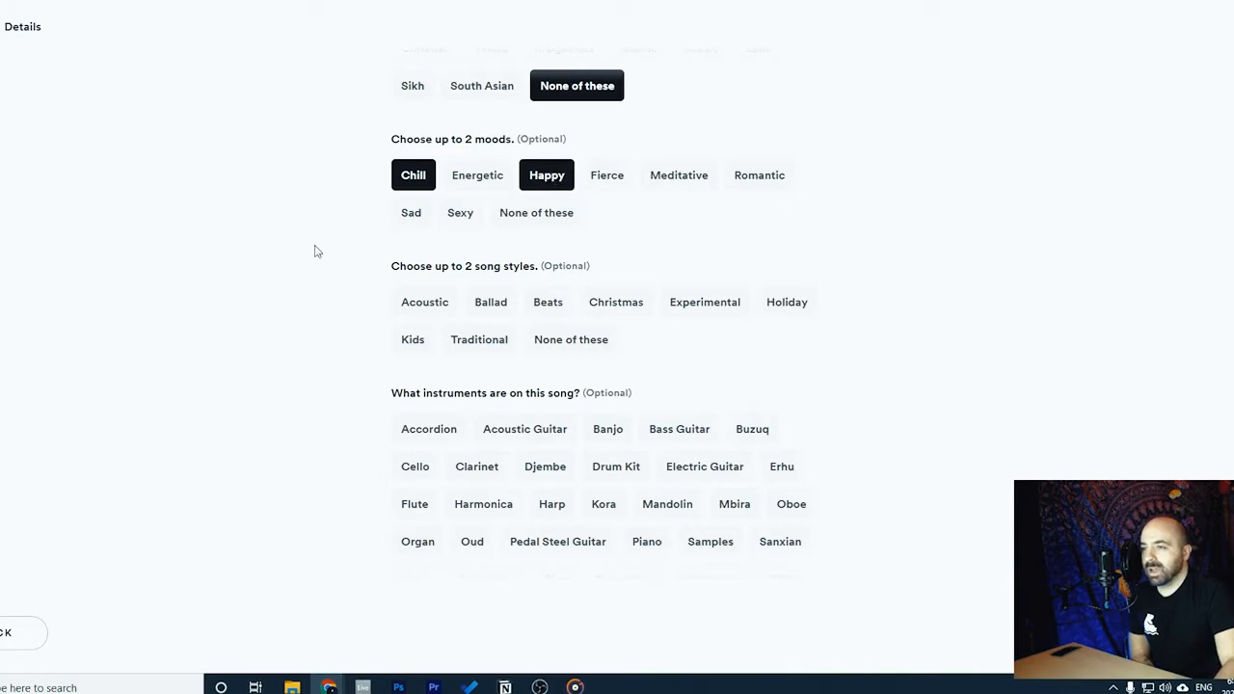
{"action": "mouse_move", "coordinate": [663, 229]}
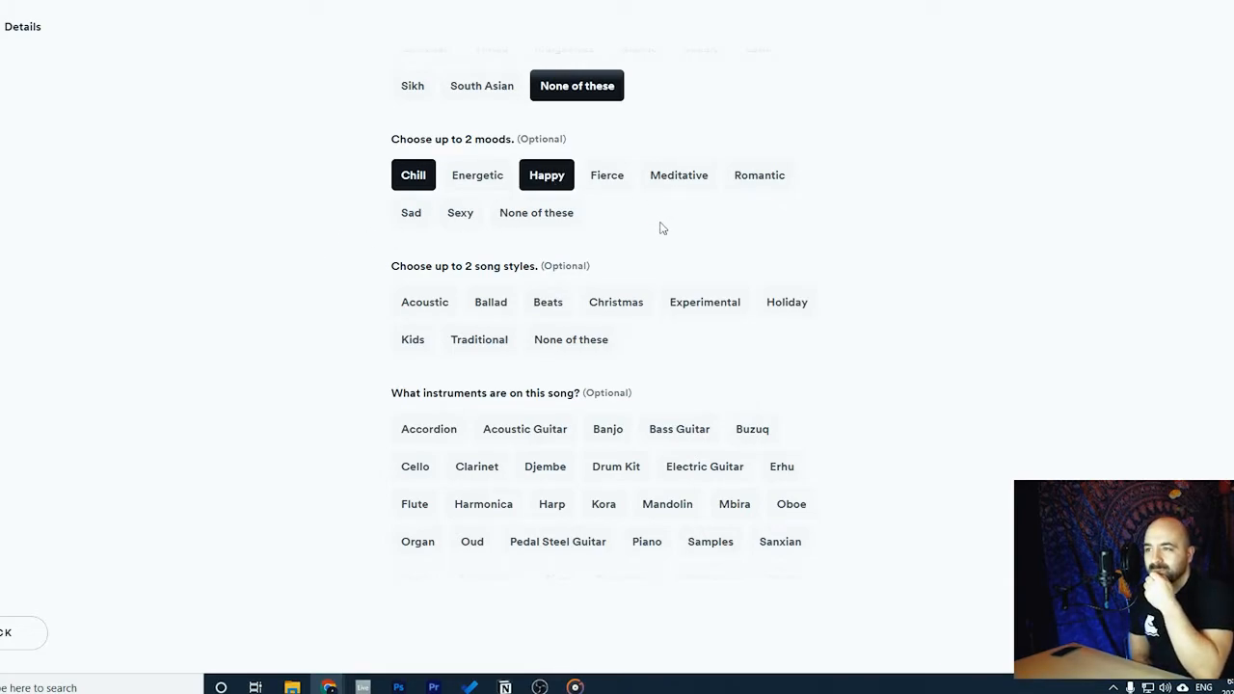
{"action": "scroll", "scroll_direction": "down", "scroll_amount": 3}
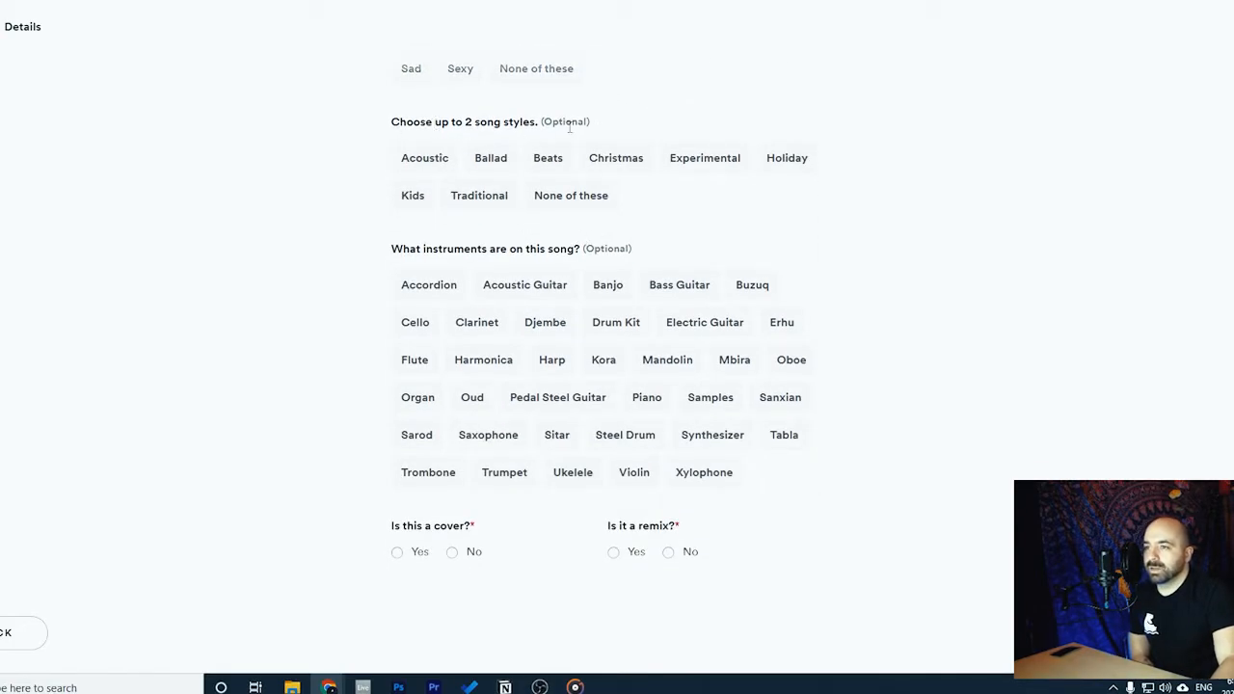
Pick Beats as the style and Bass Guitar, Drum Kit, Synthesizer, Samples as instruments
{"action": "left_click", "coordinate": [547, 157]}
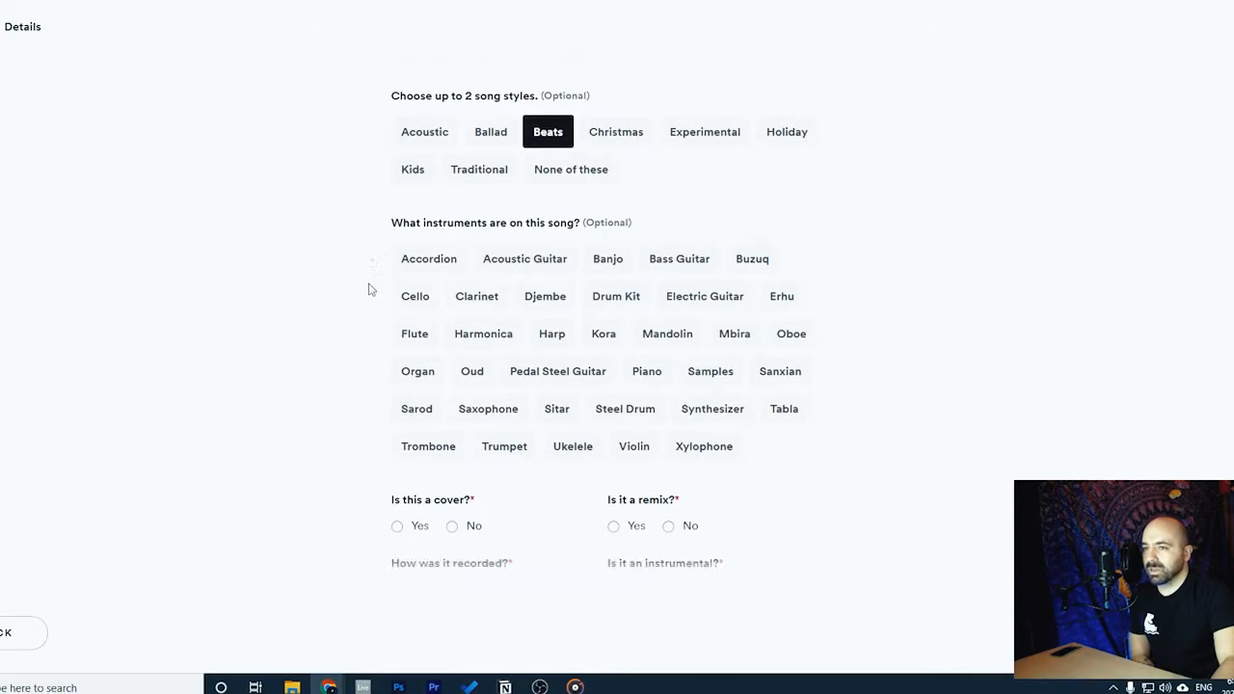
{"action": "scroll", "scroll_direction": "up", "scroll_amount": 3}
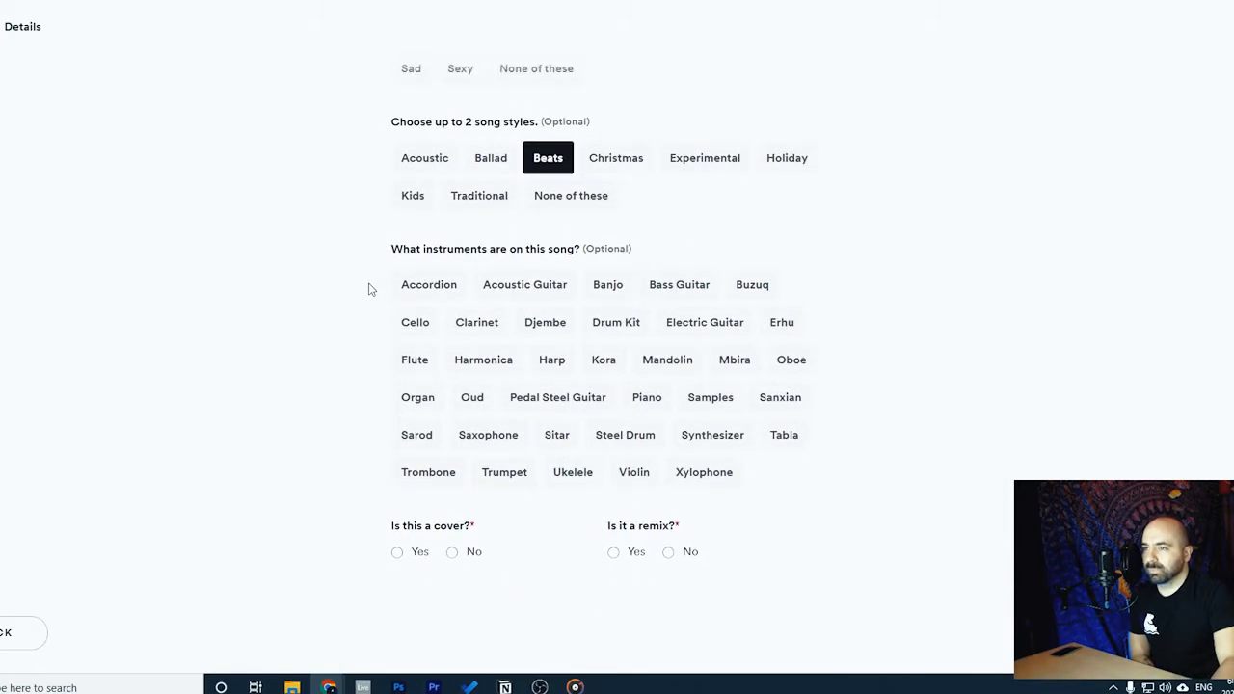
{"action": "scroll", "scroll_direction": "down", "scroll_amount": 3}
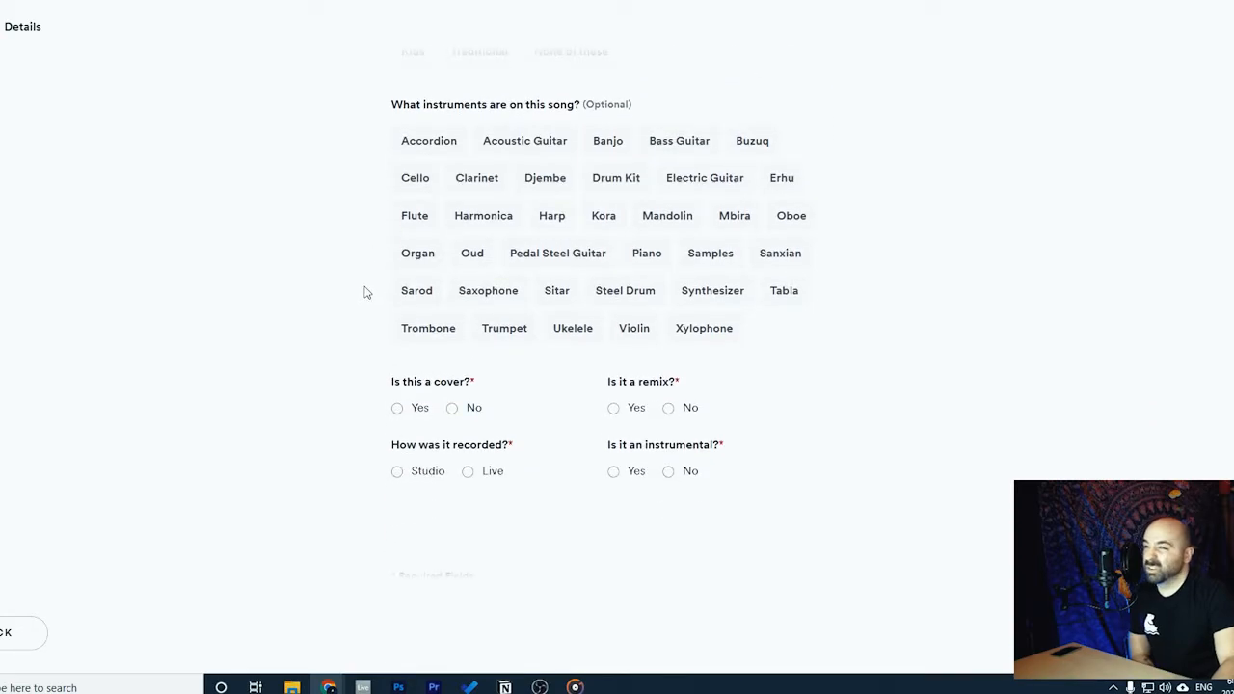
{"action": "scroll", "scroll_direction": "up", "scroll_amount": 3}
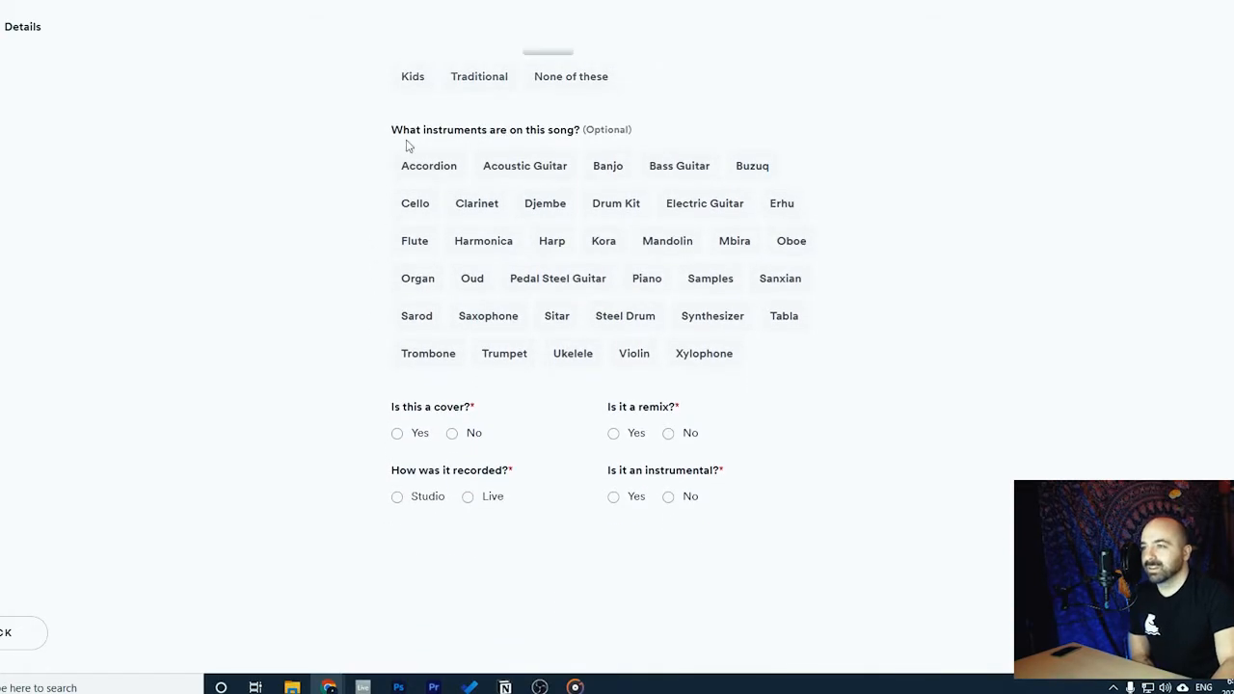
{"action": "mouse_move", "coordinate": [674, 169]}
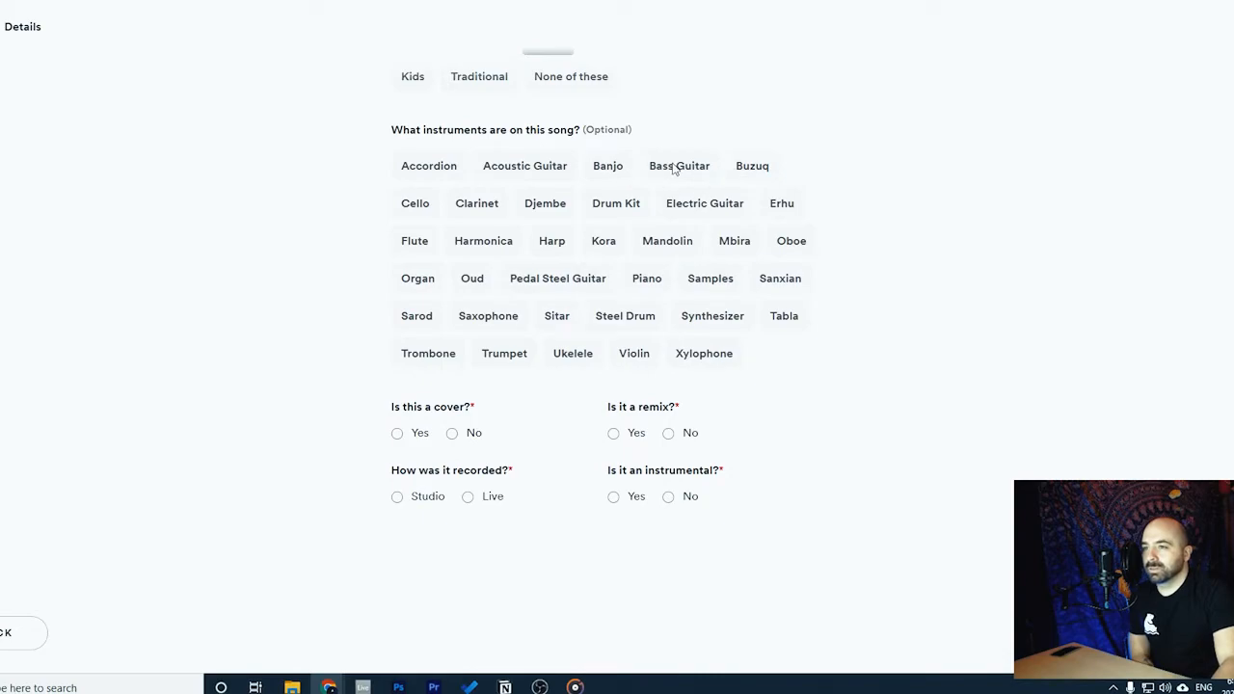
{"action": "left_click", "coordinate": [679, 165]}
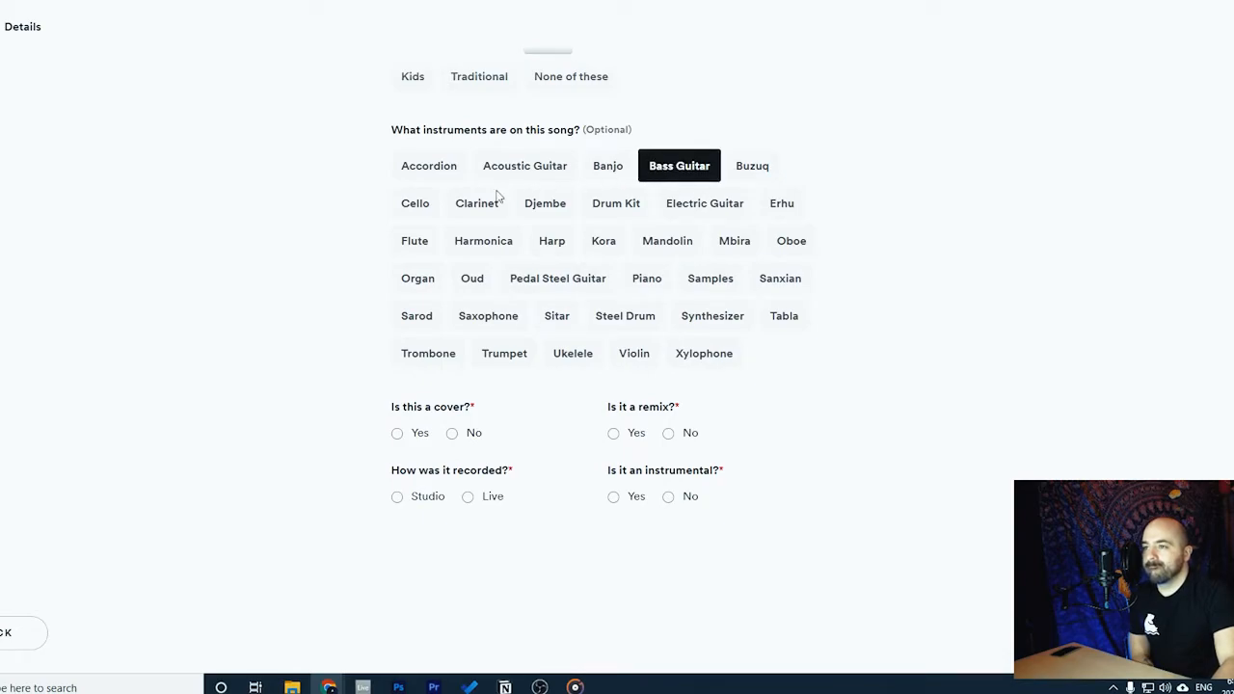
{"action": "left_click", "coordinate": [616, 202]}
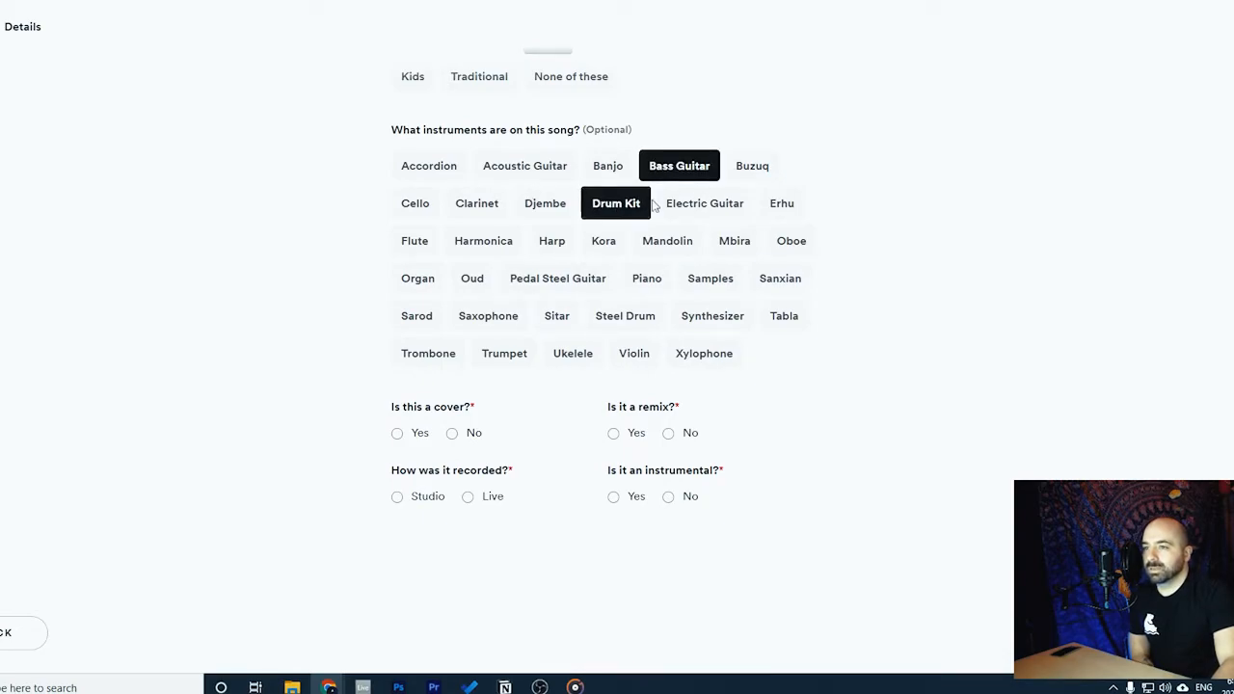
{"action": "mouse_move", "coordinate": [719, 211]}
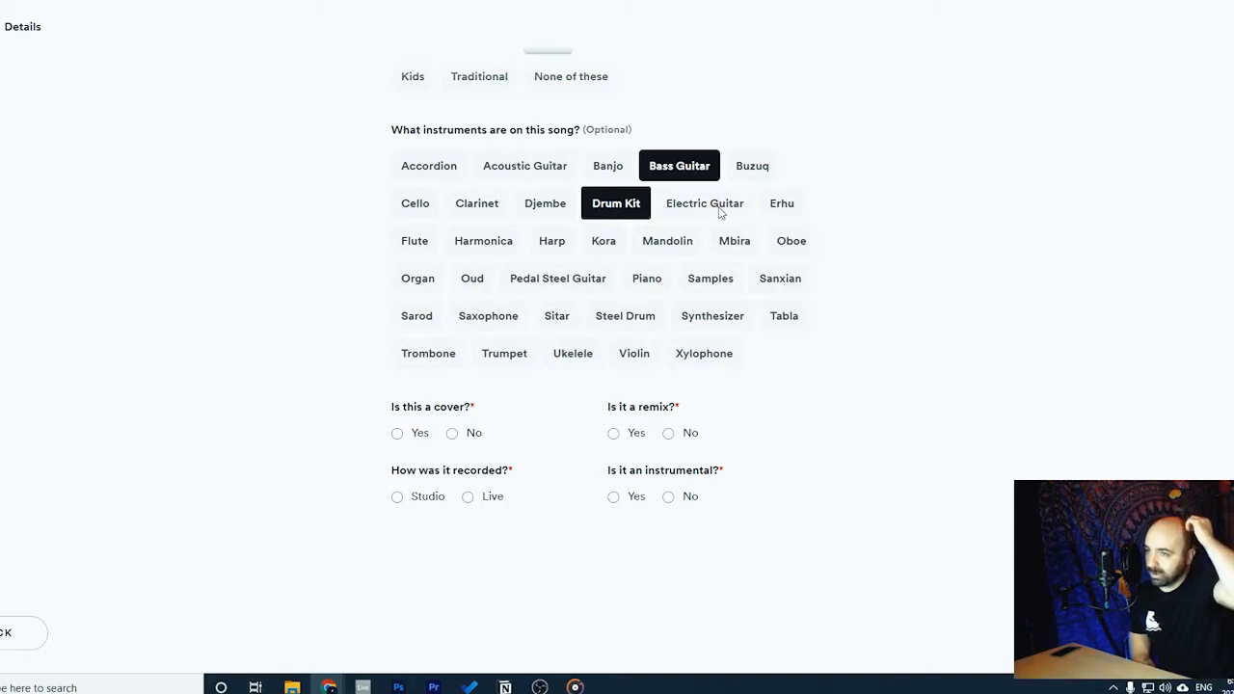
{"action": "mouse_move", "coordinate": [649, 267]}
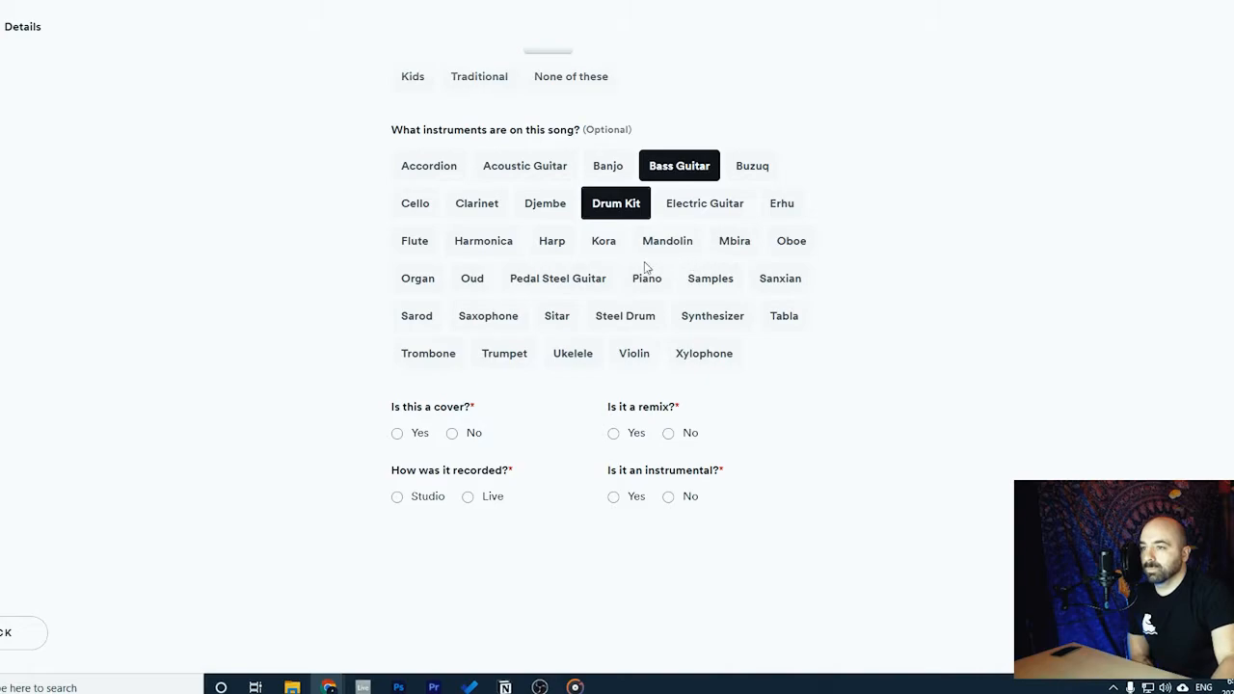
{"action": "mouse_move", "coordinate": [408, 290]}
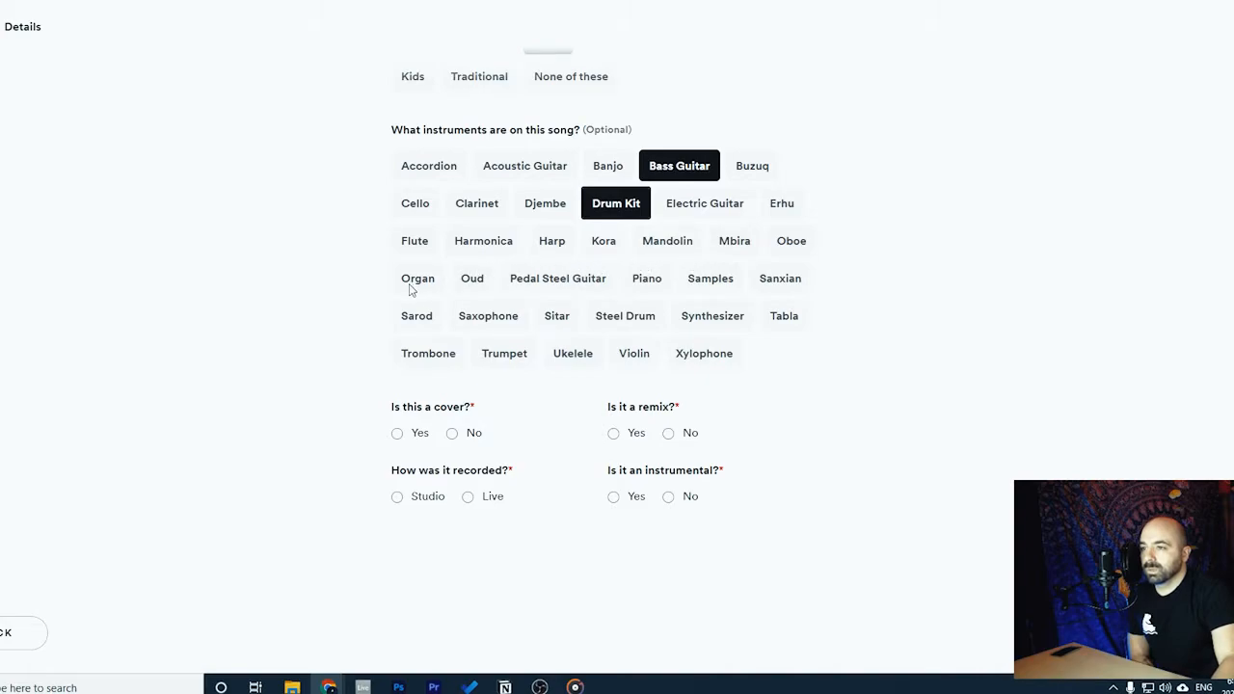
{"action": "mouse_move", "coordinate": [545, 305]}
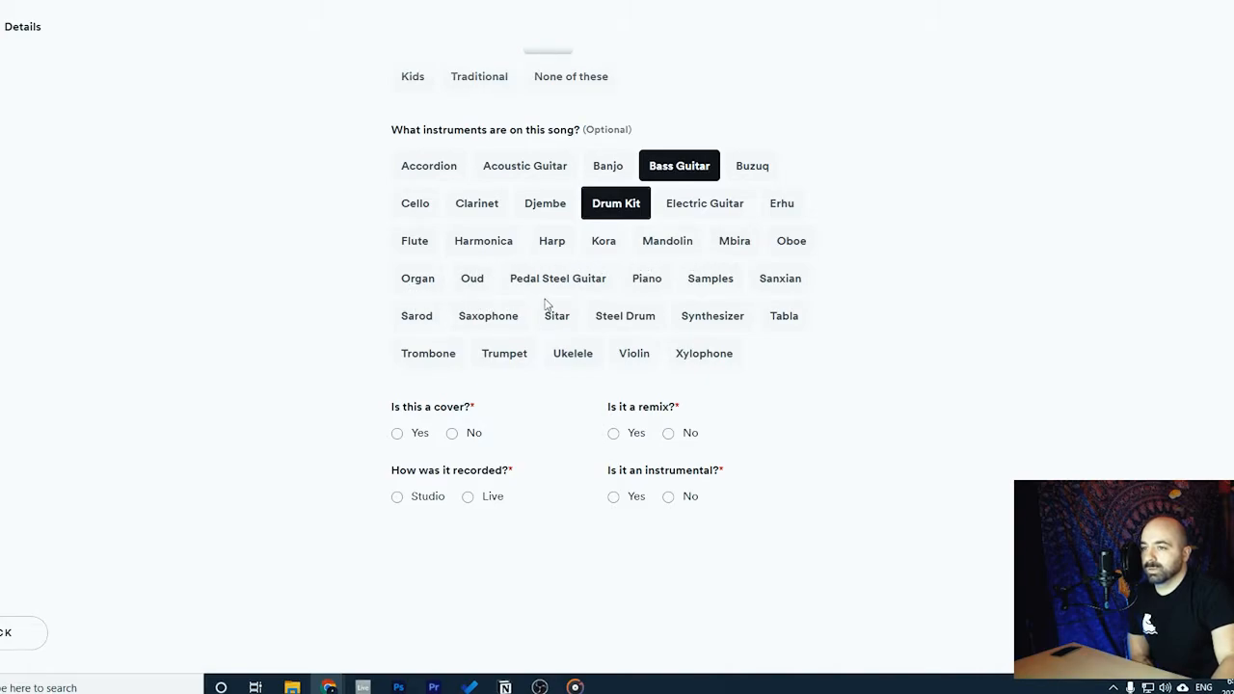
{"action": "left_click", "coordinate": [711, 315]}
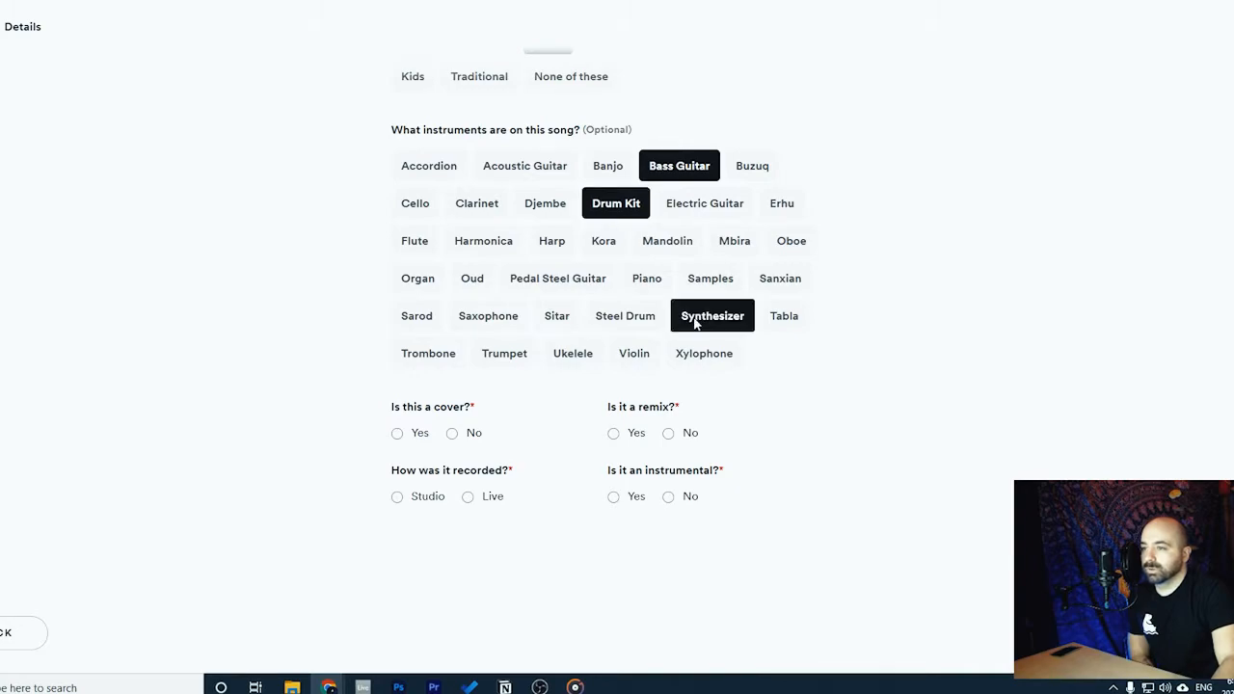
{"action": "left_click", "coordinate": [711, 277]}
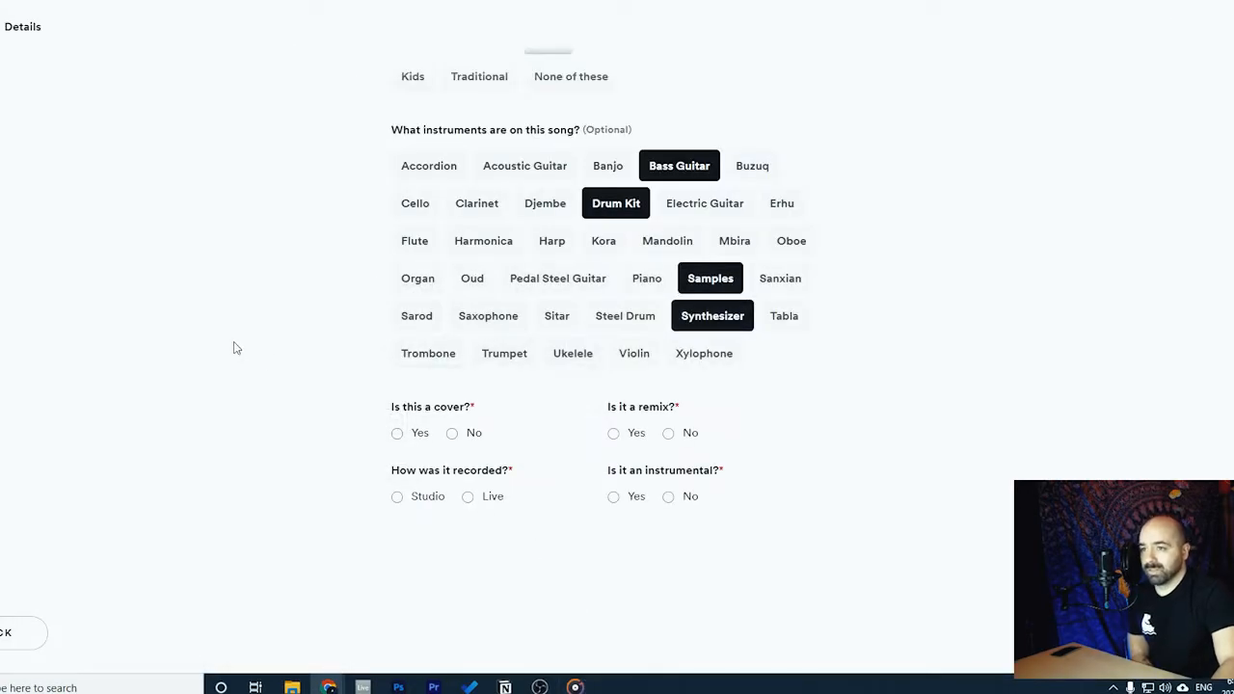
Mark Nemo as not a cover, not a remix, and instrumental
{"action": "scroll", "scroll_direction": "down", "scroll_amount": 3}
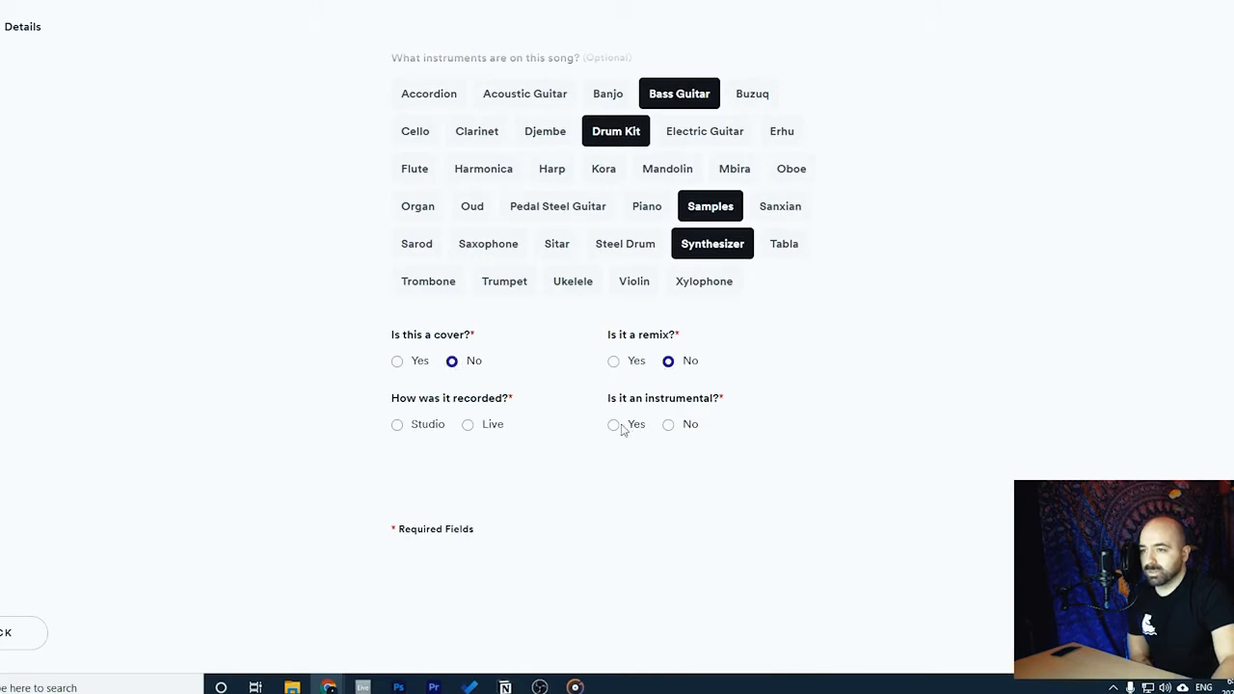
{"action": "left_click", "coordinate": [613, 424]}
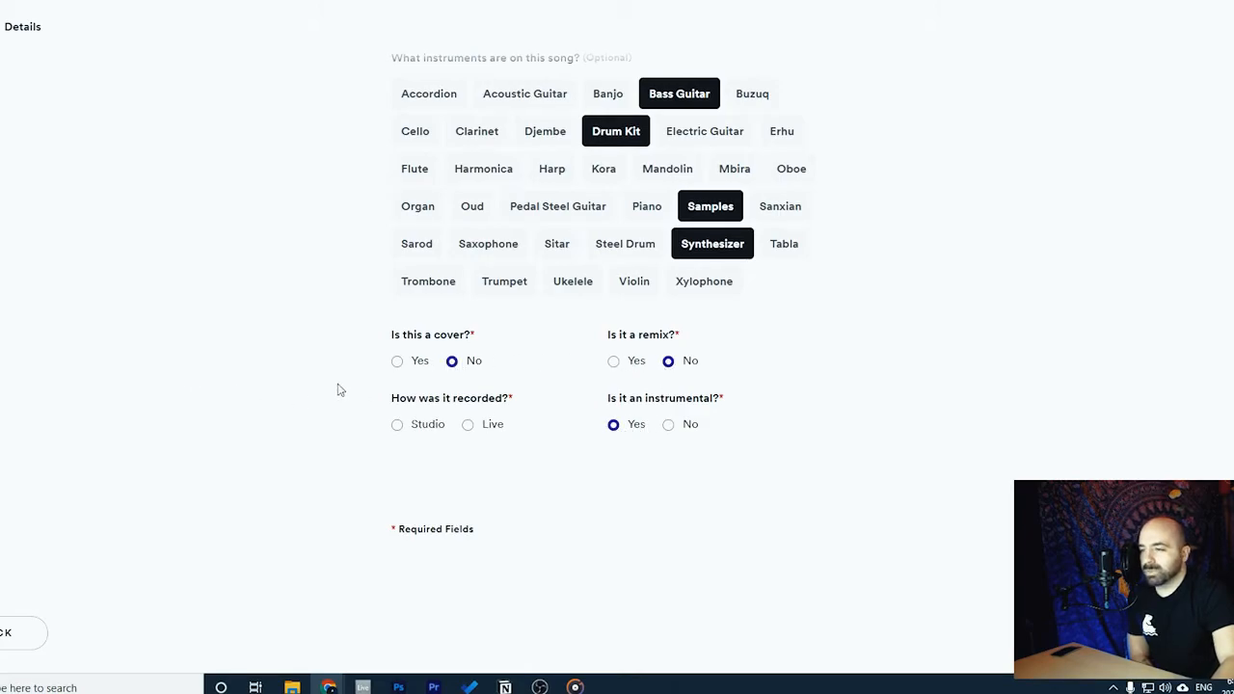
{"action": "left_click", "coordinate": [396, 424]}
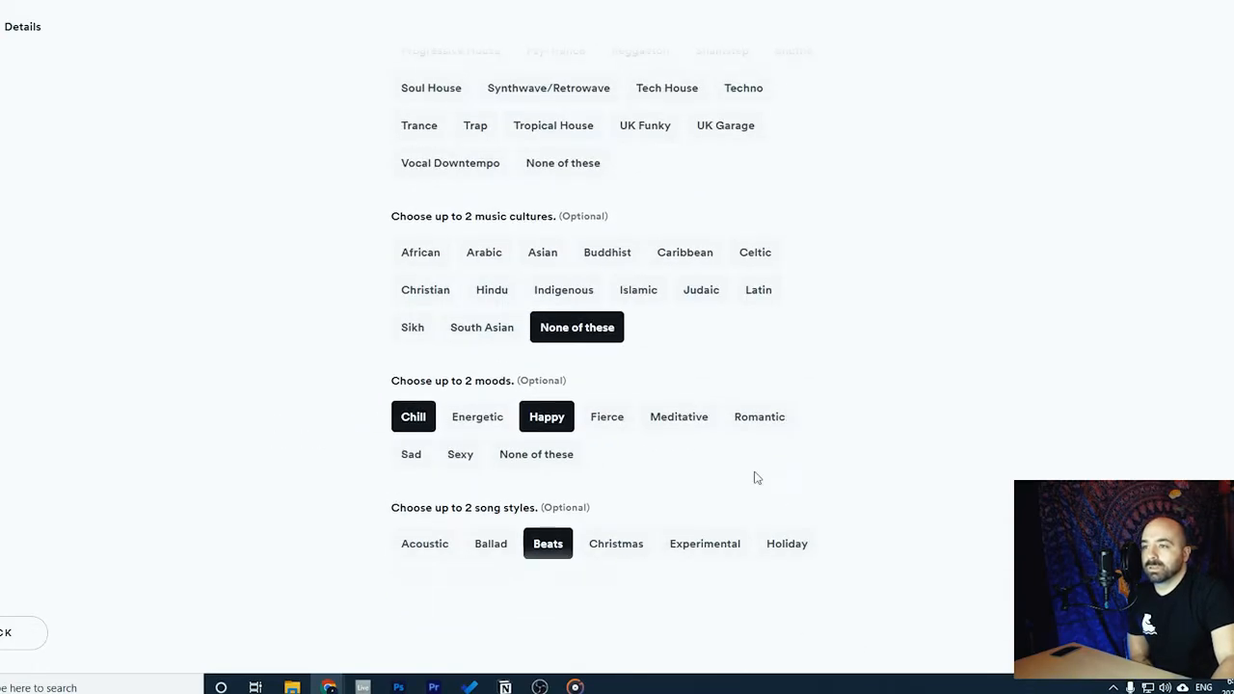
{"action": "scroll", "scroll_direction": "up", "scroll_amount": 3}
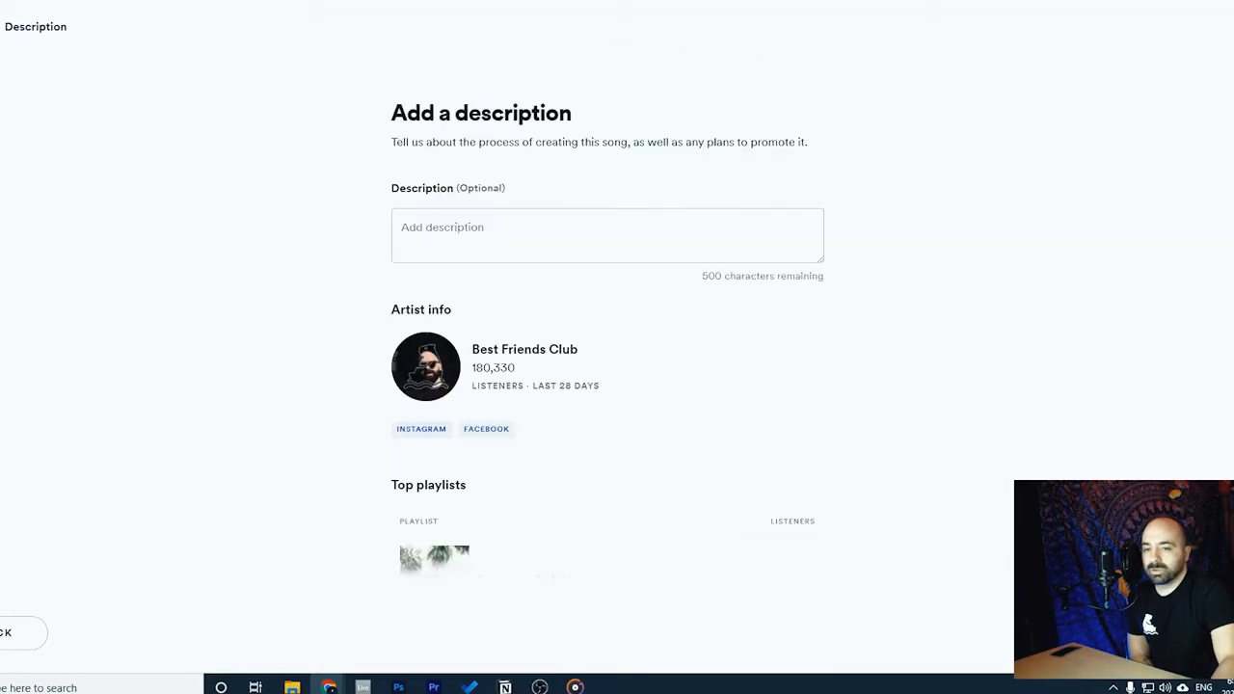
{"action": "scroll", "scroll_direction": "down", "scroll_amount": 3}
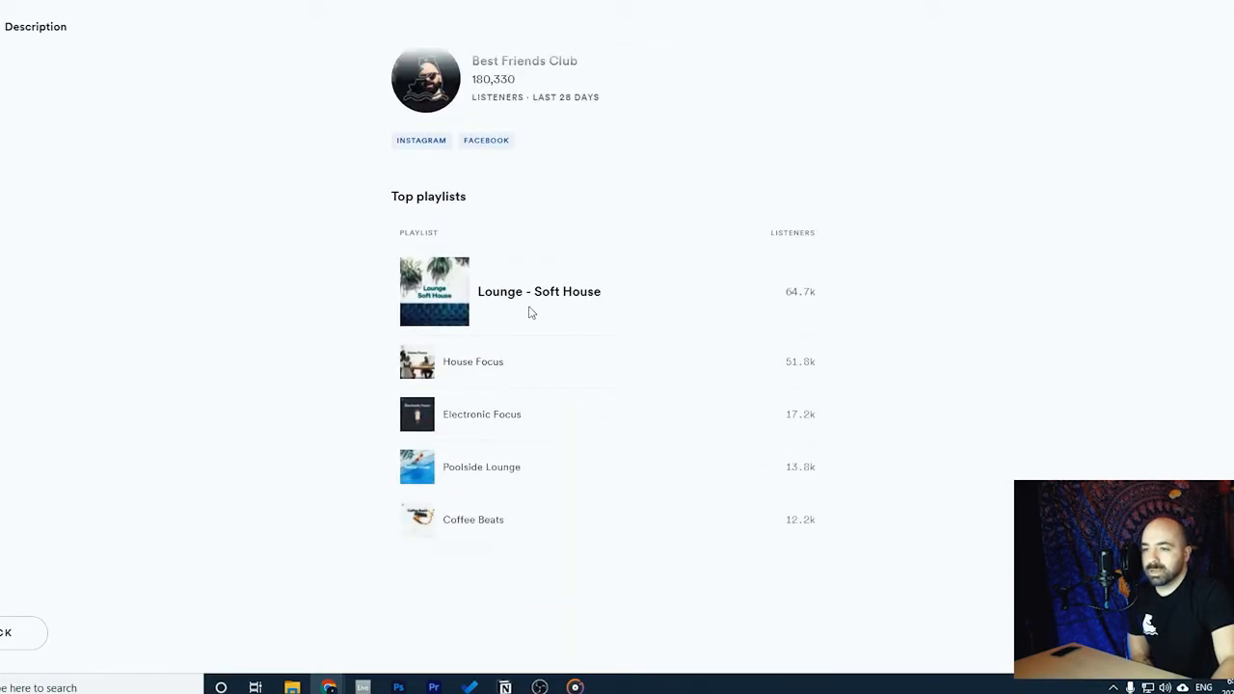
{"action": "scroll", "scroll_direction": "down", "scroll_amount": 3}
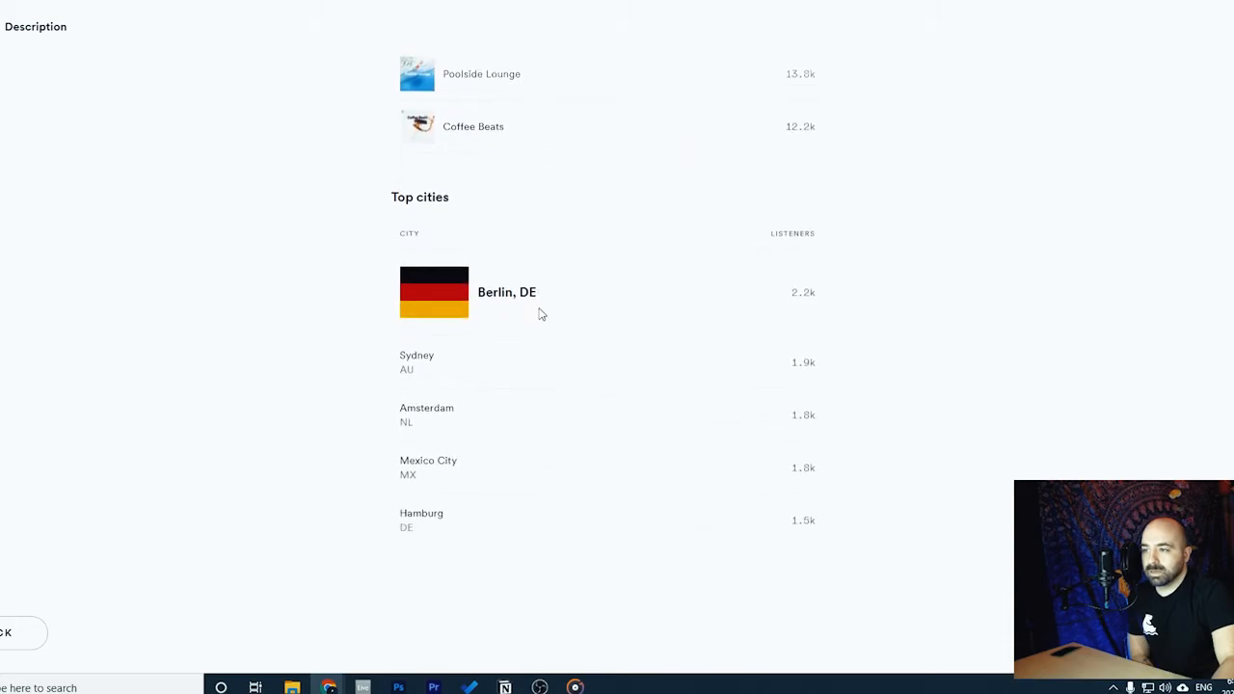
{"action": "scroll", "scroll_direction": "up", "scroll_amount": 3}
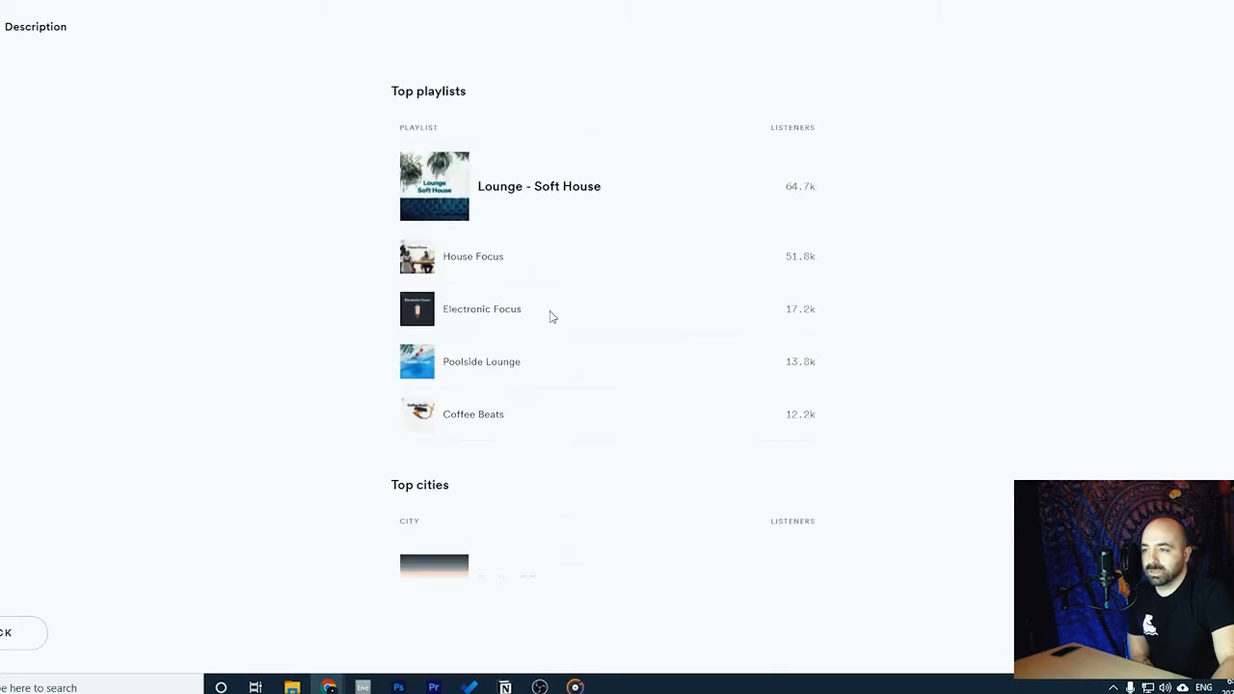
{"action": "scroll", "scroll_direction": "up", "scroll_amount": 3}
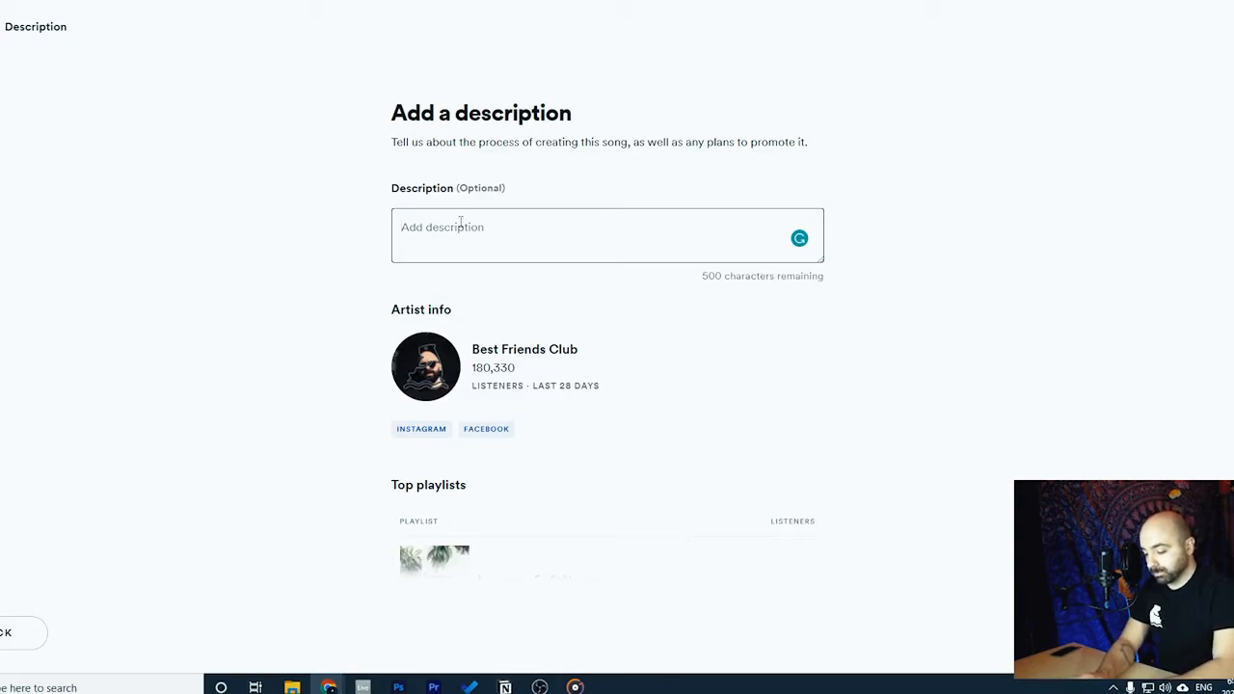
Describe how BHXA's keyboard melody became a fun but chillin' deep house style song
{"action": "type", "text": "My"}
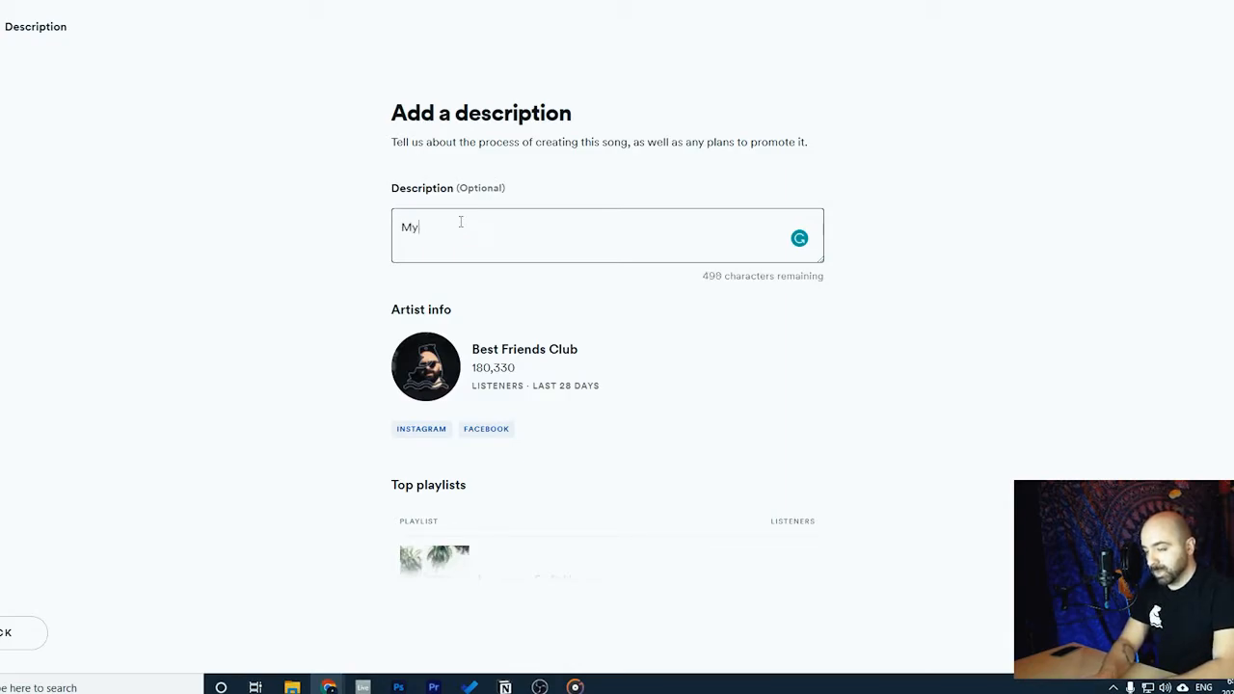
{"action": "type", "text": "friend BH"}
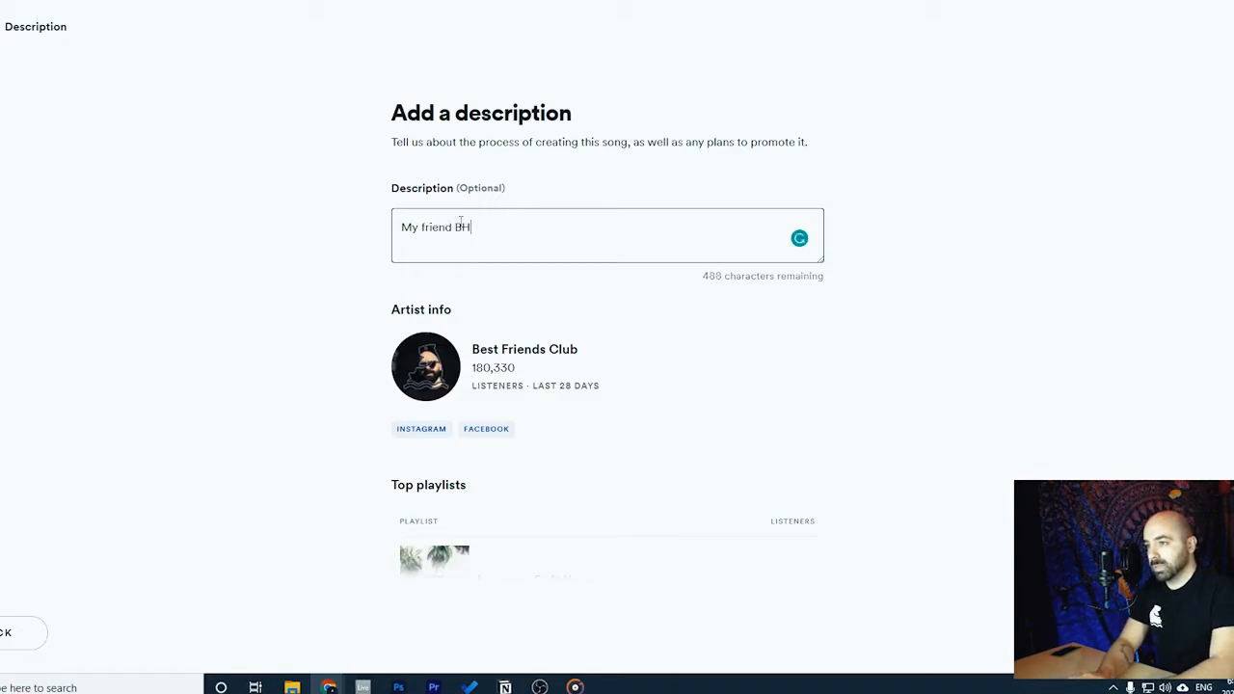
{"action": "type", "text": "XA from Turkey"}
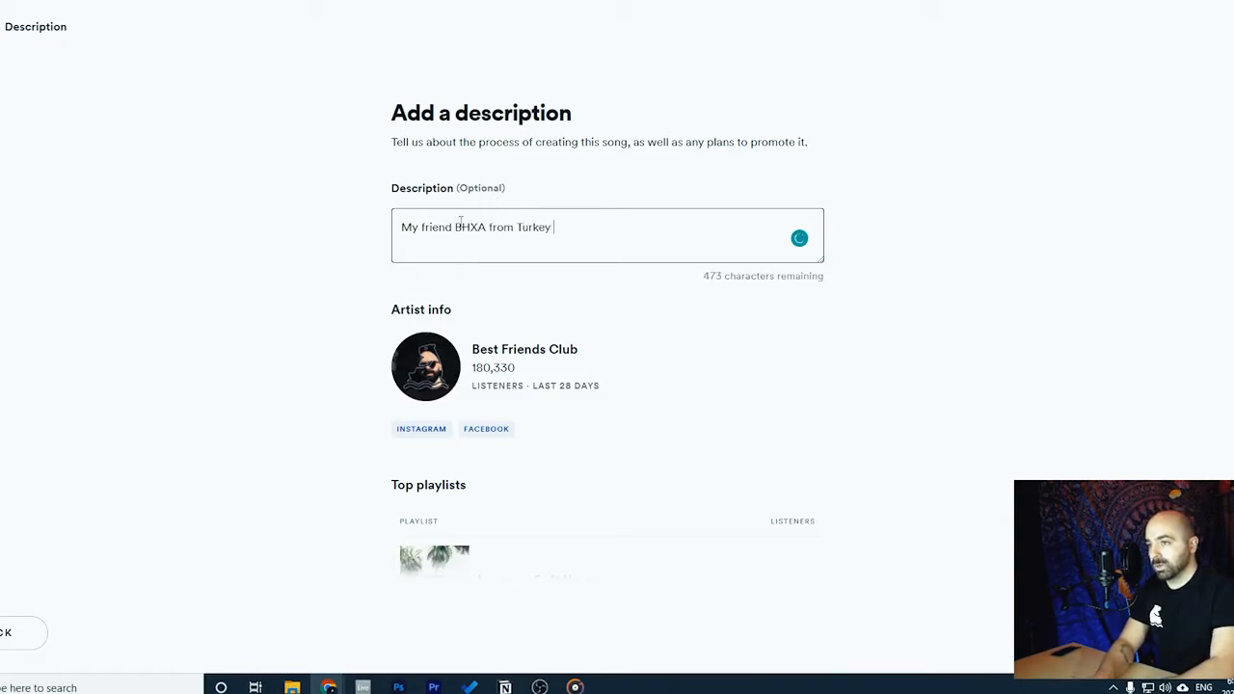
{"action": "type", "text": "sent over the"}
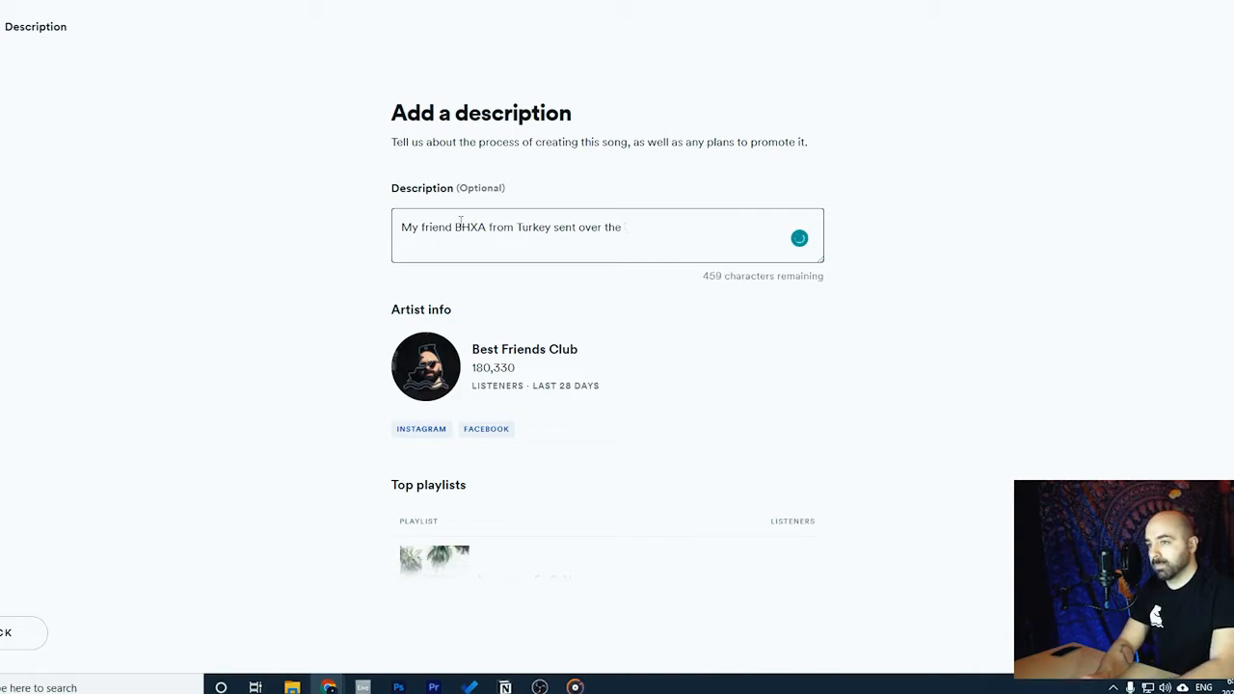
{"action": "type", "text": "main pian"}
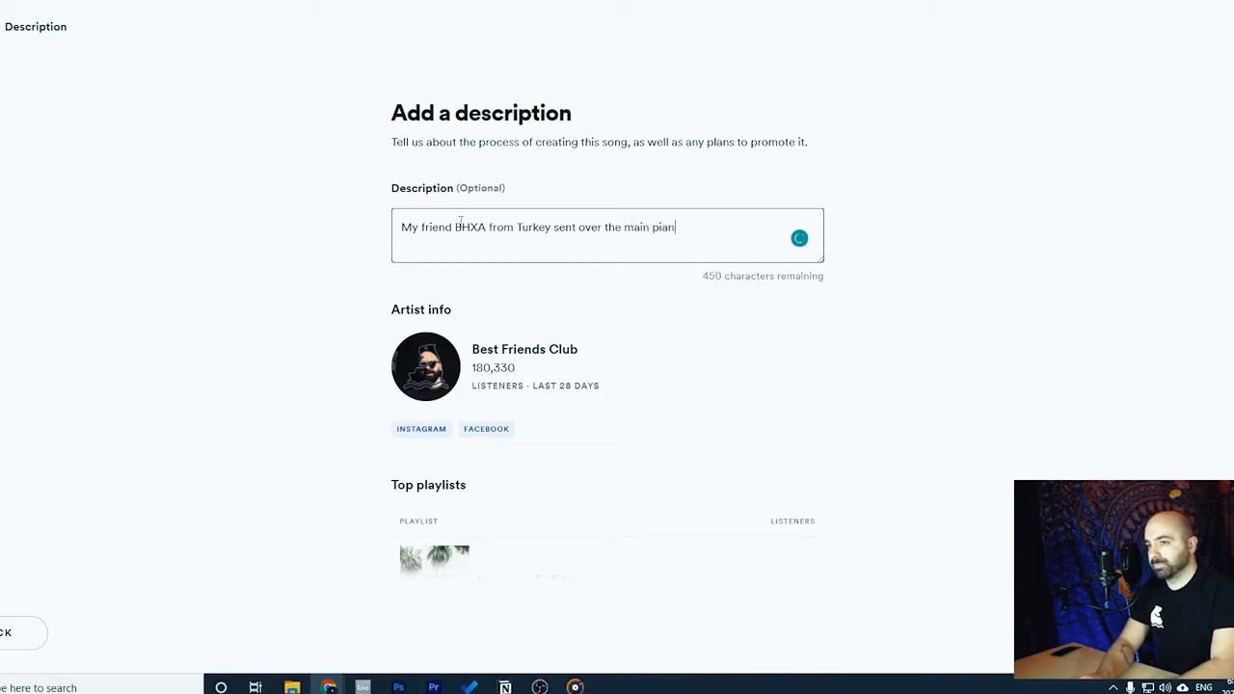
{"action": "type", "text": "keyboard m"}
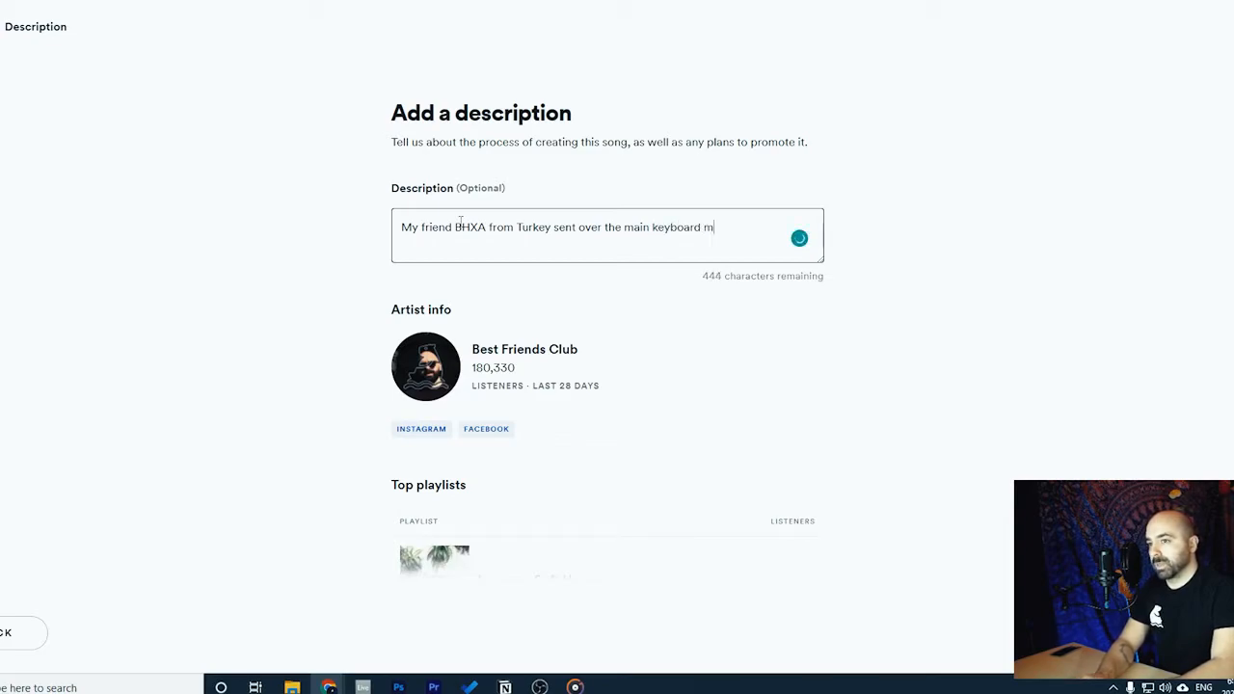
{"action": "type", "text": "elody"}
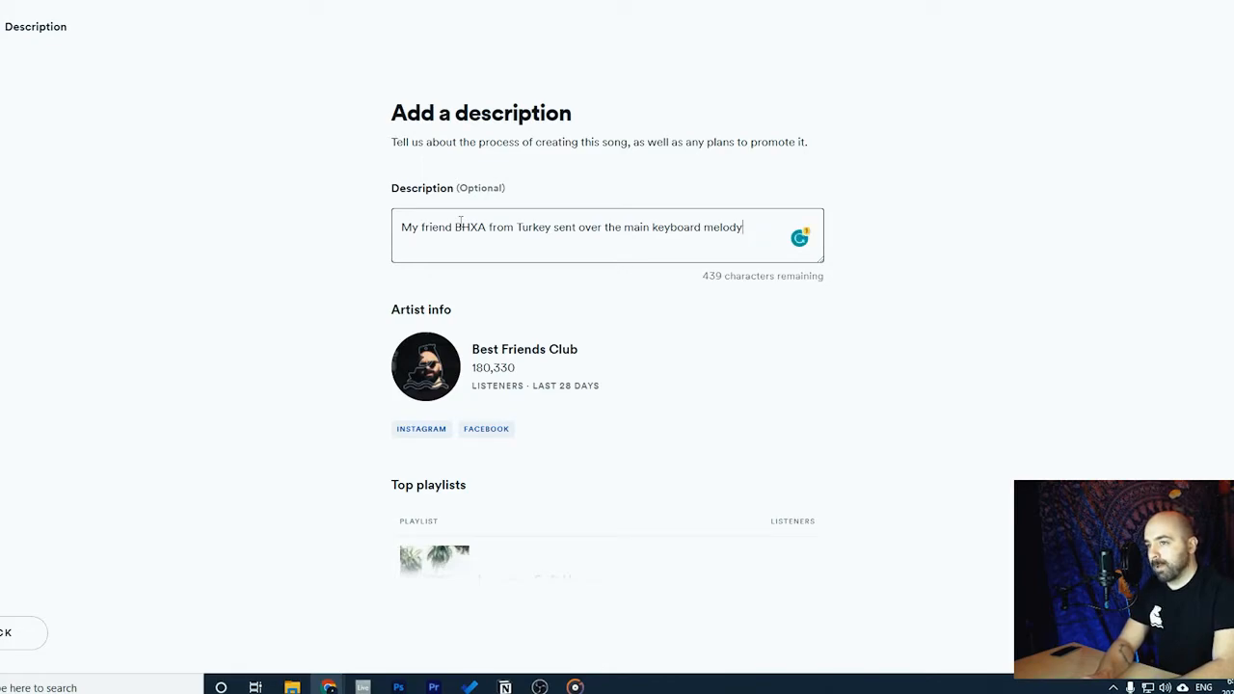
{"action": "type", "text": "and I turned"}
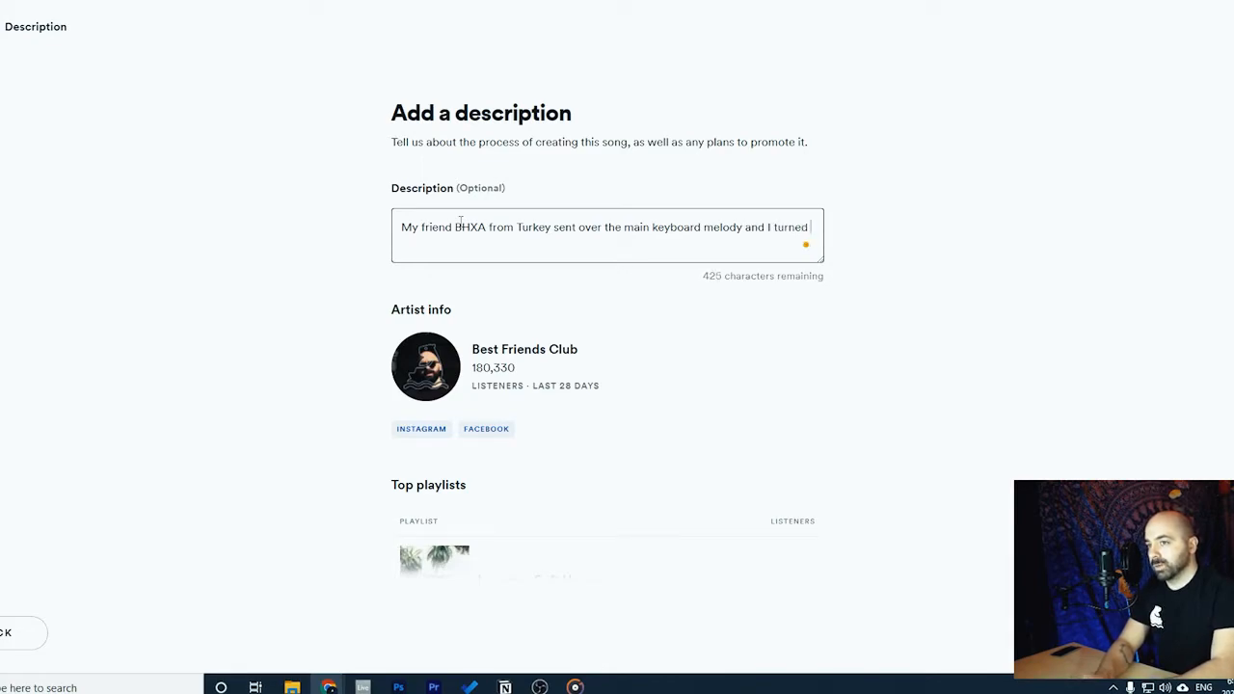
{"action": "type", "text": "it into a"}
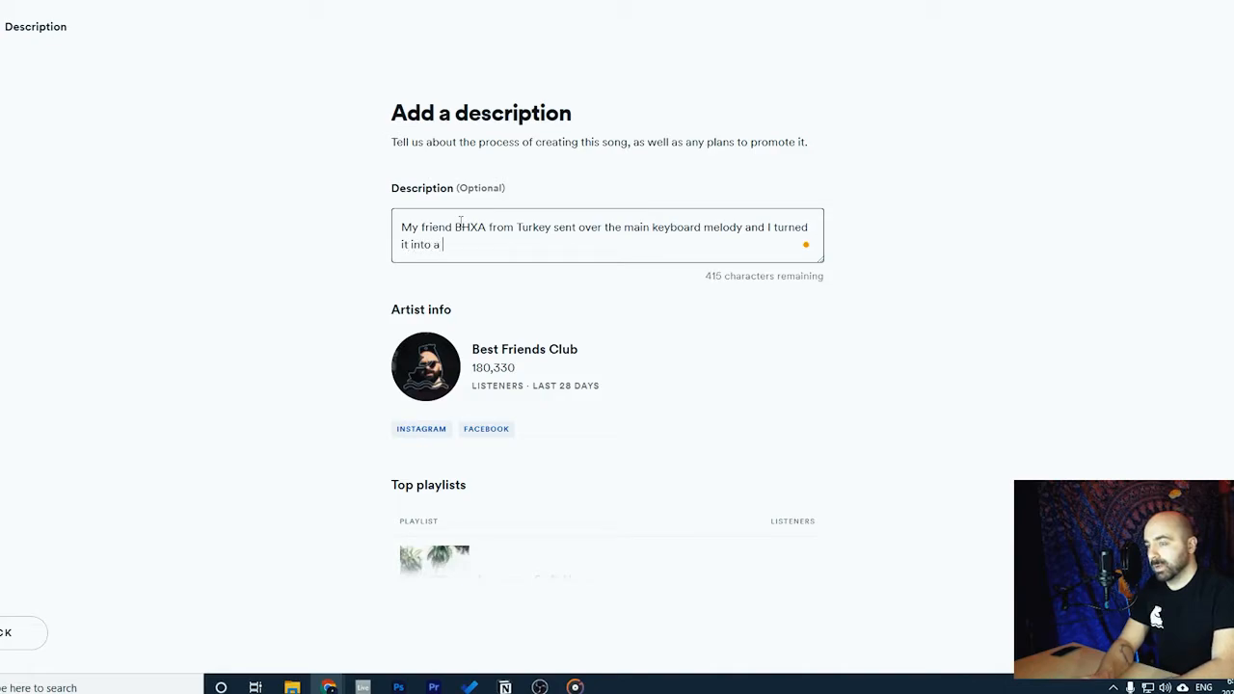
{"action": "type", "text": "fun"}
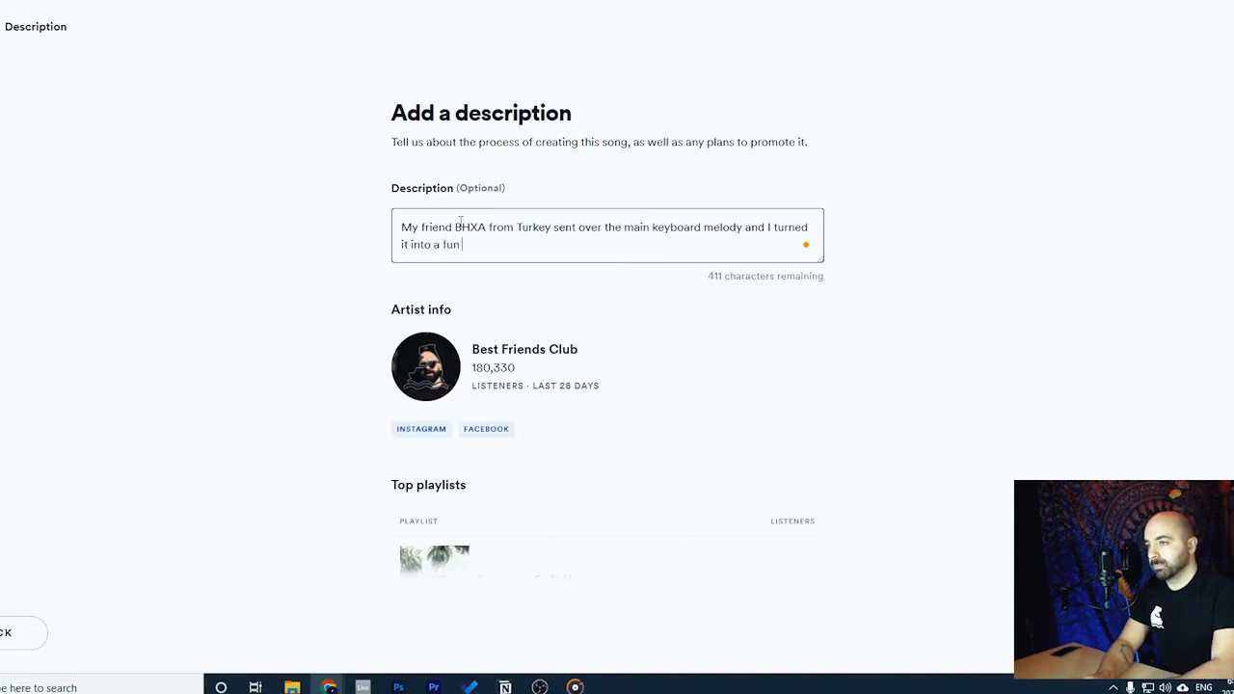
{"action": "type", "text": "but chillin'"}
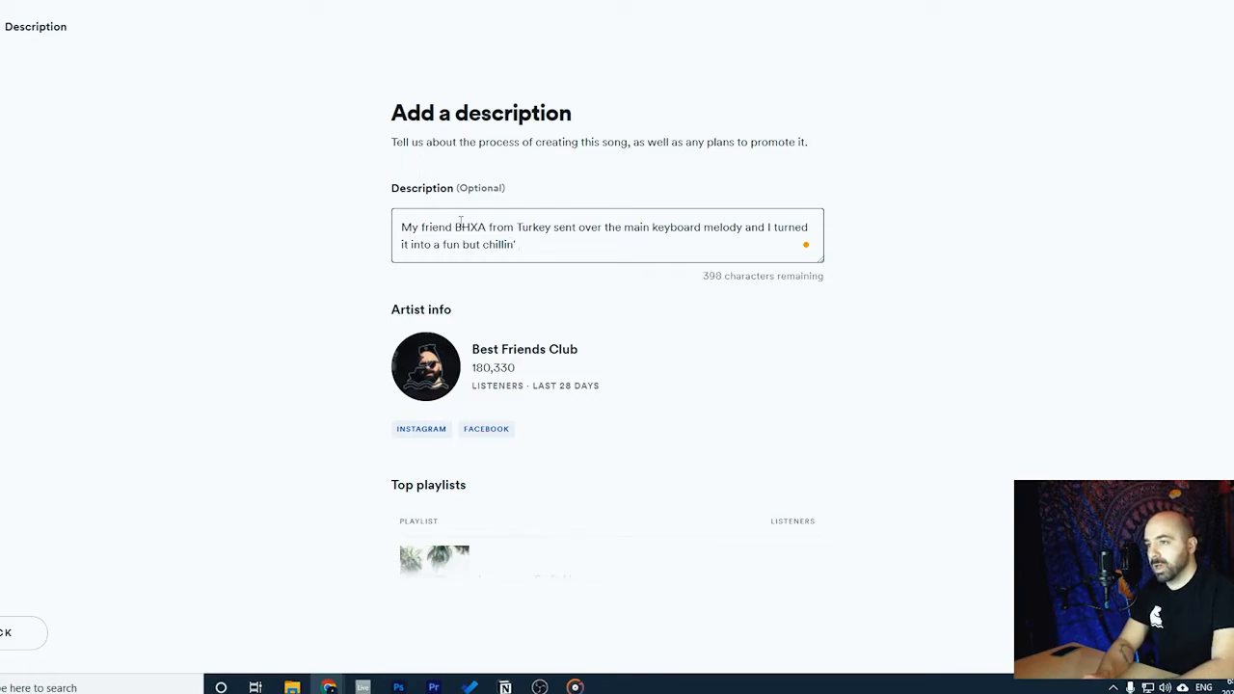
{"action": "type", "text": "deep house"}
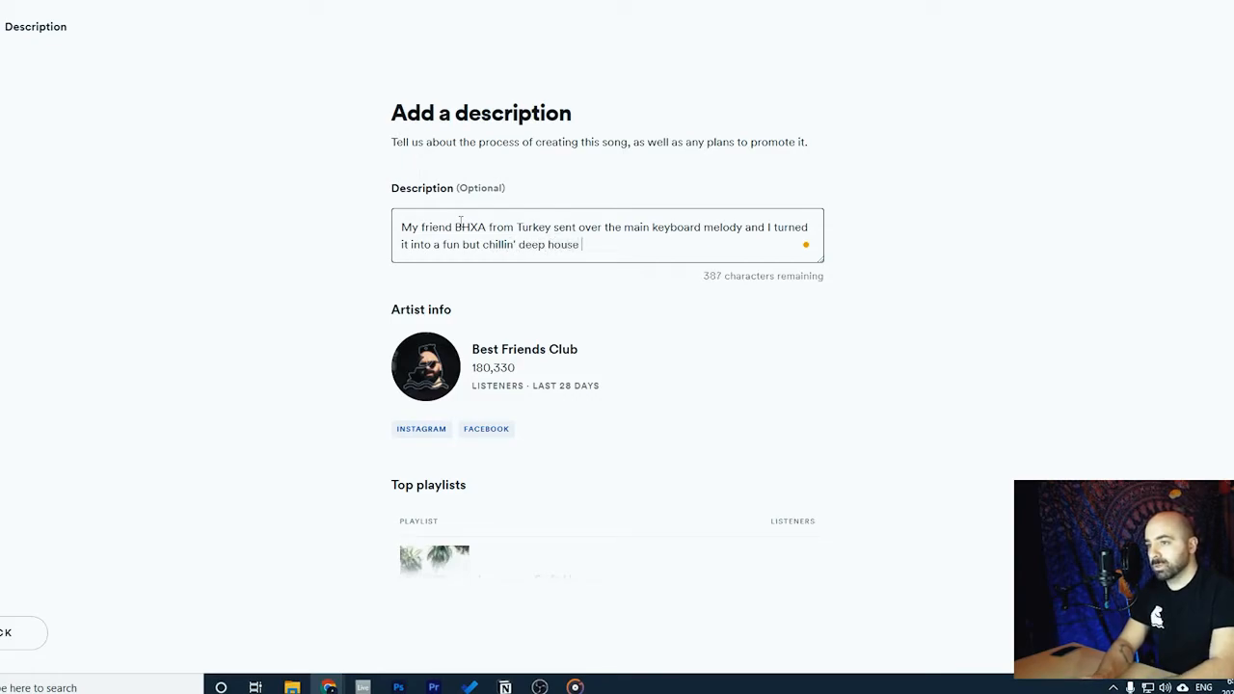
{"action": "type", "text": "style song."}
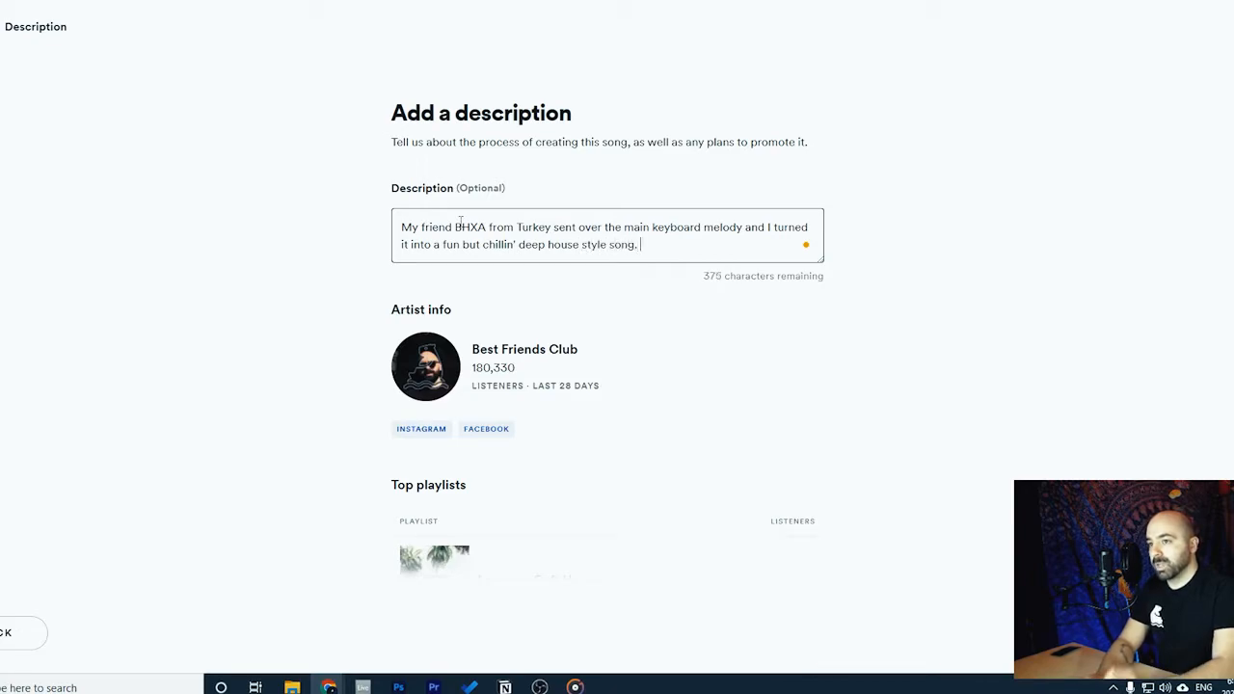
Drop the promo sentence and draft the sentence about people calling it "Float House"
{"action": "type", "text": "Promo"}
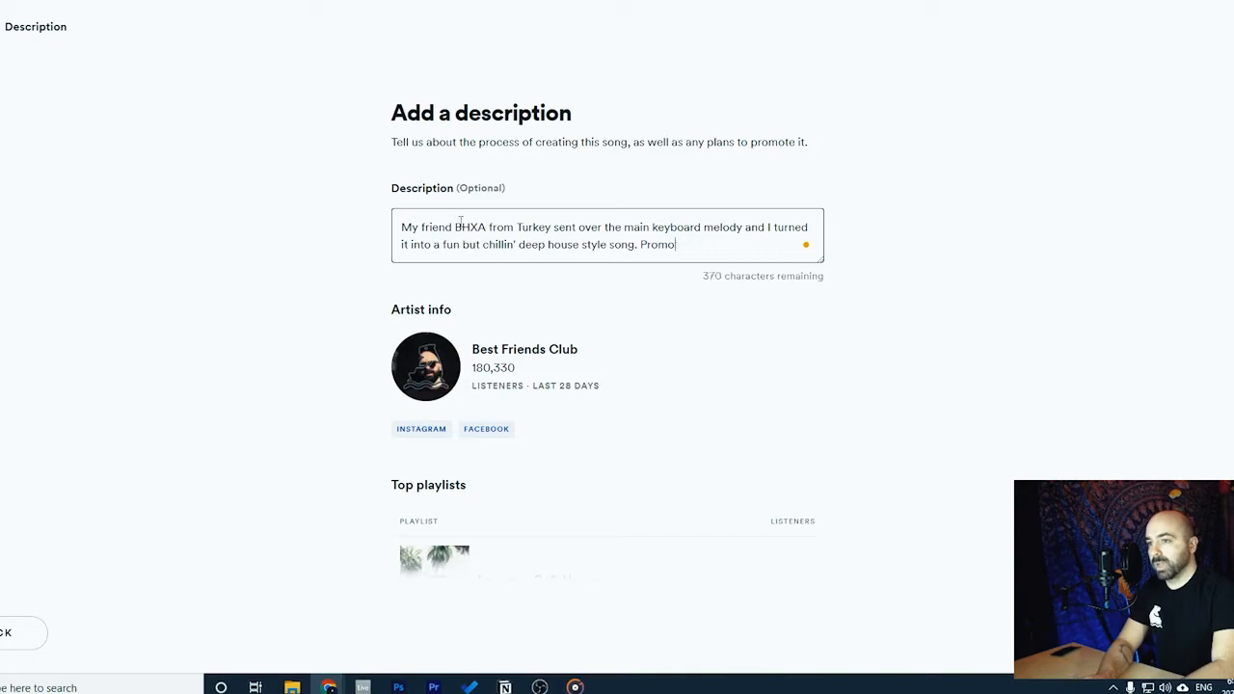
{"action": "key", "text": "Backspace"}
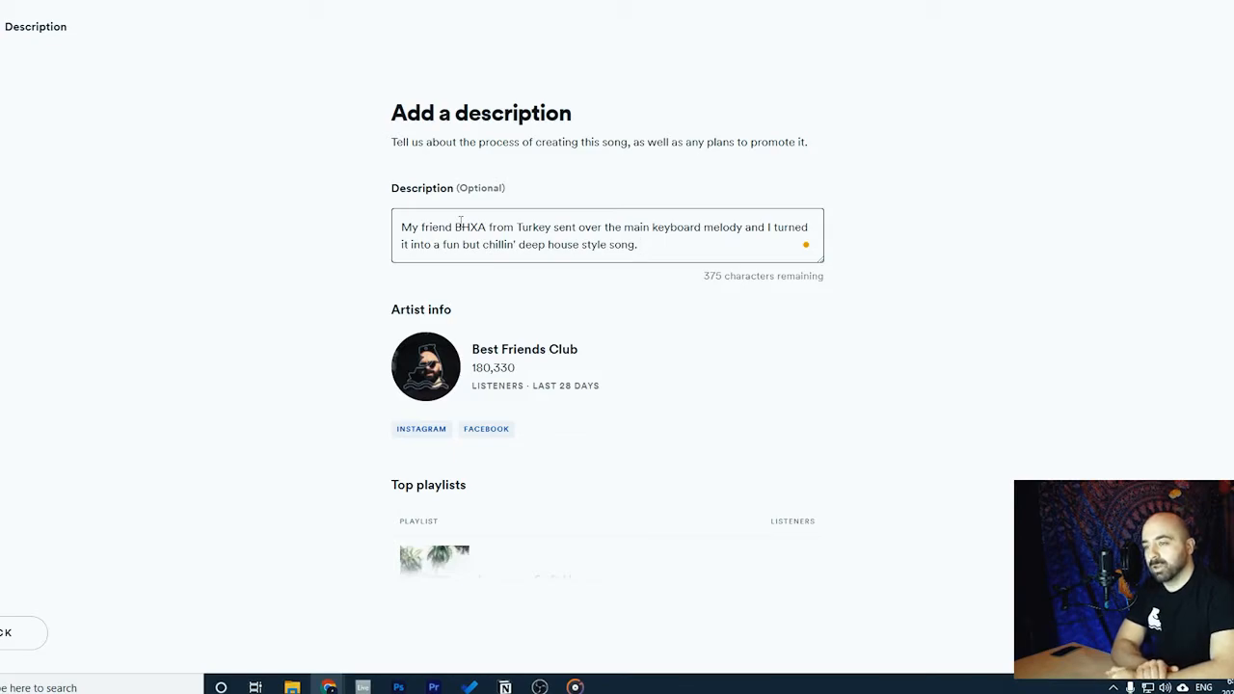
{"action": "type", "text": "BTW, apparently this style of mus"}
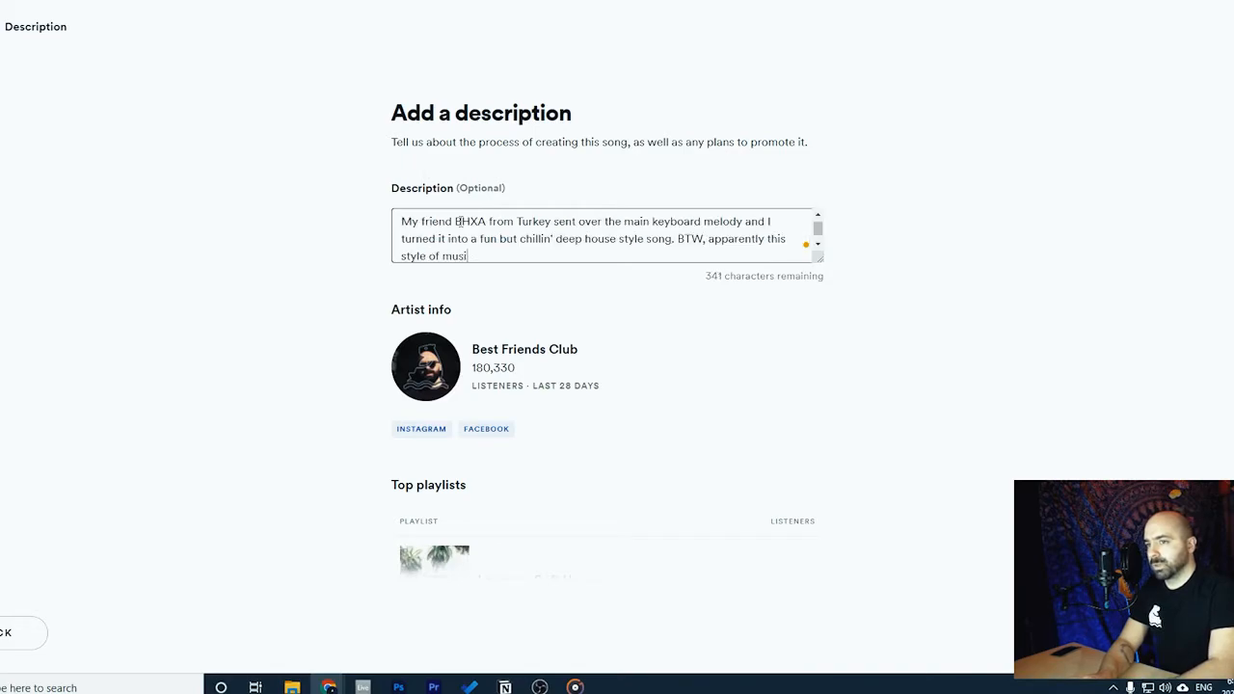
{"action": "type", "text": "is called"}
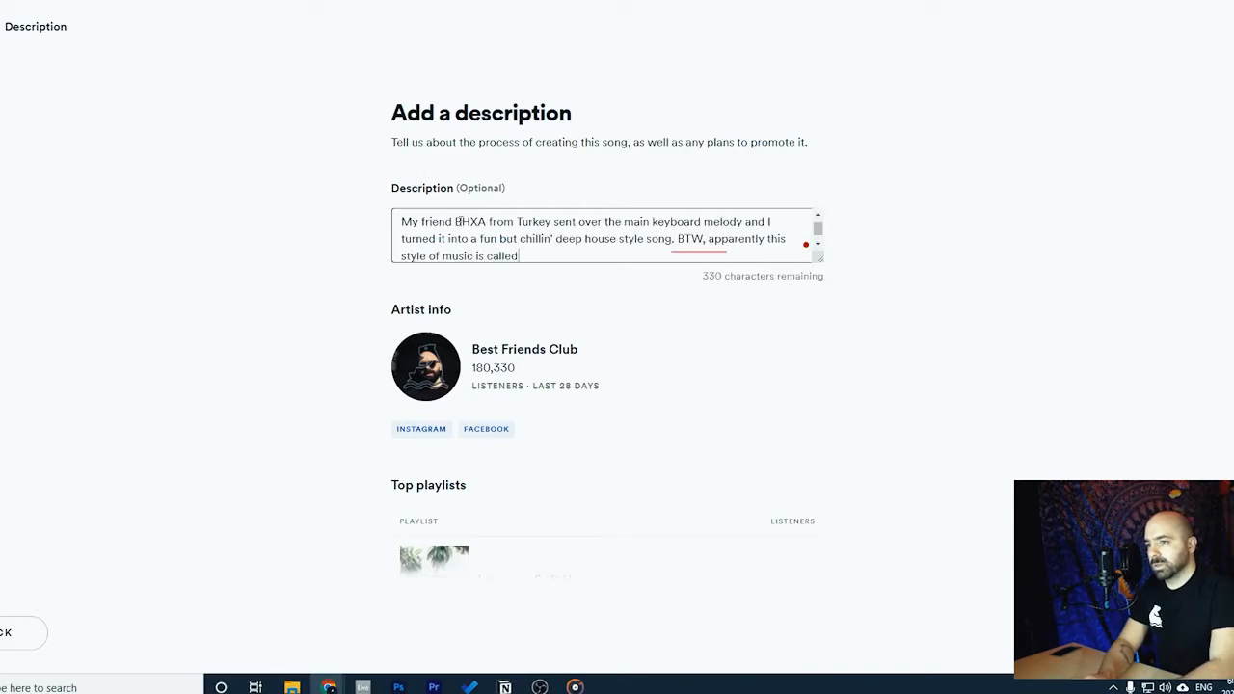
{"action": "type", "text": "\"Flaot\""}
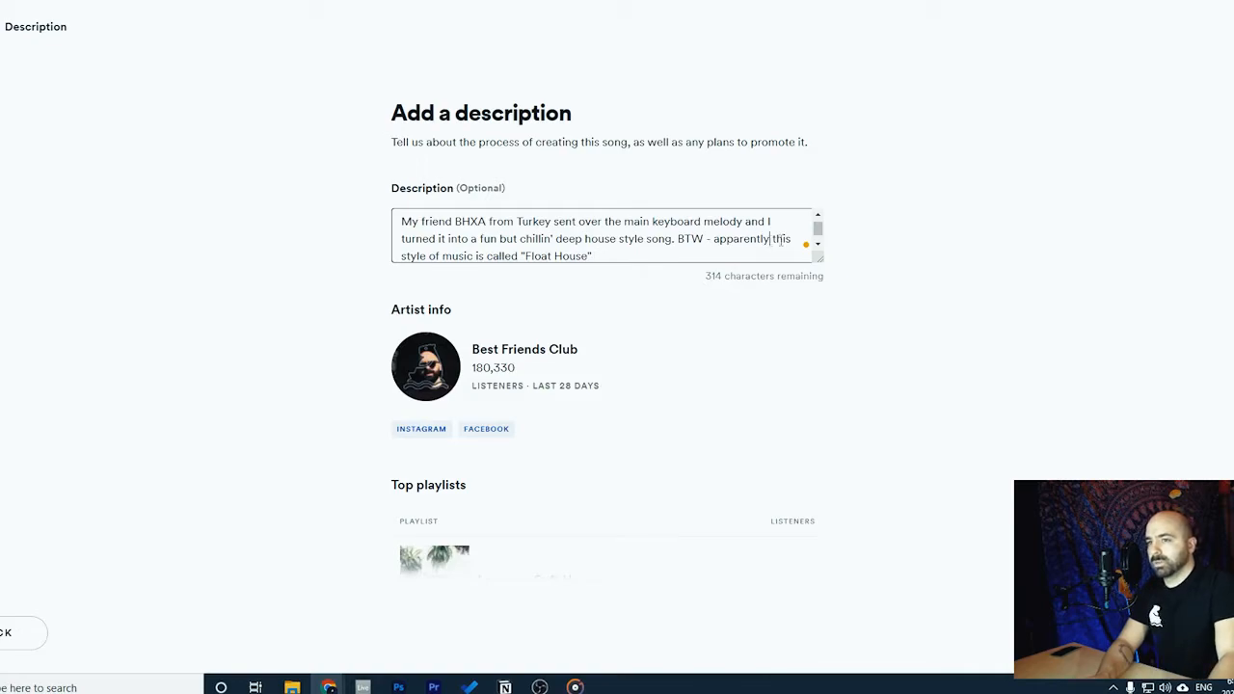
{"action": "type", "text": "some people"}
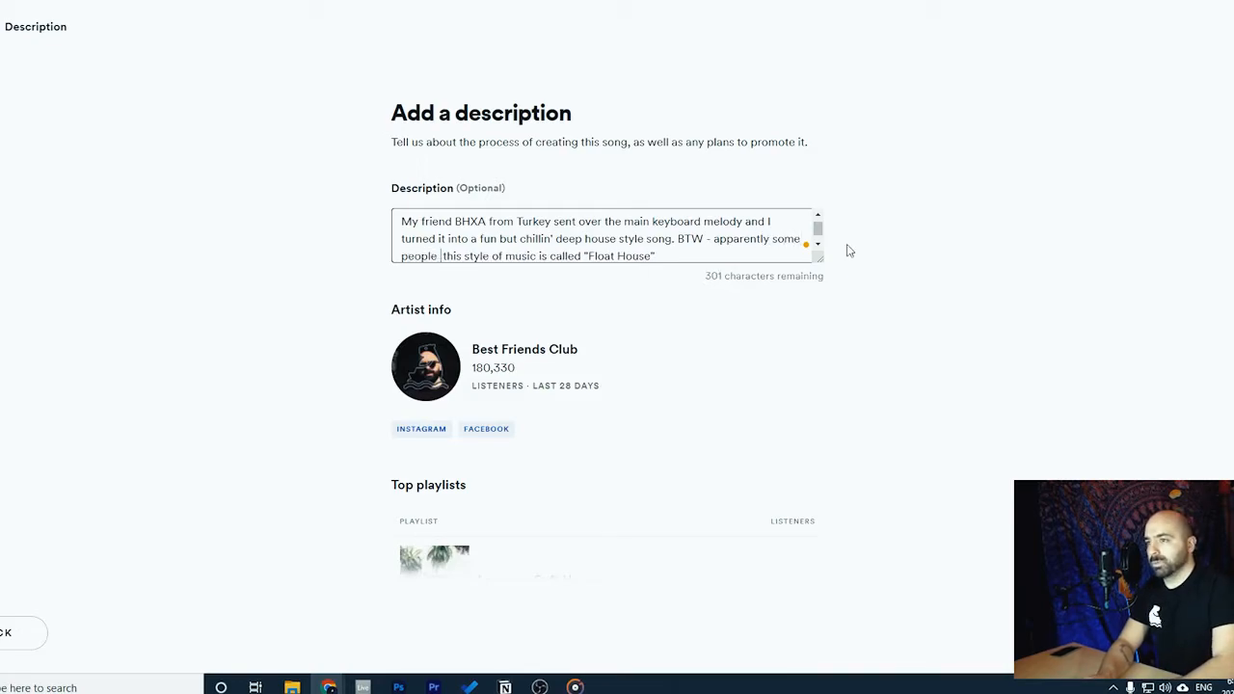
{"action": "type", "text": "are calling"}
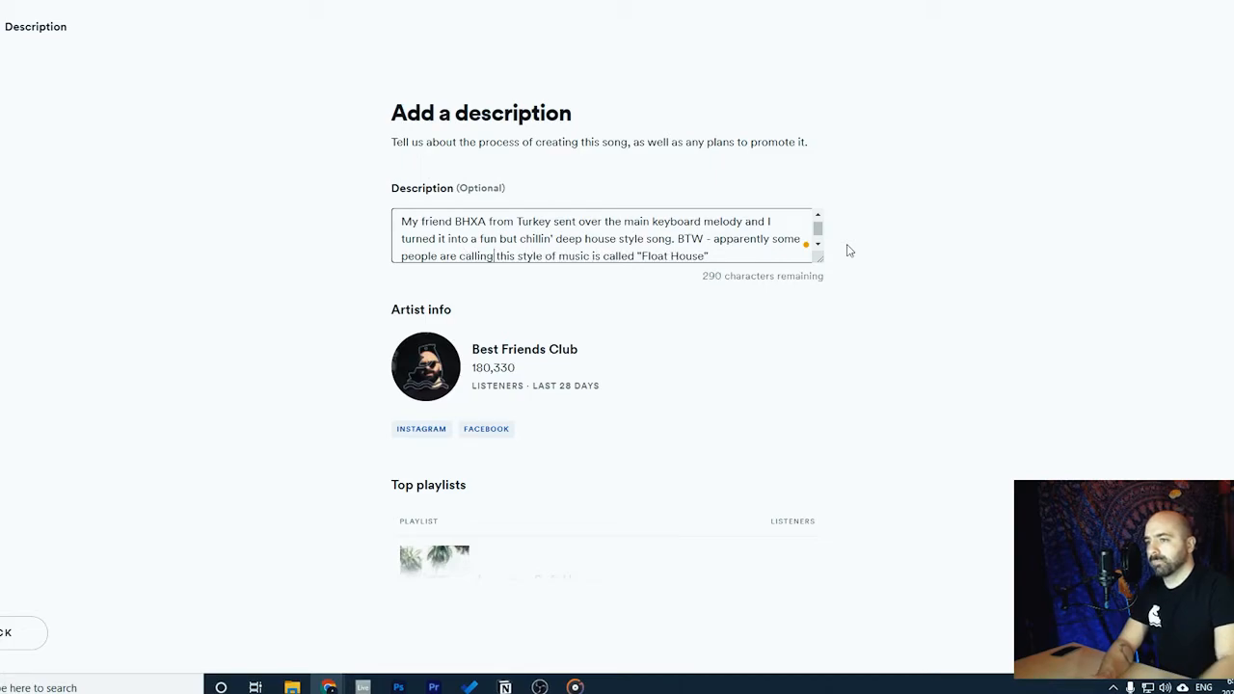
{"action": "key", "text": "Backspace"}
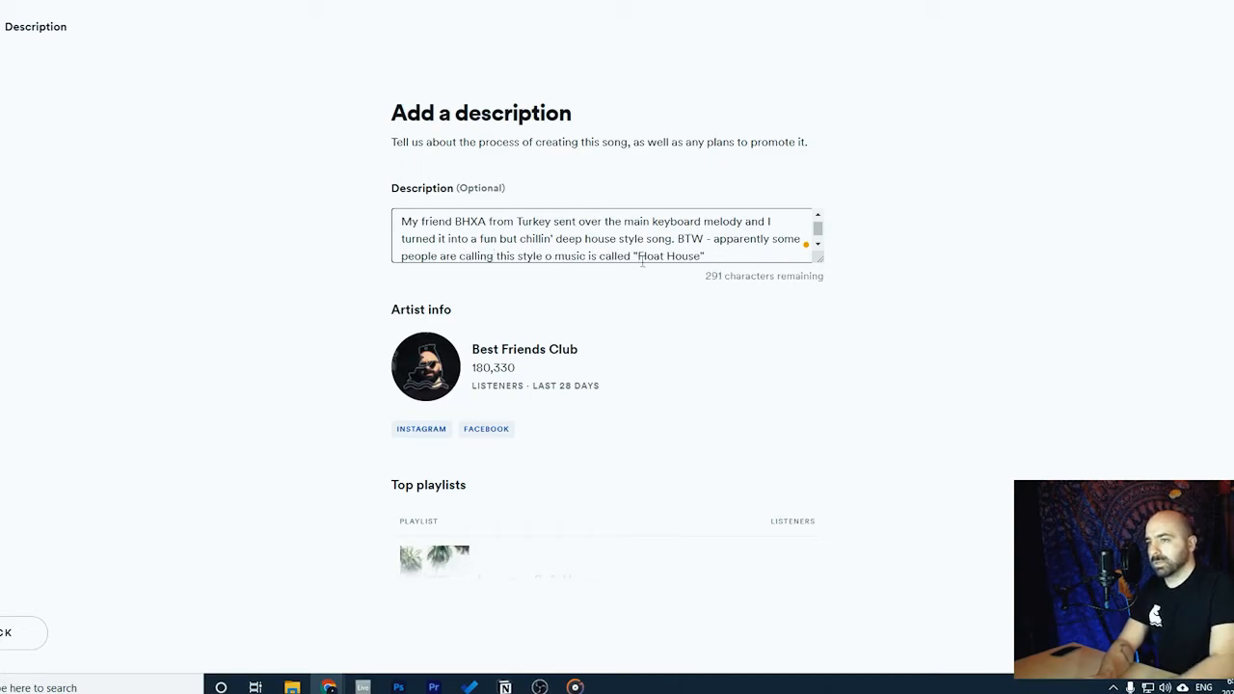
{"action": "type", "text": "sub-genr"}
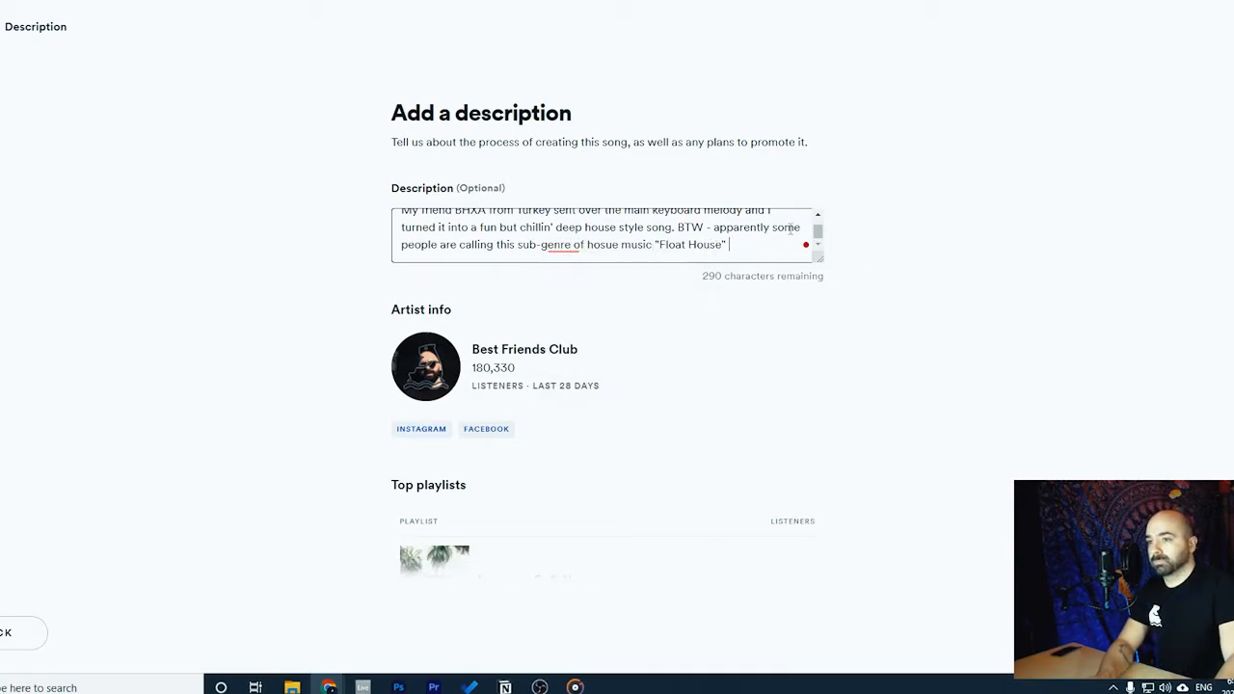
Replace 'apparently' in Nemo's description with a note about Instagram DMs about Float House
{"action": "left_click_drag", "start_coordinate": [720, 227], "coordinate": [635, 244]}
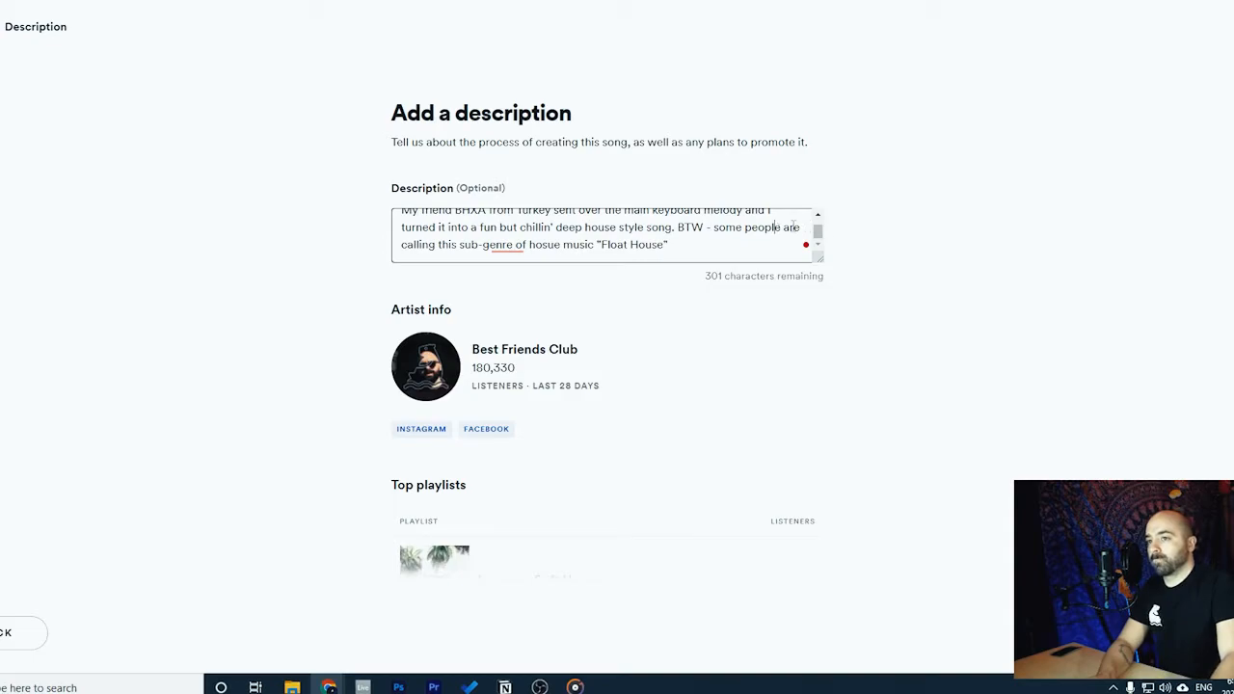
{"action": "type", "text": "DM'd are"}
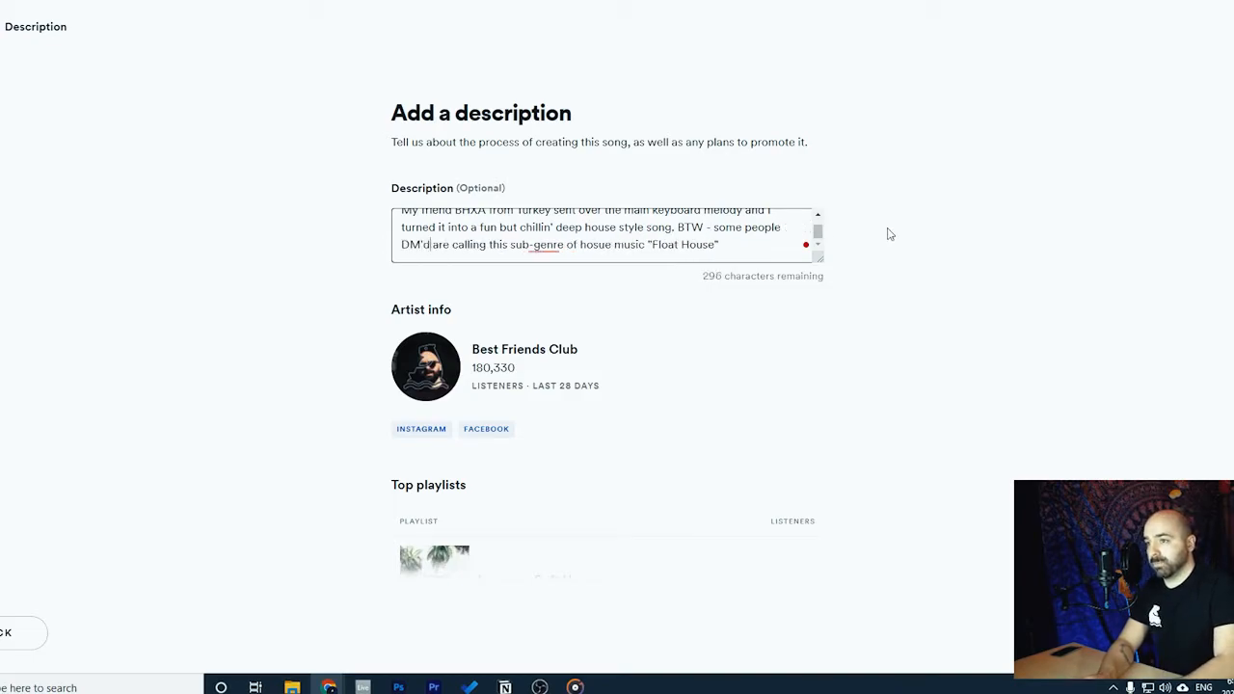
{"action": "type", "text": "me on Instagram and mentioned"}
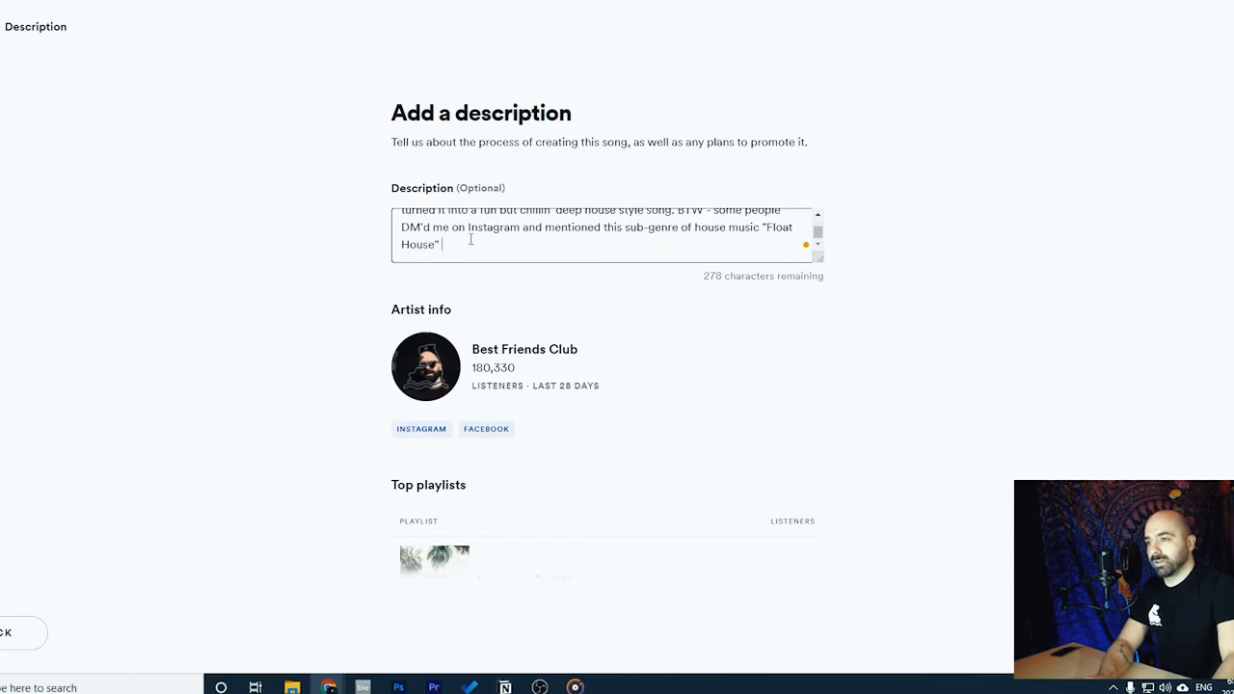
{"action": "type", "text": "lol."}
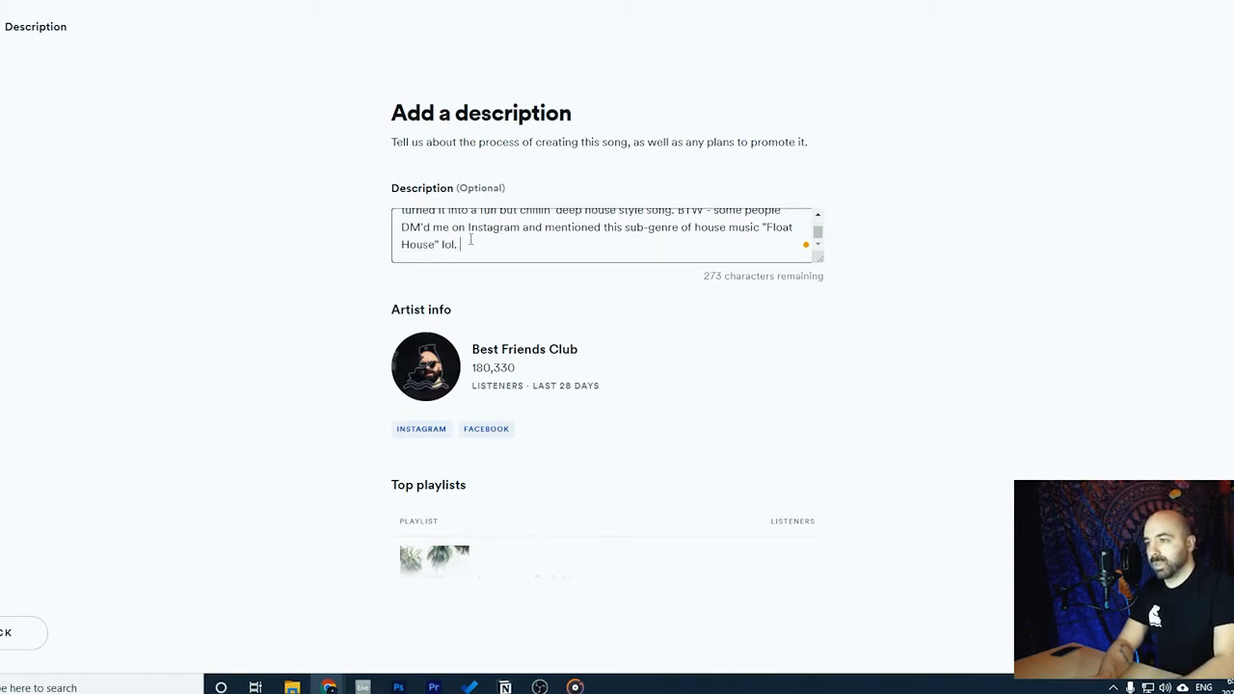
Add plans to promote the tune on Instagram/Facebook, posts and emails, plus a closing thank-you
{"action": "type", "text": "I'll be promoti"}
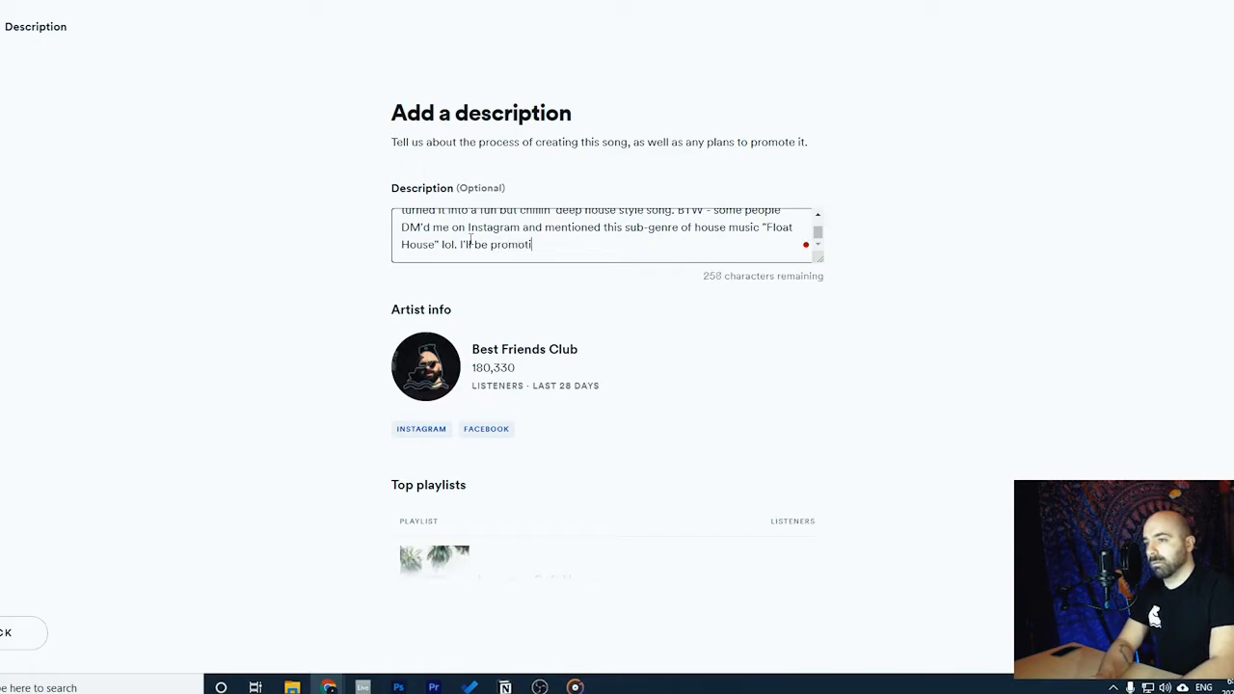
{"action": "type", "text": "ng the tune with"}
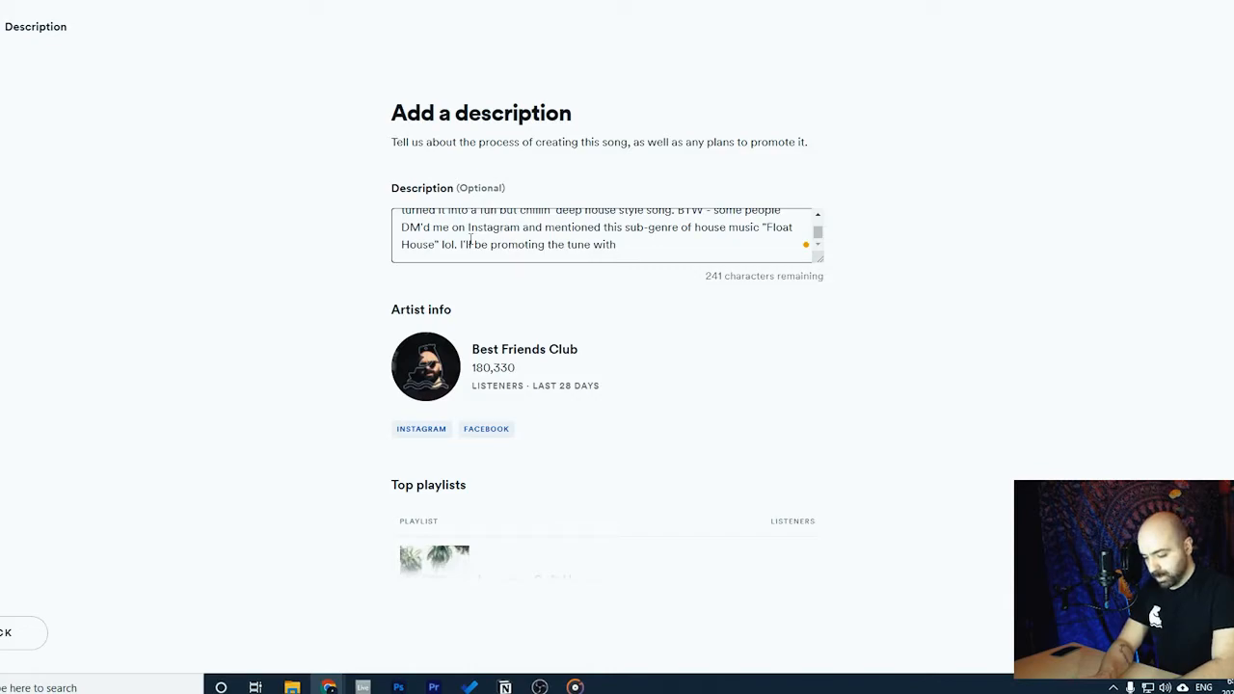
{"action": "type", "text": "lsn"}
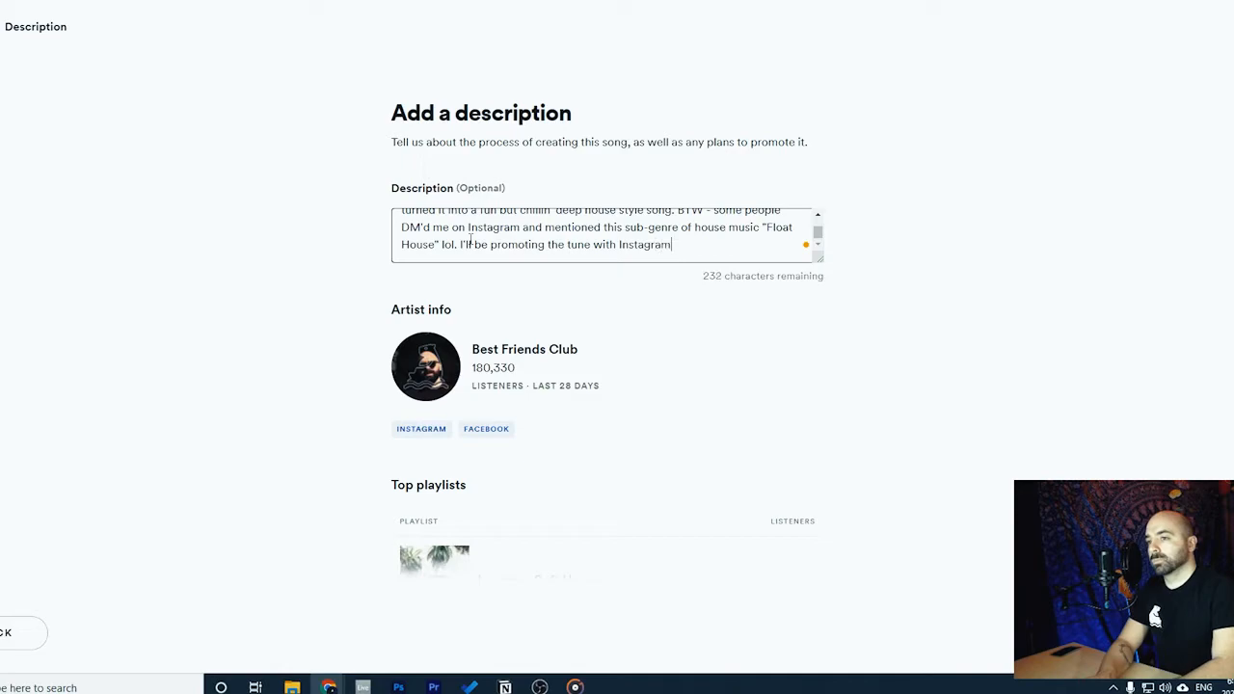
{"action": "type", "text": "/f"}
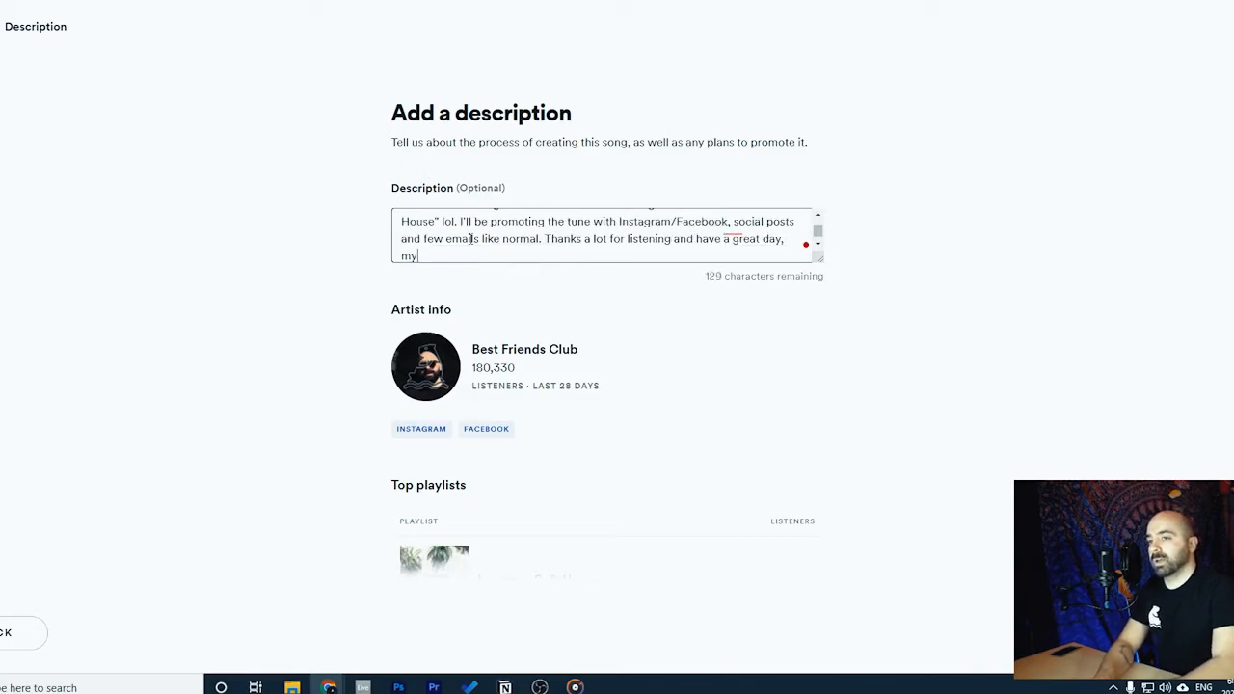
{"action": "type", "text": "friend! :)"}
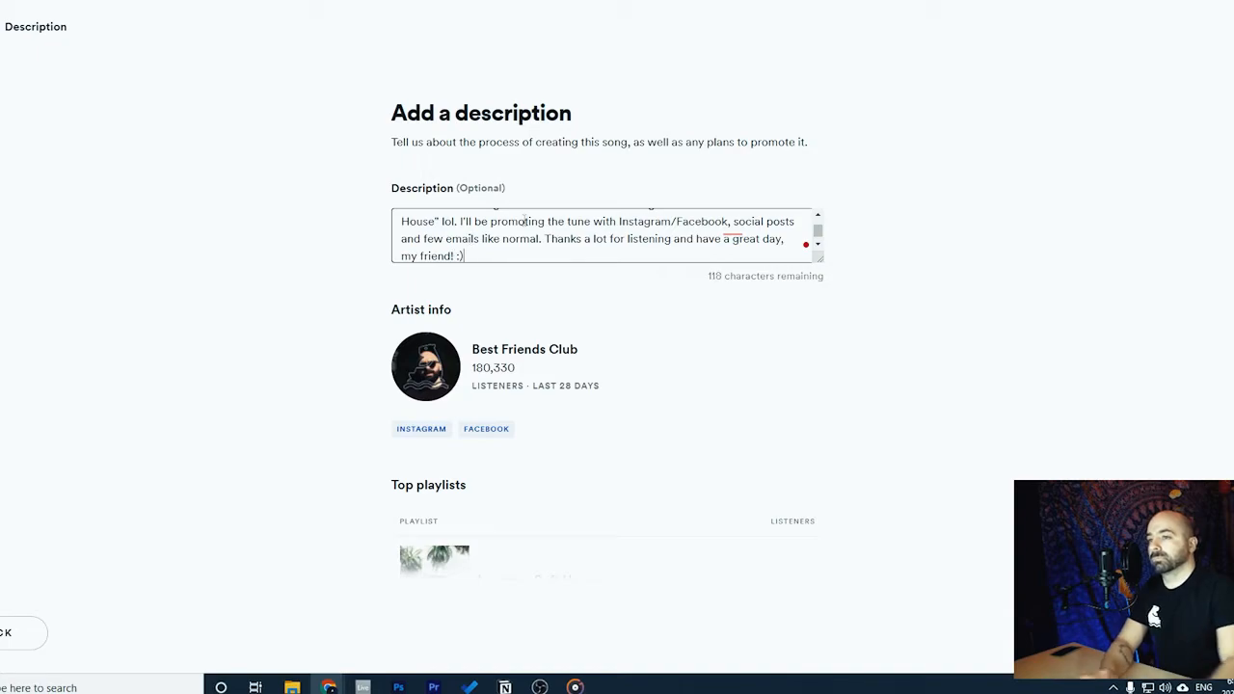
Select 'DM'd' in the description and check Nemo's hometown, genre, moods and instruments
{"action": "scroll", "scroll_direction": "up", "scroll_amount": 3}
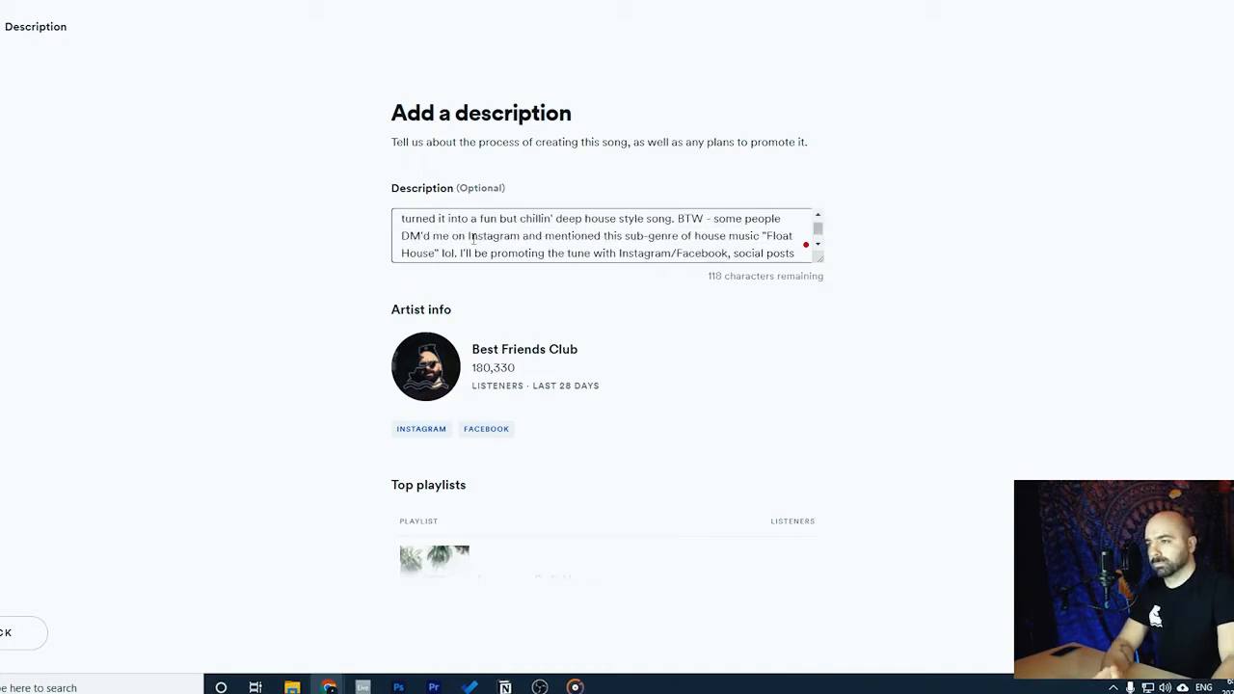
{"action": "double_click", "coordinate": [413, 236]}
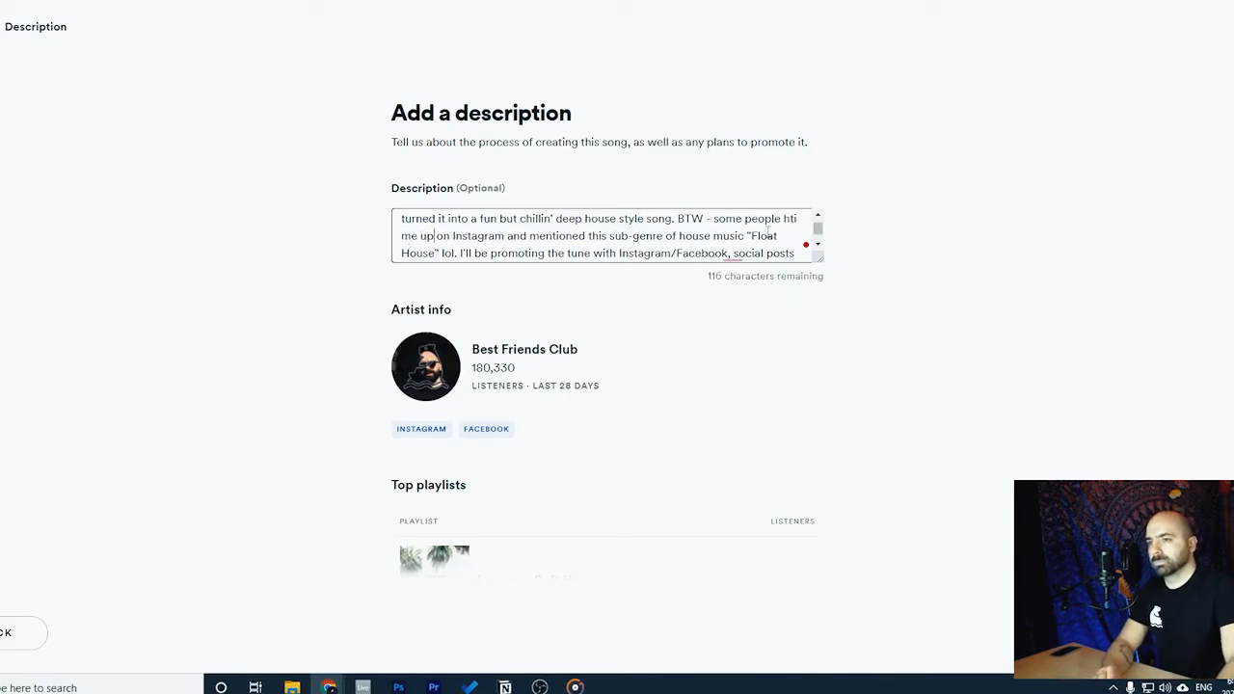
{"action": "scroll", "scroll_direction": "up", "scroll_amount": 3}
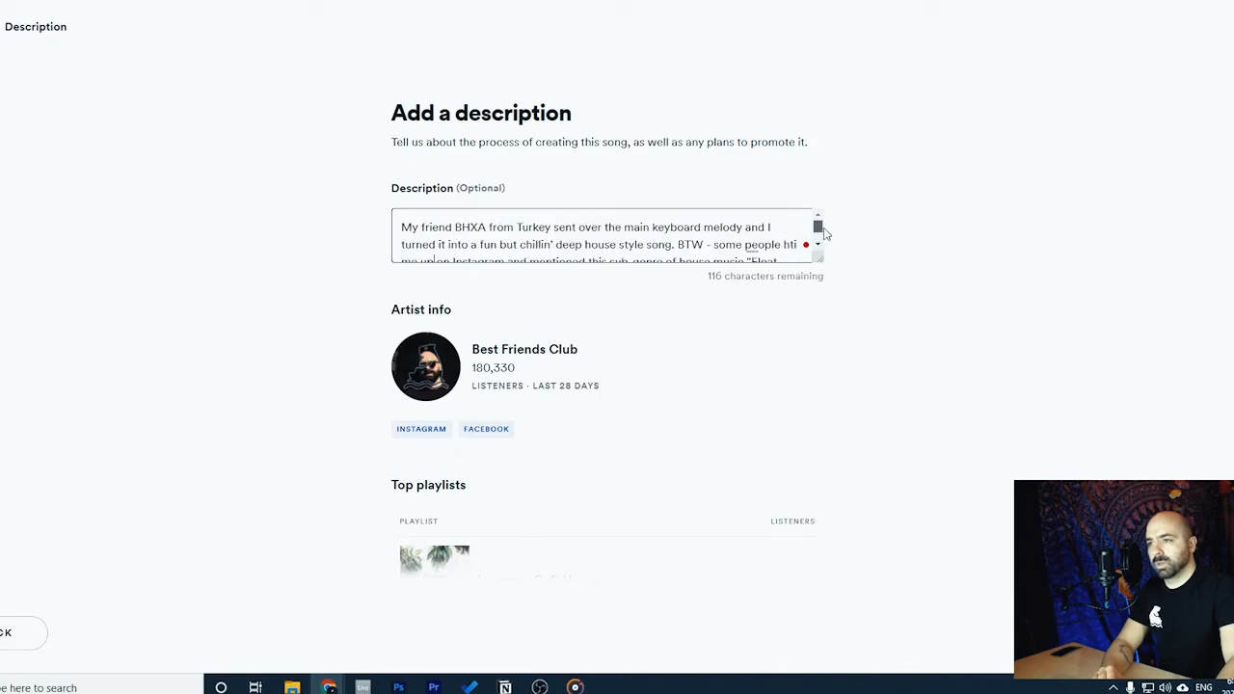
{"action": "mouse_move", "coordinate": [549, 294]}
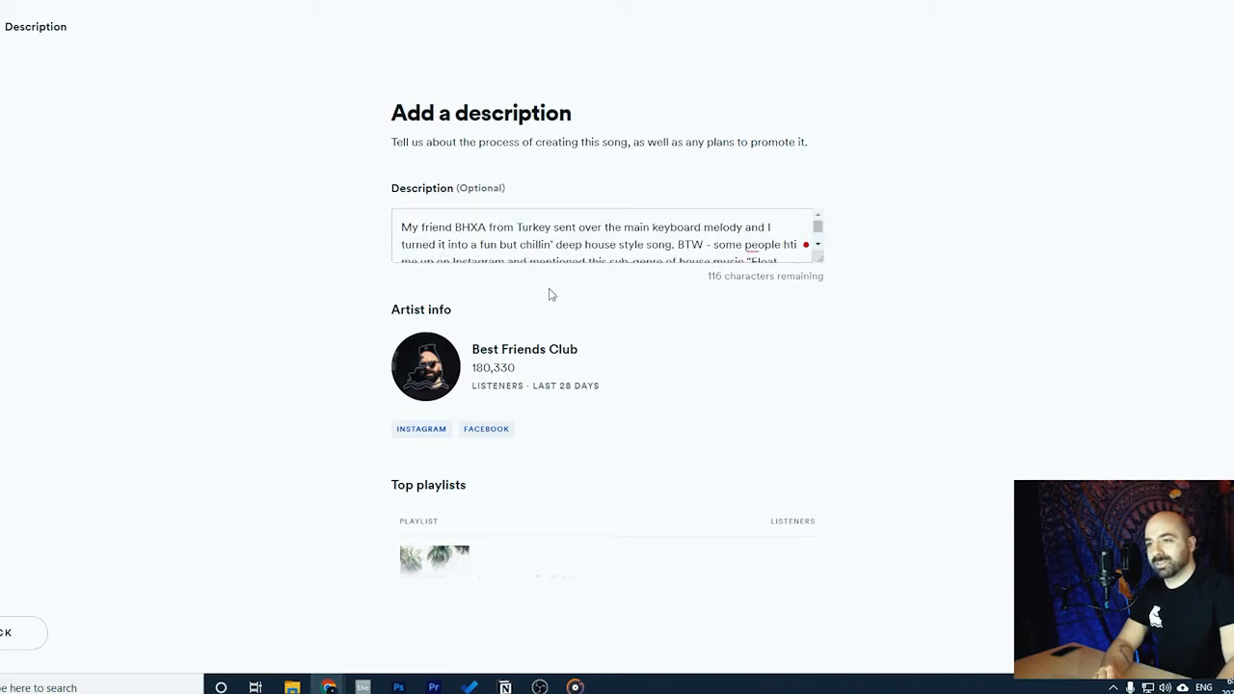
{"action": "mouse_move", "coordinate": [364, 407]}
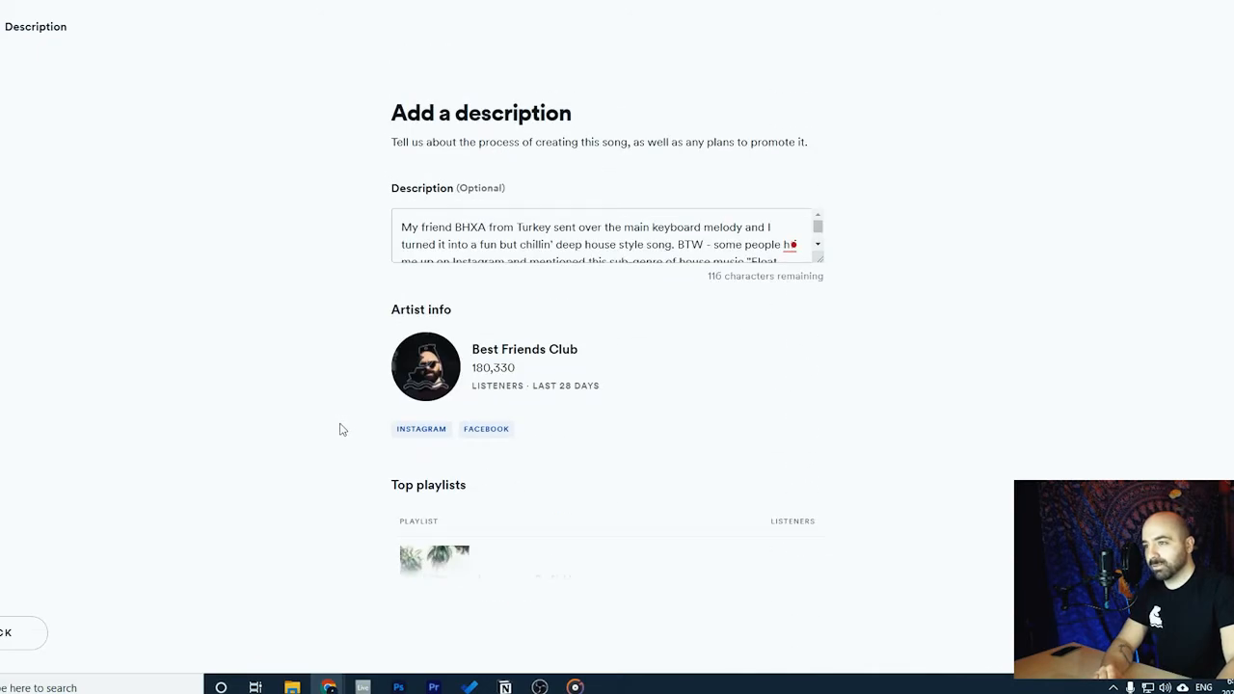
{"action": "scroll", "scroll_direction": "down", "scroll_amount": 3}
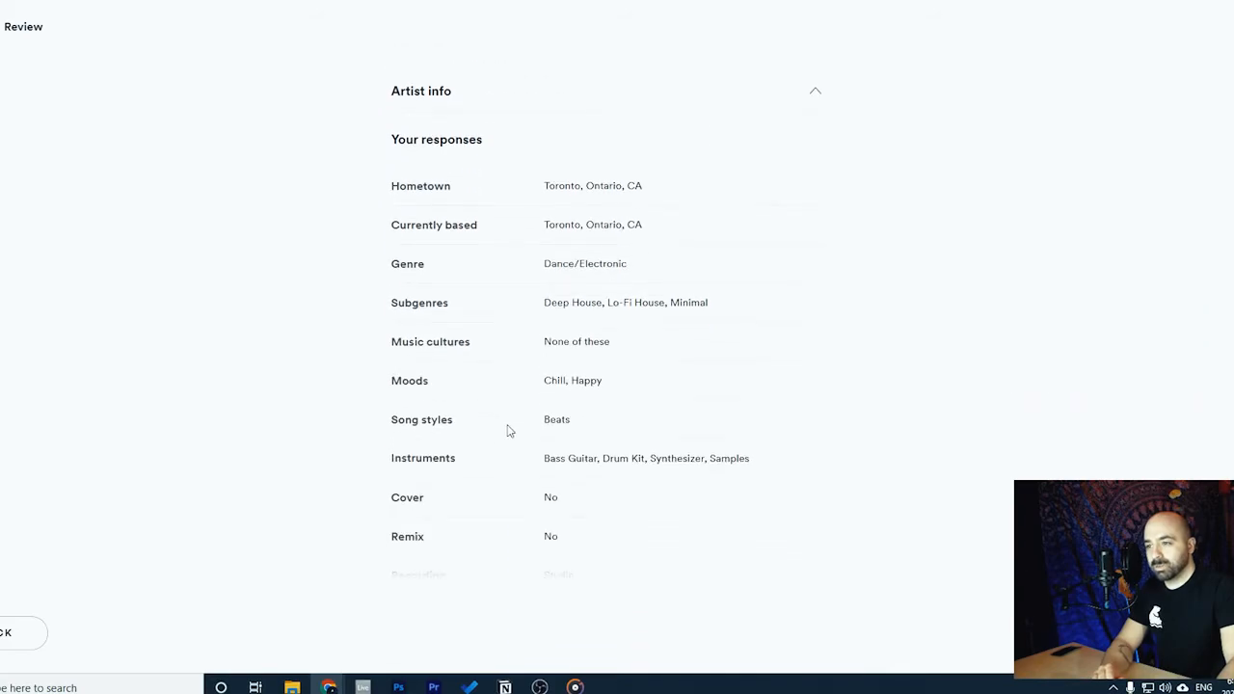
Expand Artist info and scroll the pitch review down to Nemo's description
{"action": "left_click", "coordinate": [815, 90]}
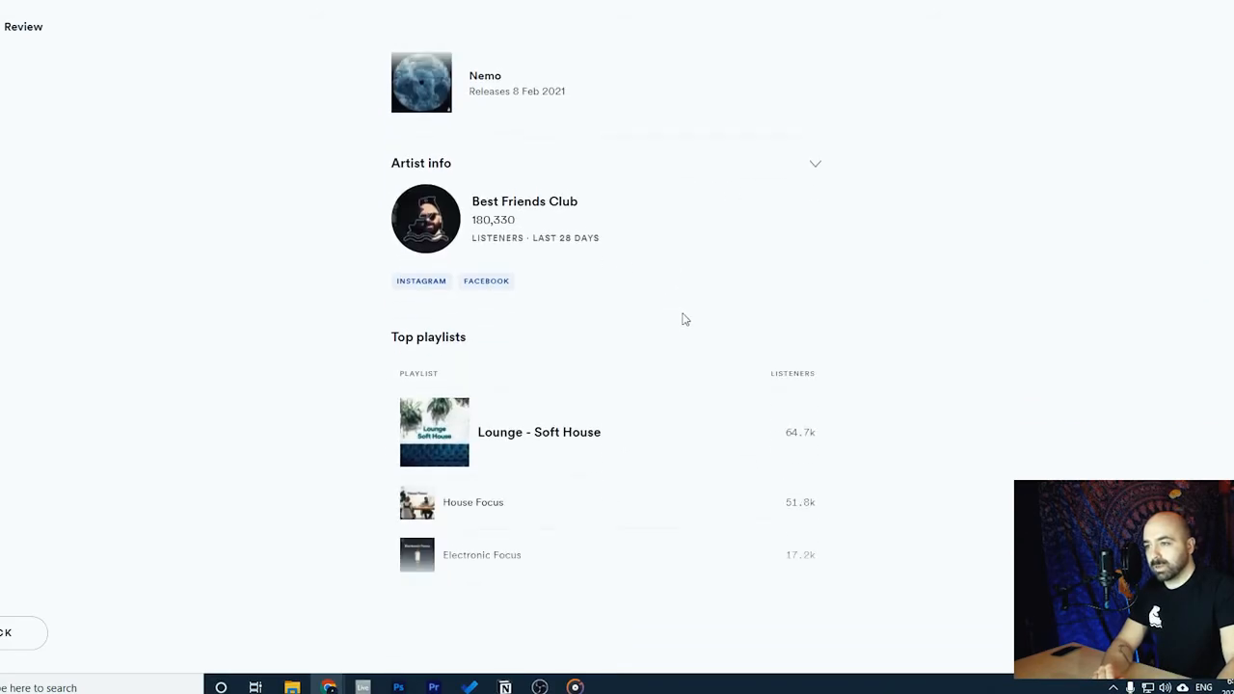
{"action": "scroll", "scroll_direction": "down", "scroll_amount": 3}
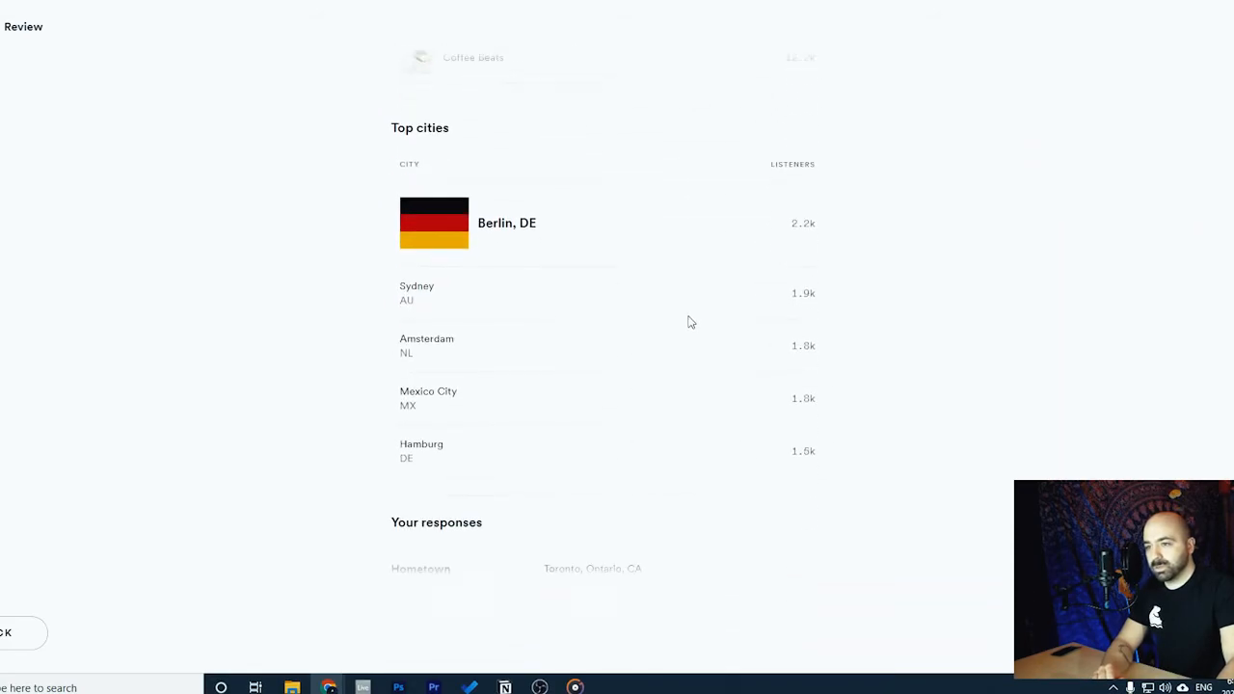
{"action": "scroll", "scroll_direction": "down", "scroll_amount": 3}
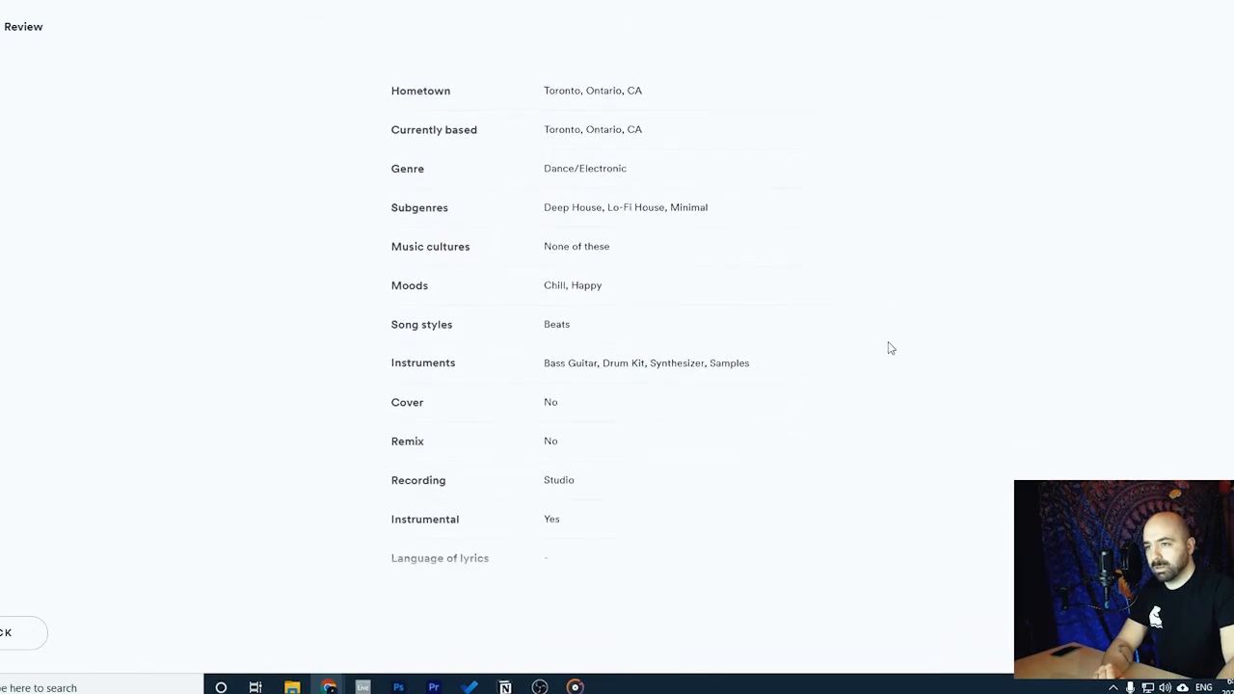
{"action": "scroll", "scroll_direction": "down", "scroll_amount": 3}
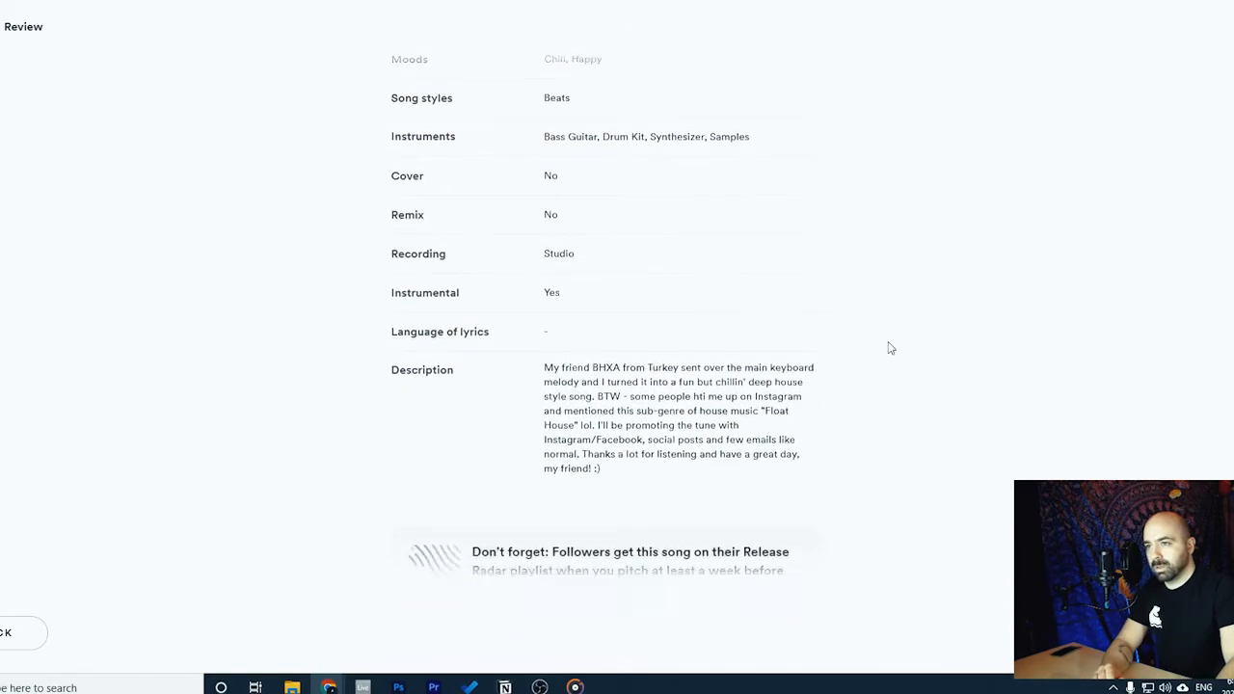
{"action": "scroll", "scroll_direction": "down", "scroll_amount": 3}
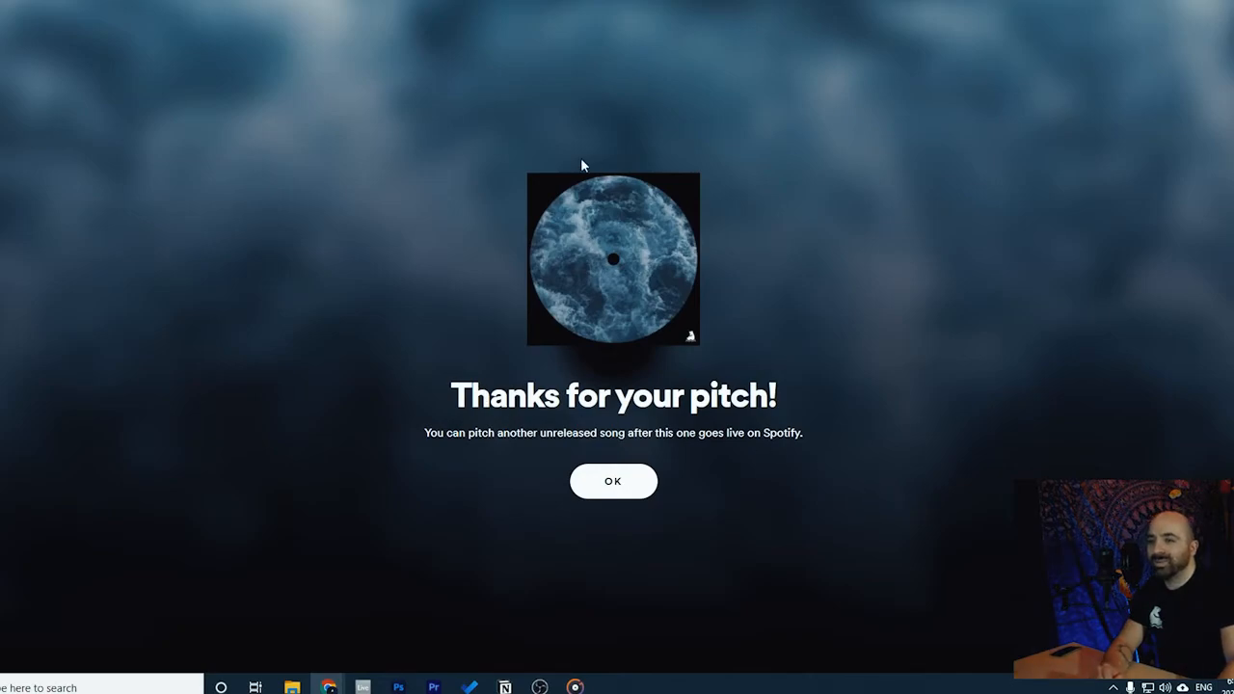
{"action": "mouse_move", "coordinate": [451, 427]}
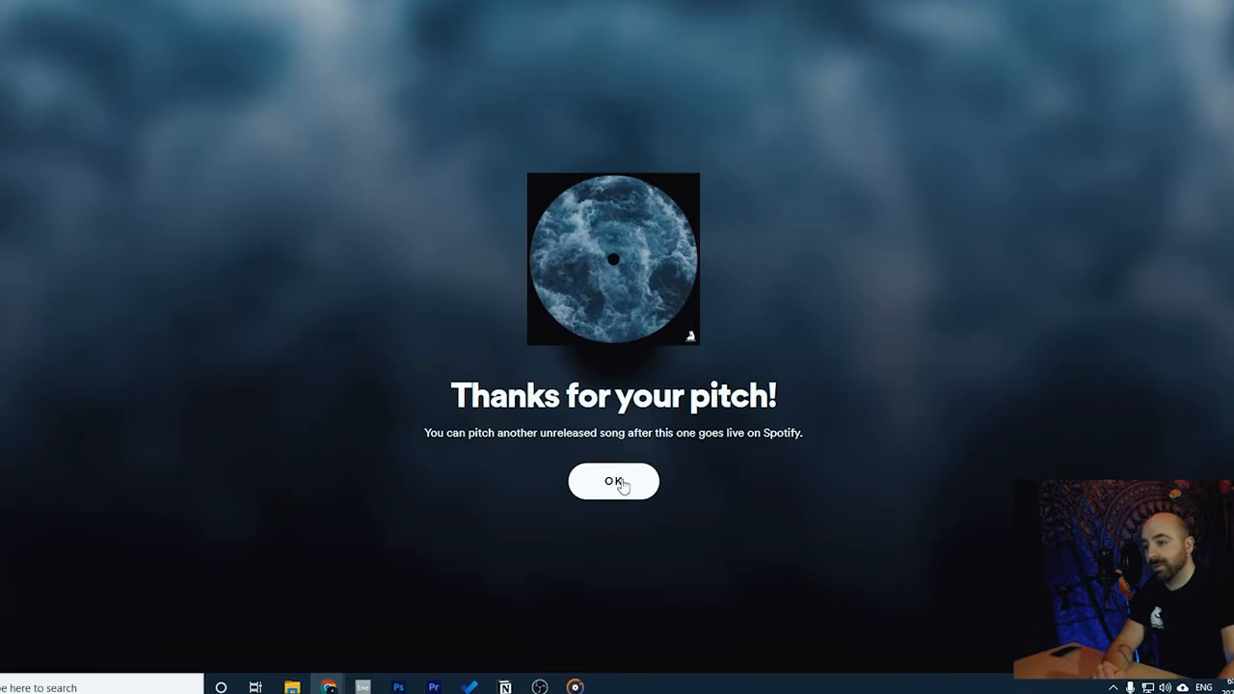
Dismiss the 'Thanks for your pitch' confirmation to show Nemo as pitched
{"action": "left_click", "coordinate": [613, 481]}
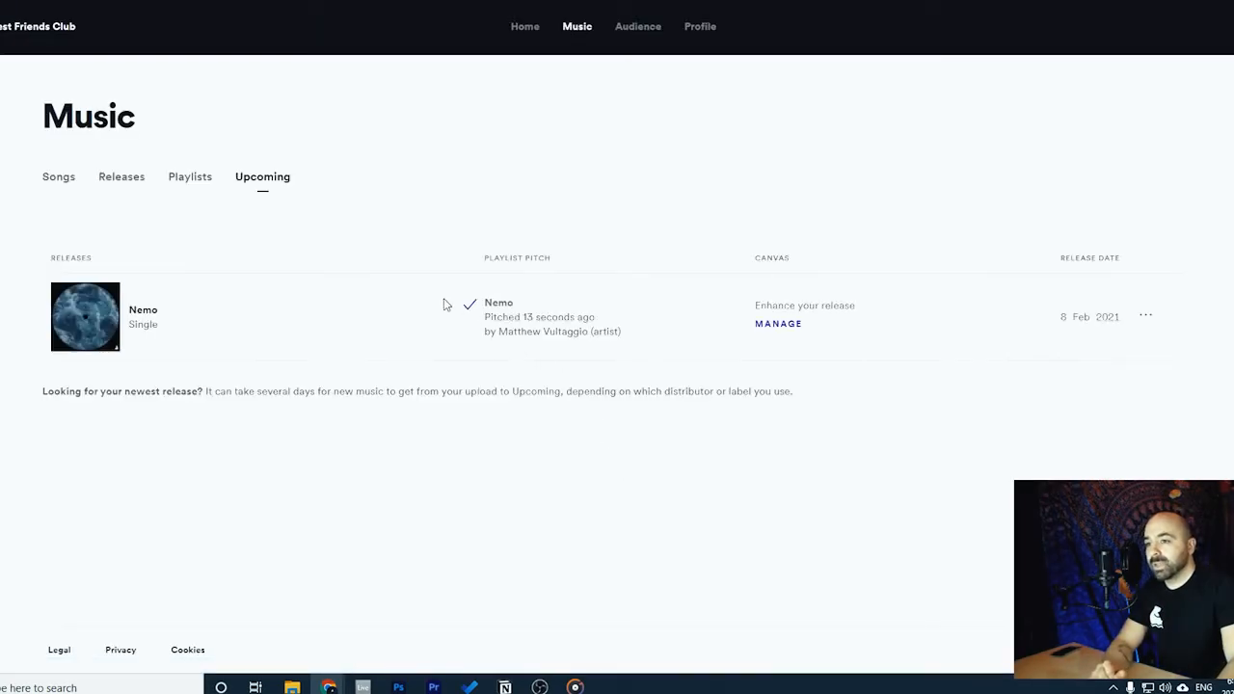
{"action": "left_click", "coordinate": [1146, 316]}
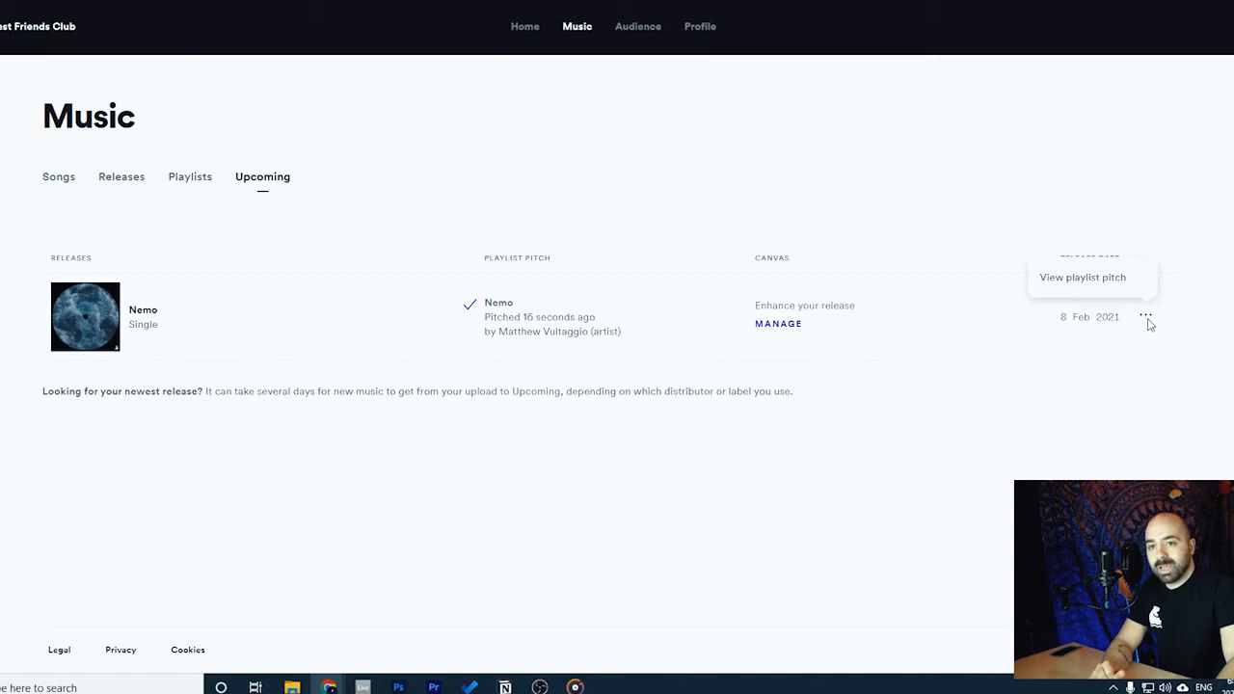
{"action": "left_click", "coordinate": [1082, 278]}
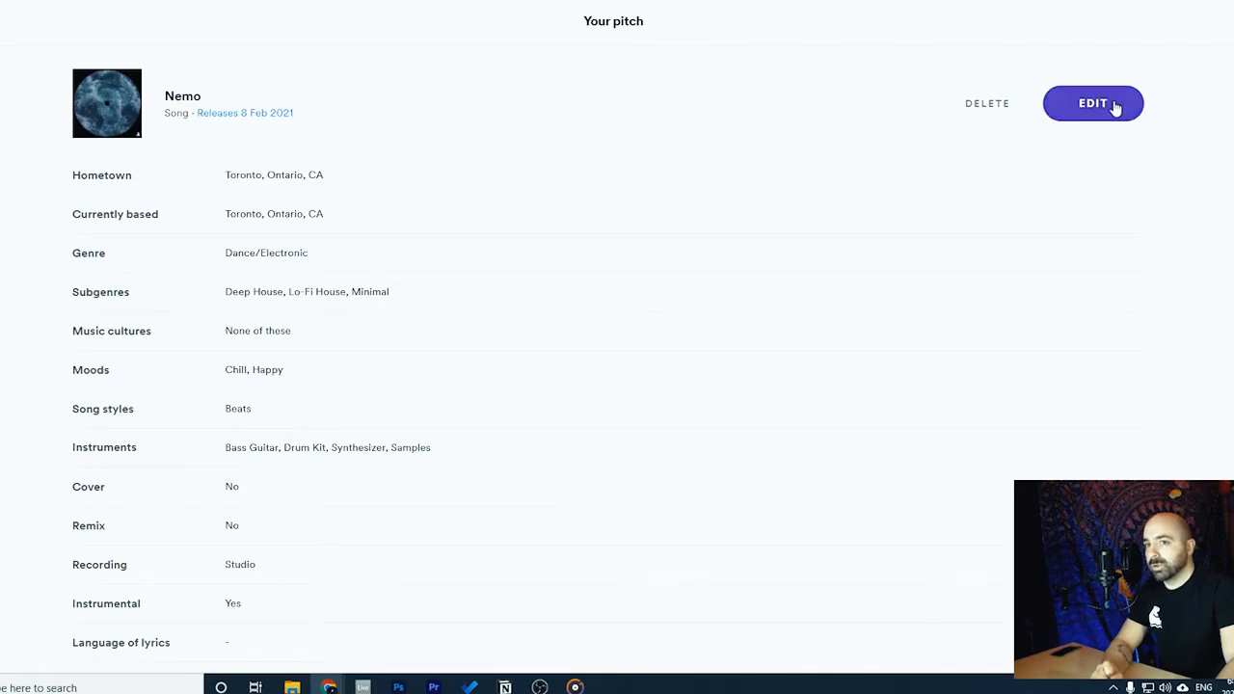
{"action": "scroll", "scroll_direction": "down", "scroll_amount": 3}
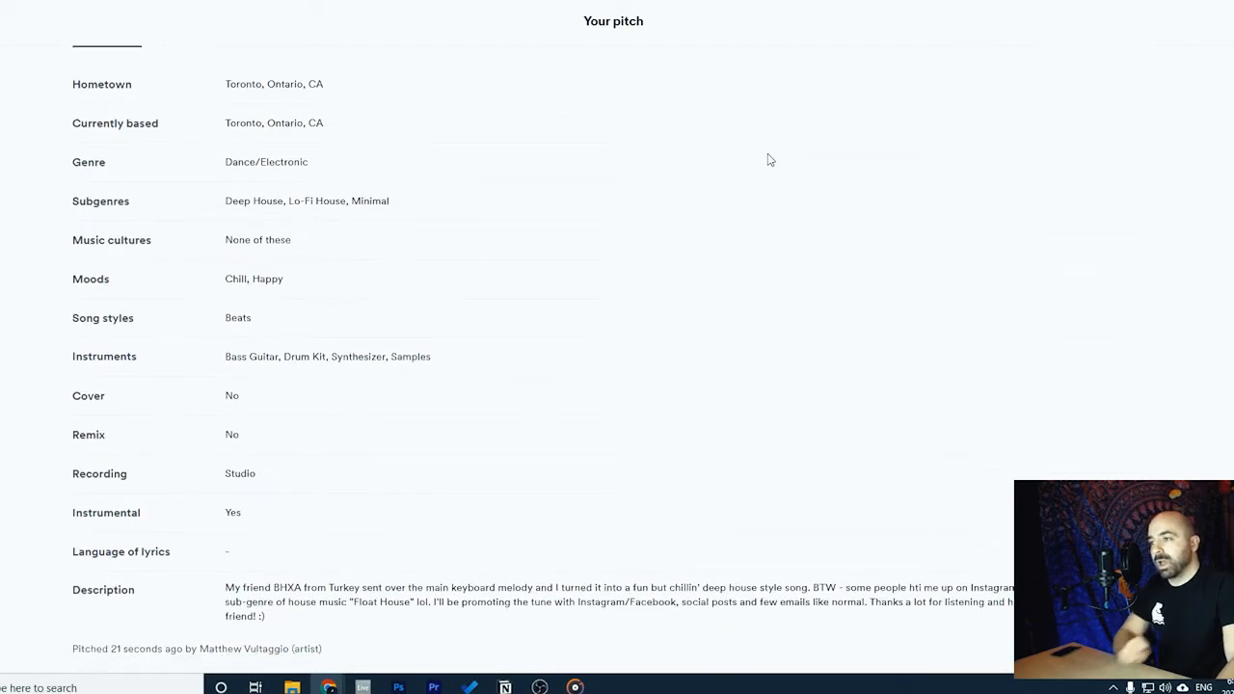
{"action": "scroll", "scroll_direction": "up", "scroll_amount": 3}
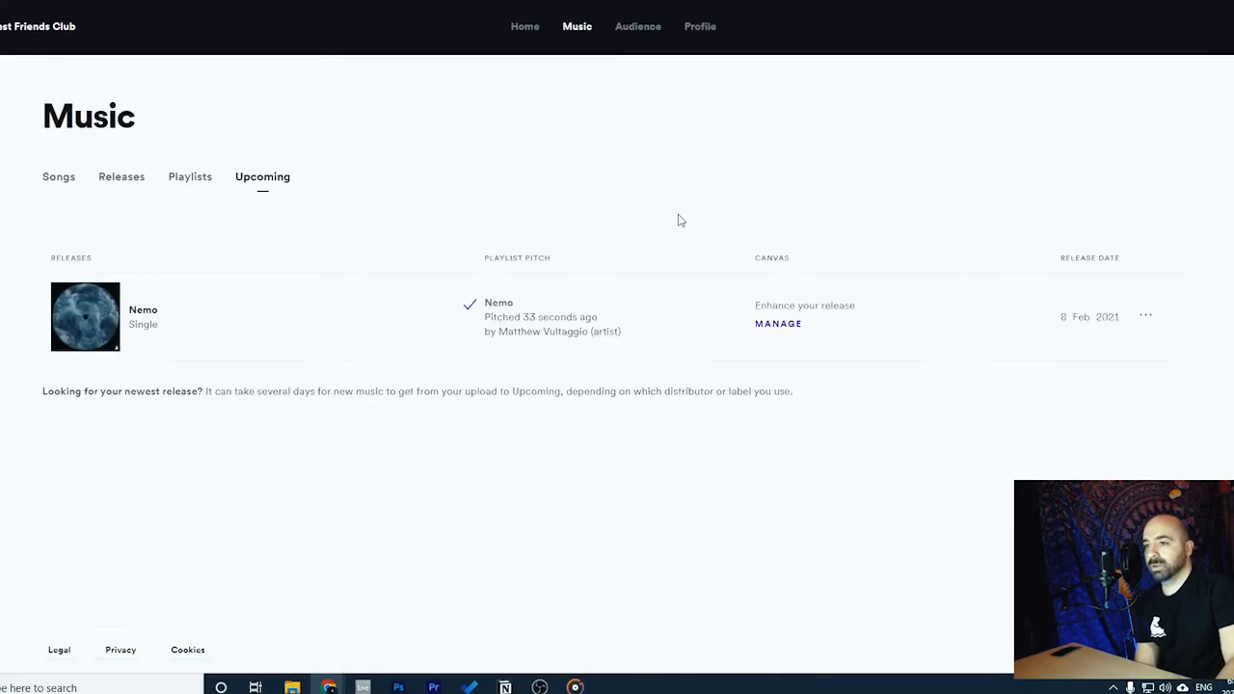
{"action": "mouse_move", "coordinate": [525, 26]}
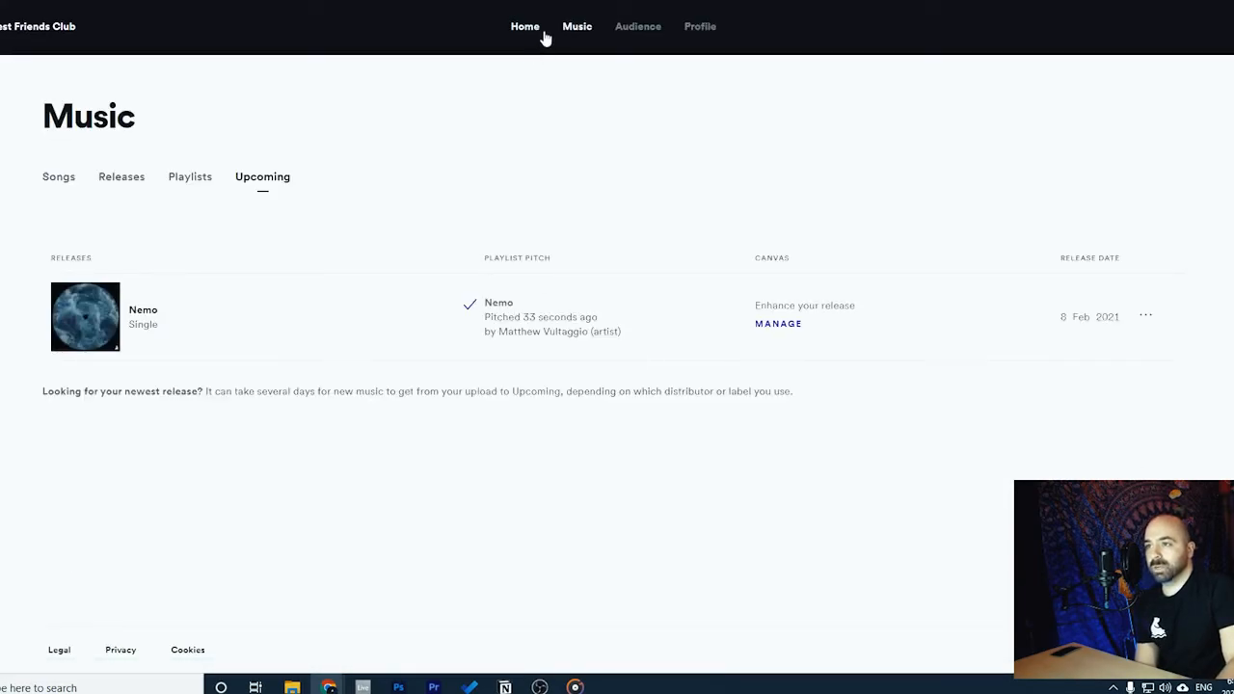
{"action": "left_click", "coordinate": [524, 26]}
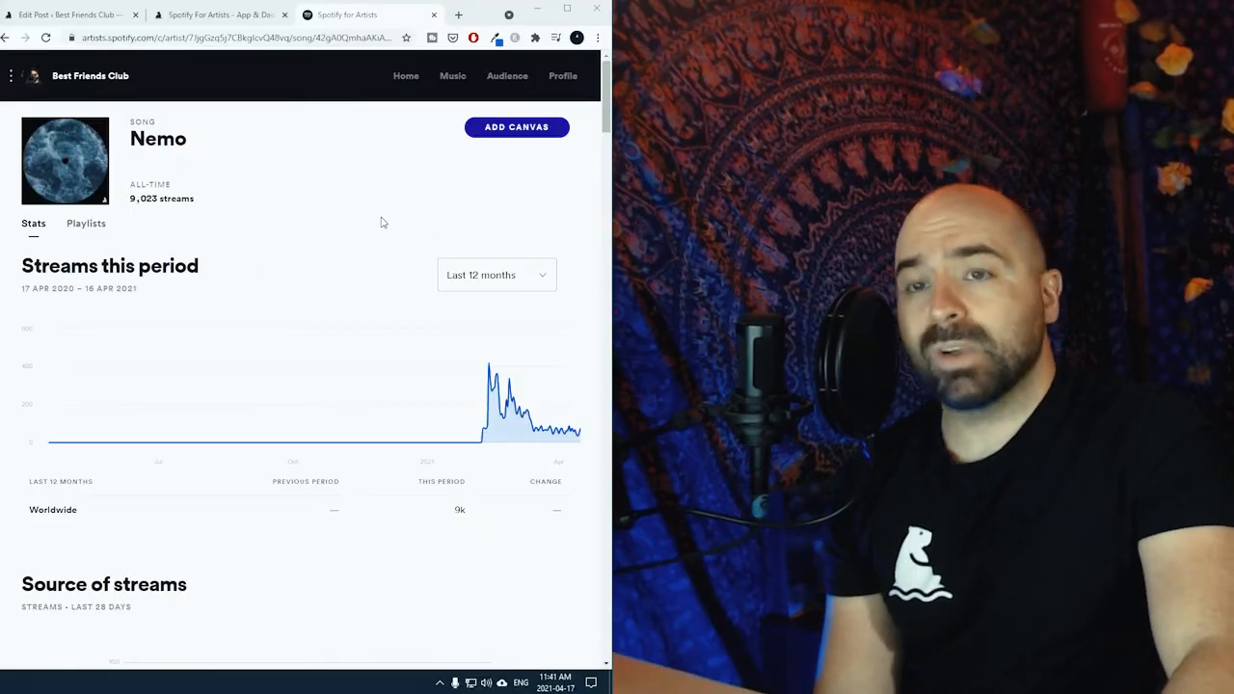
{"action": "mouse_move", "coordinate": [347, 229]}
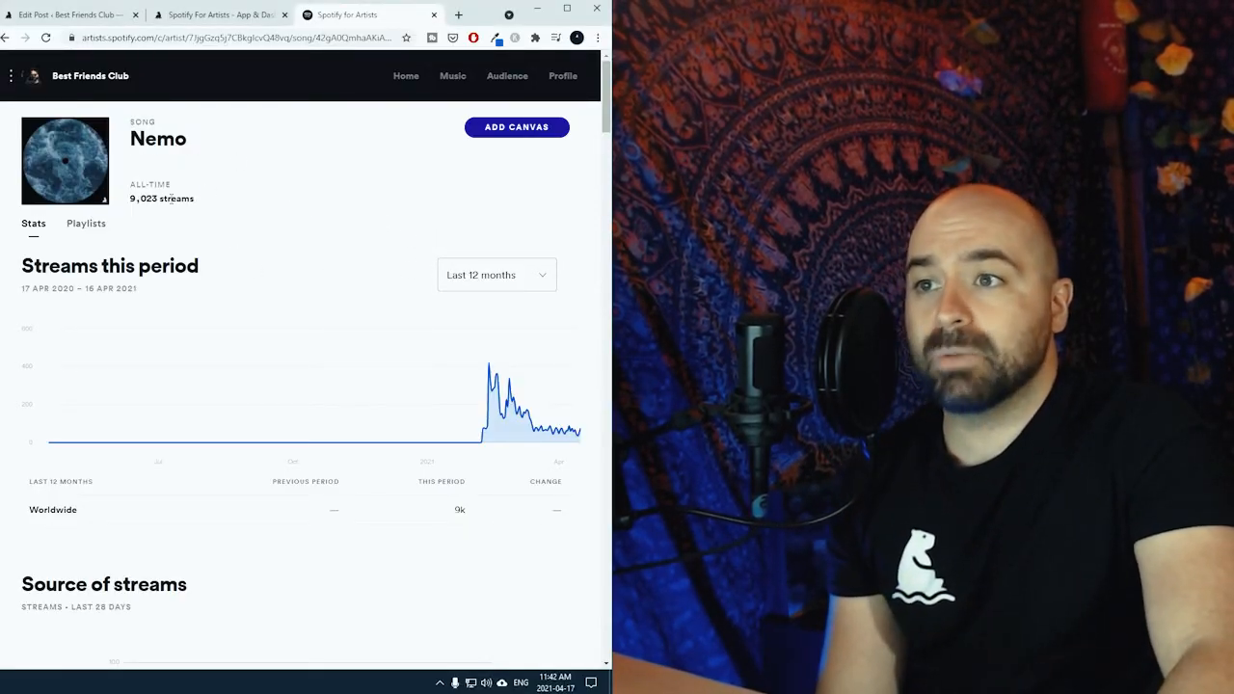
Highlight the 9,023 all-time streams figure on Nemo's stats page
{"action": "double_click", "coordinate": [141, 198]}
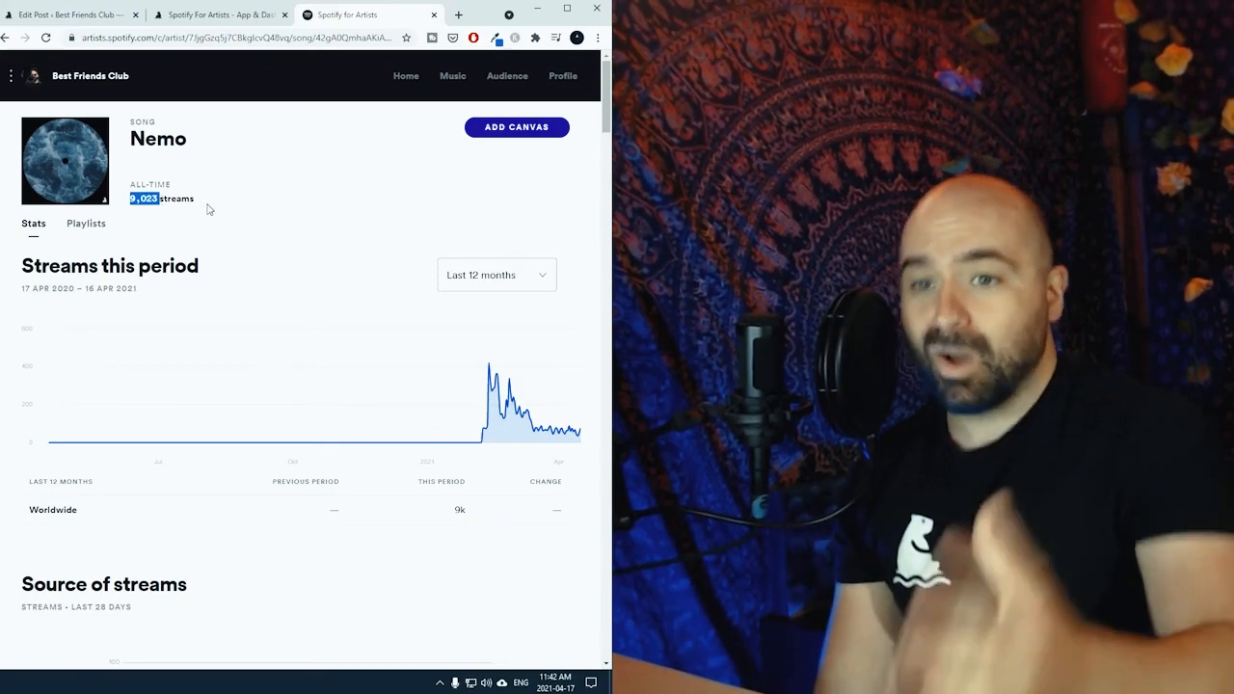
{"action": "mouse_move", "coordinate": [482, 444]}
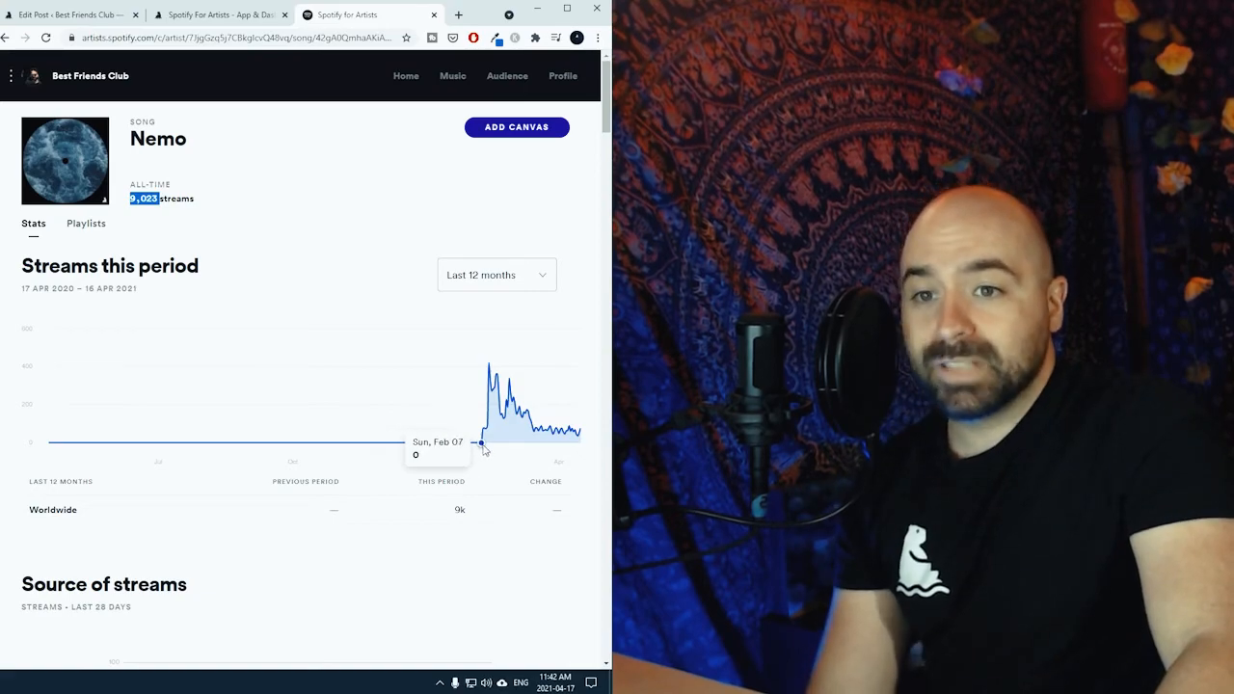
{"action": "mouse_move", "coordinate": [485, 441]}
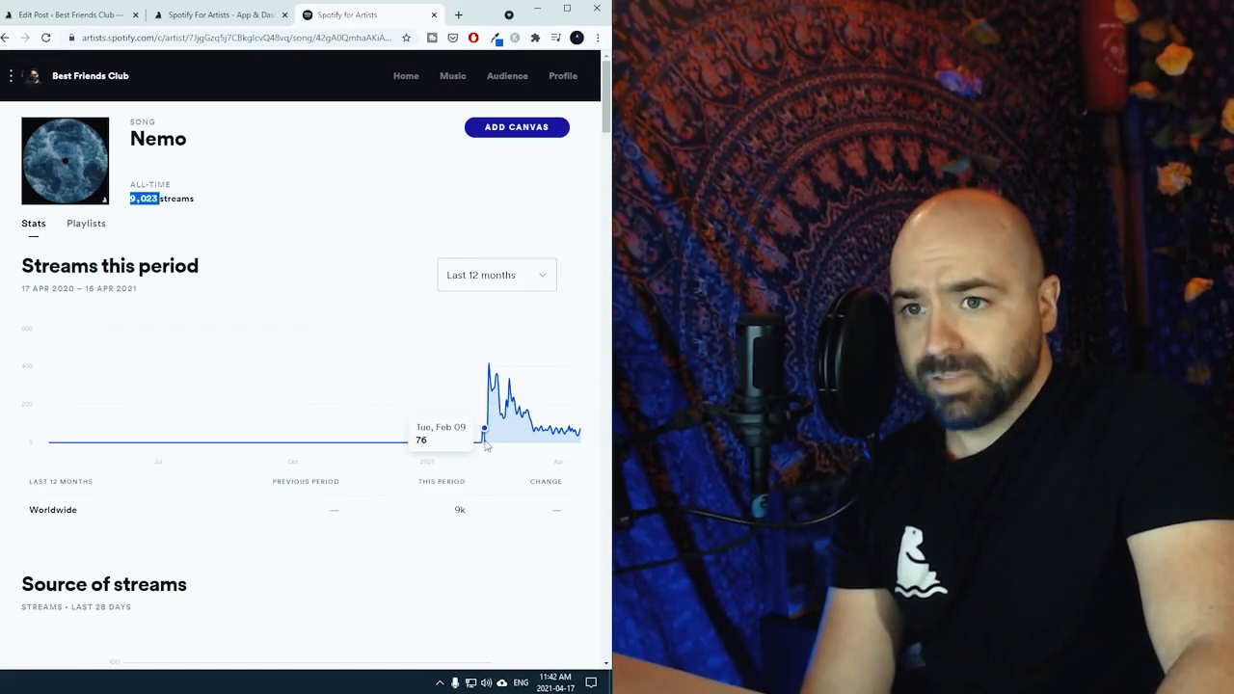
{"action": "mouse_move", "coordinate": [490, 442]}
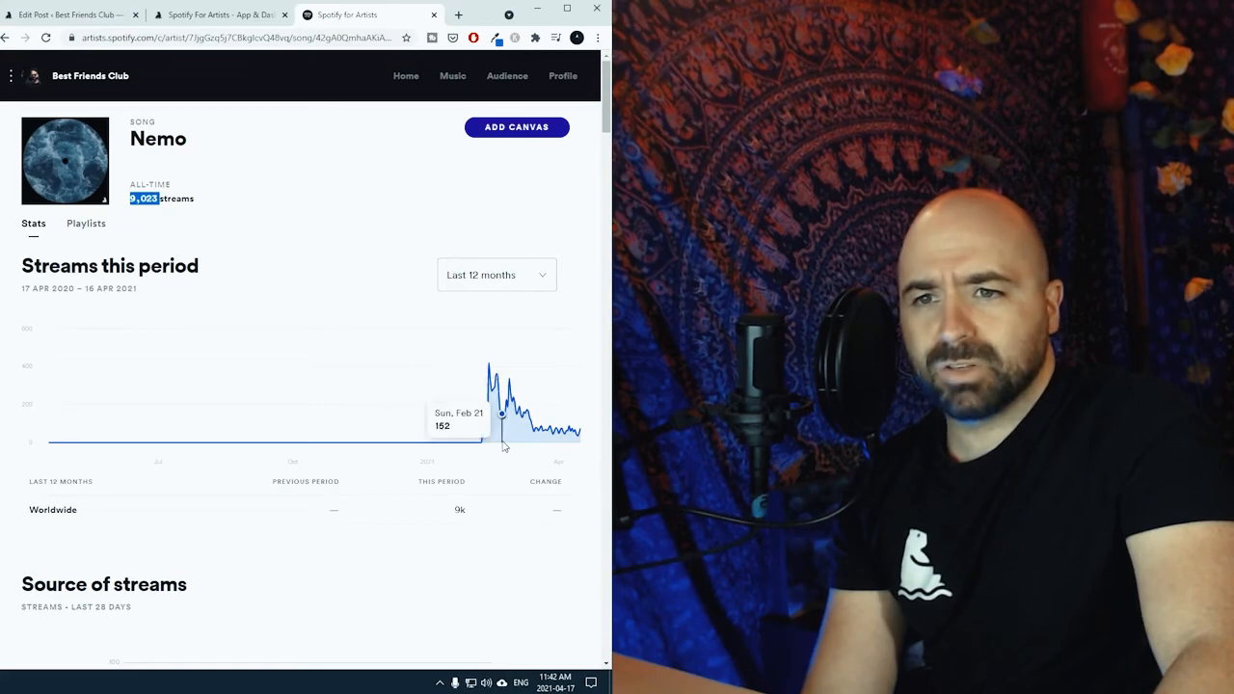
{"action": "mouse_move", "coordinate": [506, 407]}
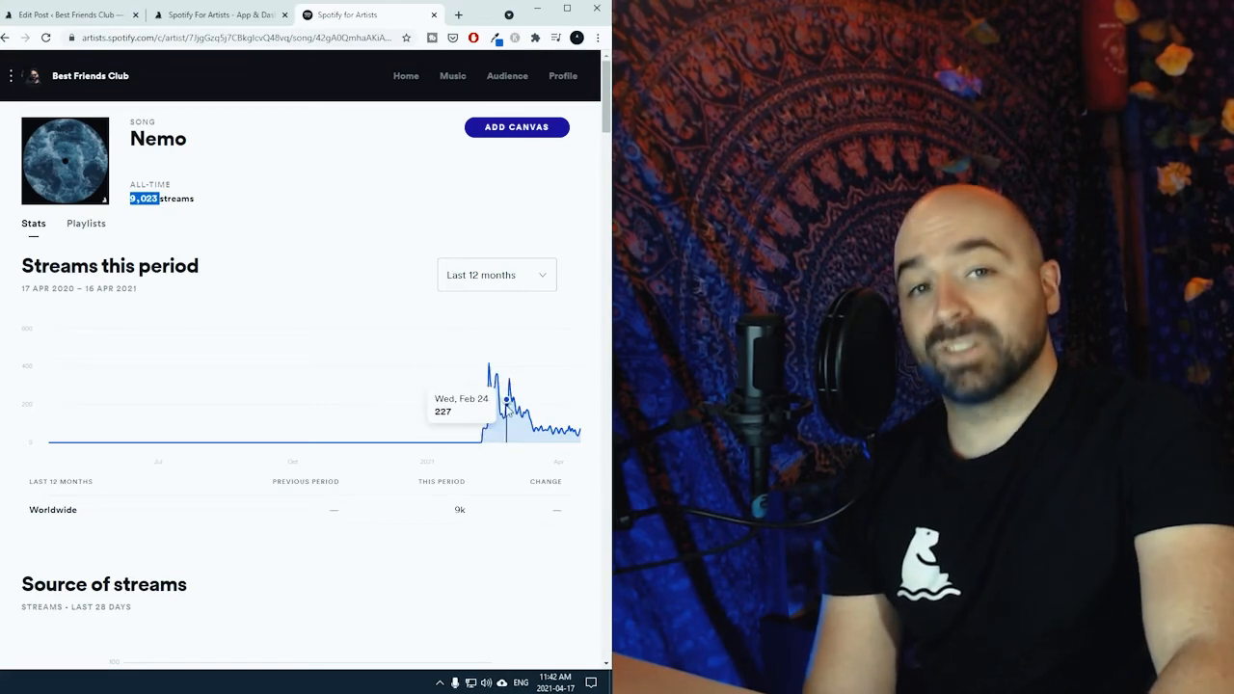
{"action": "mouse_move", "coordinate": [85, 223]}
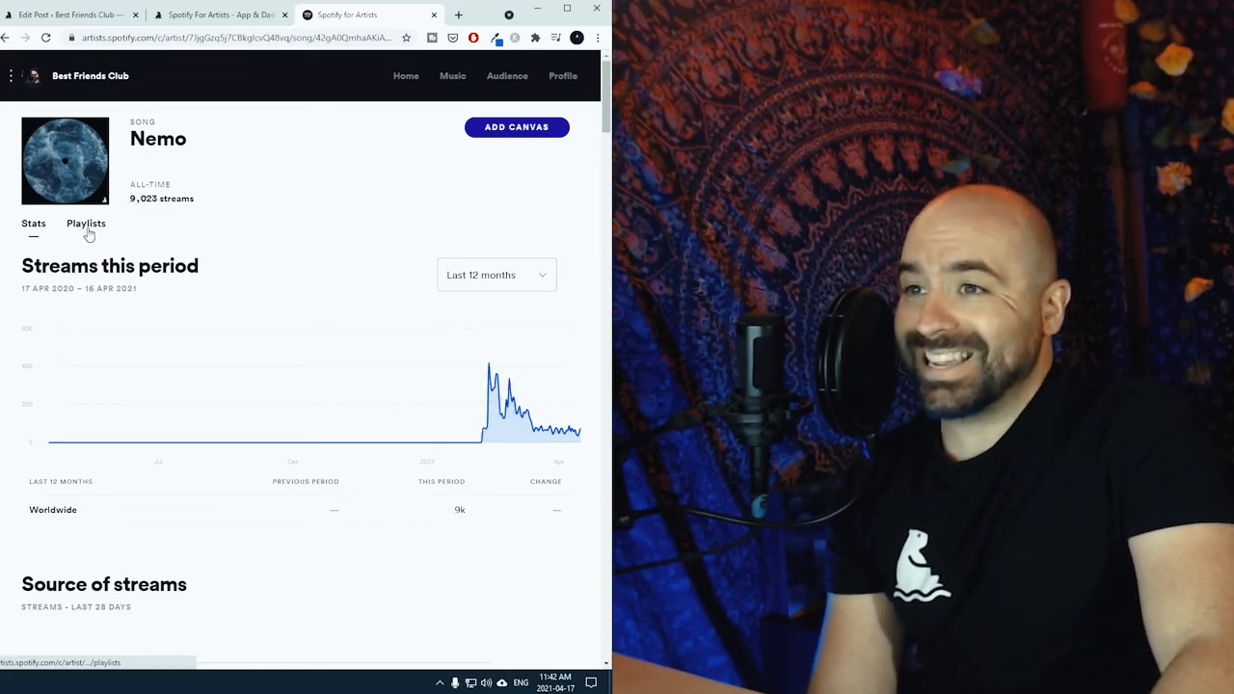
List Nemo's playlist placements since 2015 and scroll through them
{"action": "left_click", "coordinate": [86, 222]}
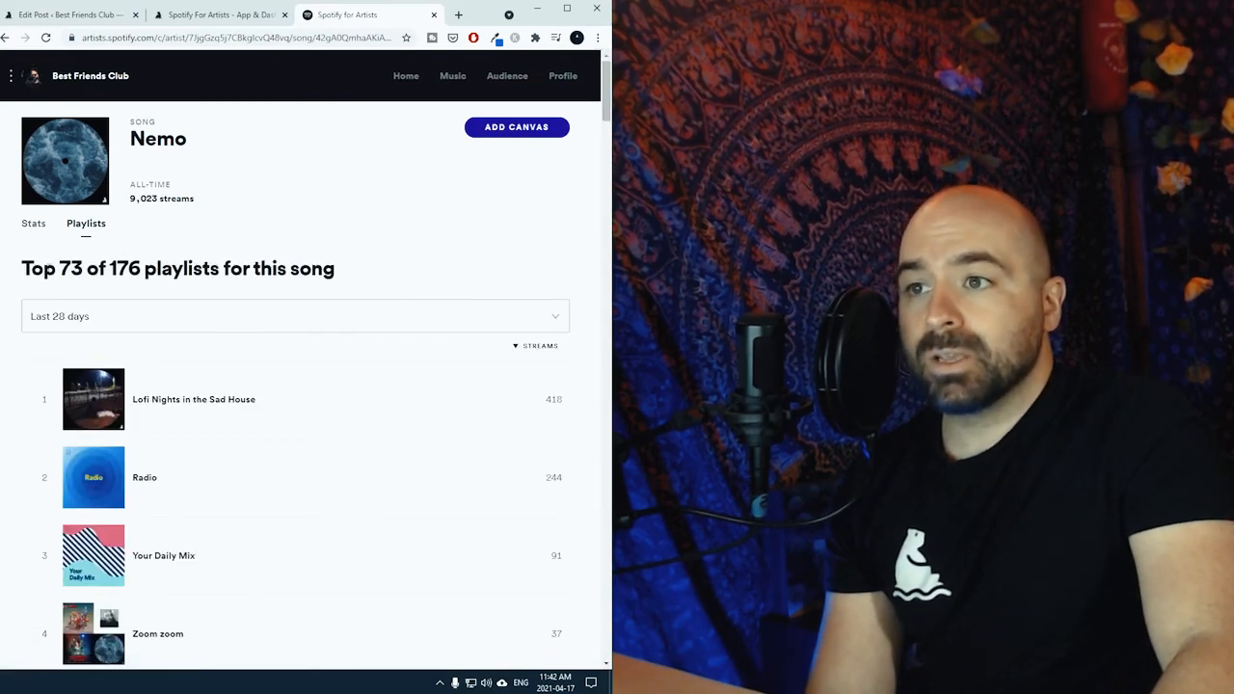
{"action": "left_click", "coordinate": [294, 316]}
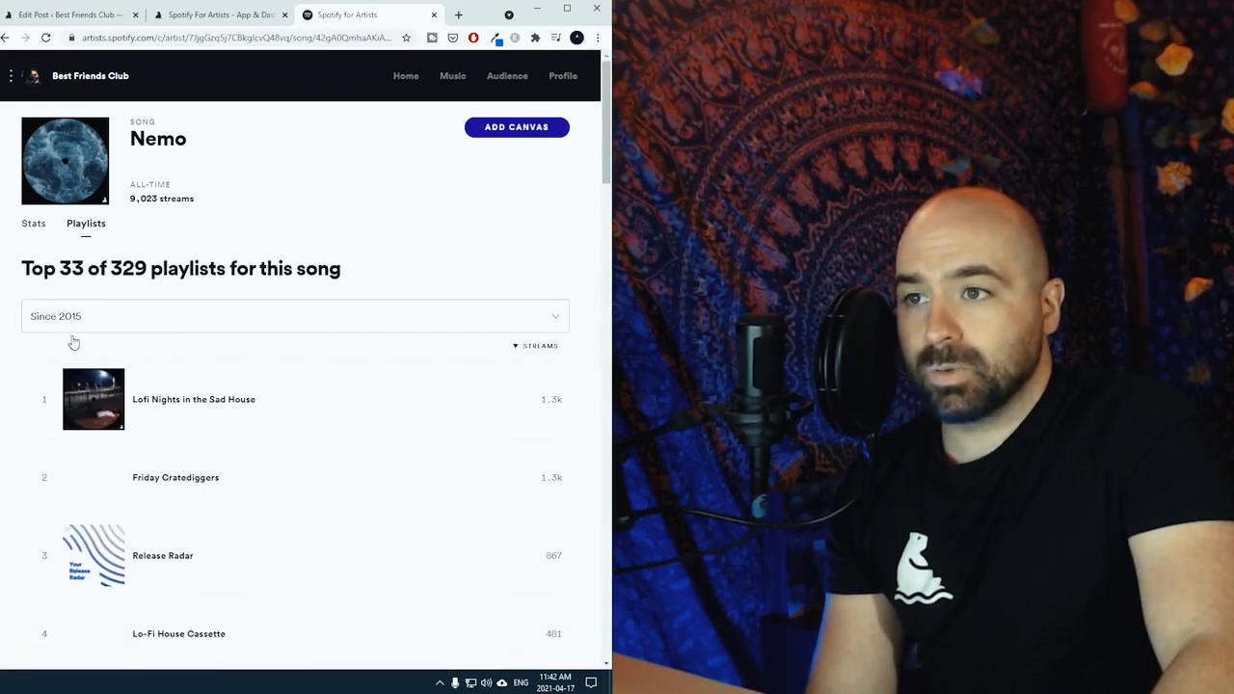
{"action": "mouse_move", "coordinate": [142, 294]}
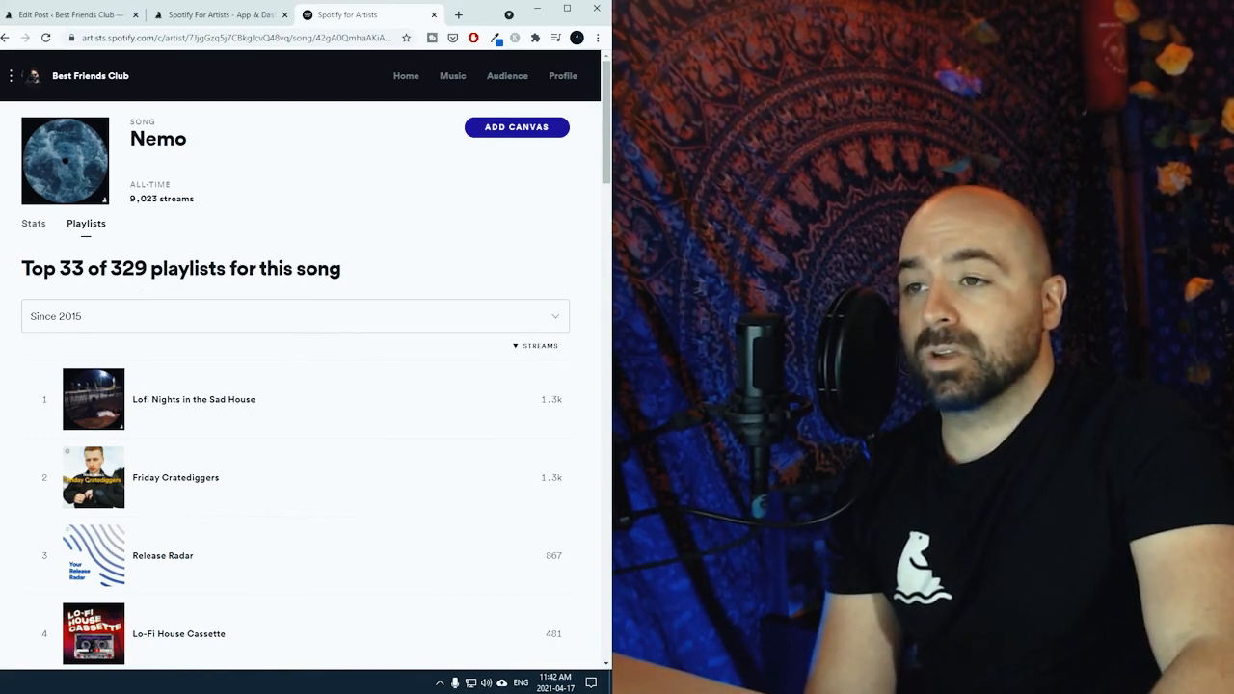
{"action": "scroll", "scroll_direction": "down", "scroll_amount": 3}
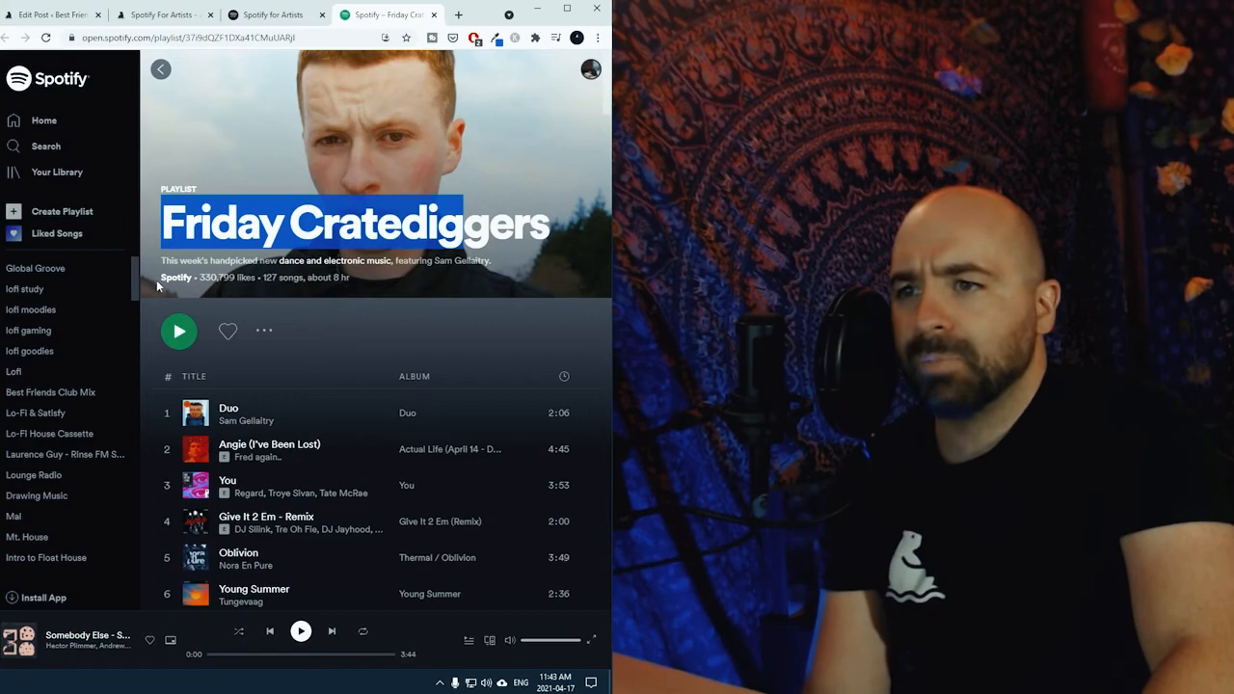
{"action": "mouse_move", "coordinate": [323, 302]}
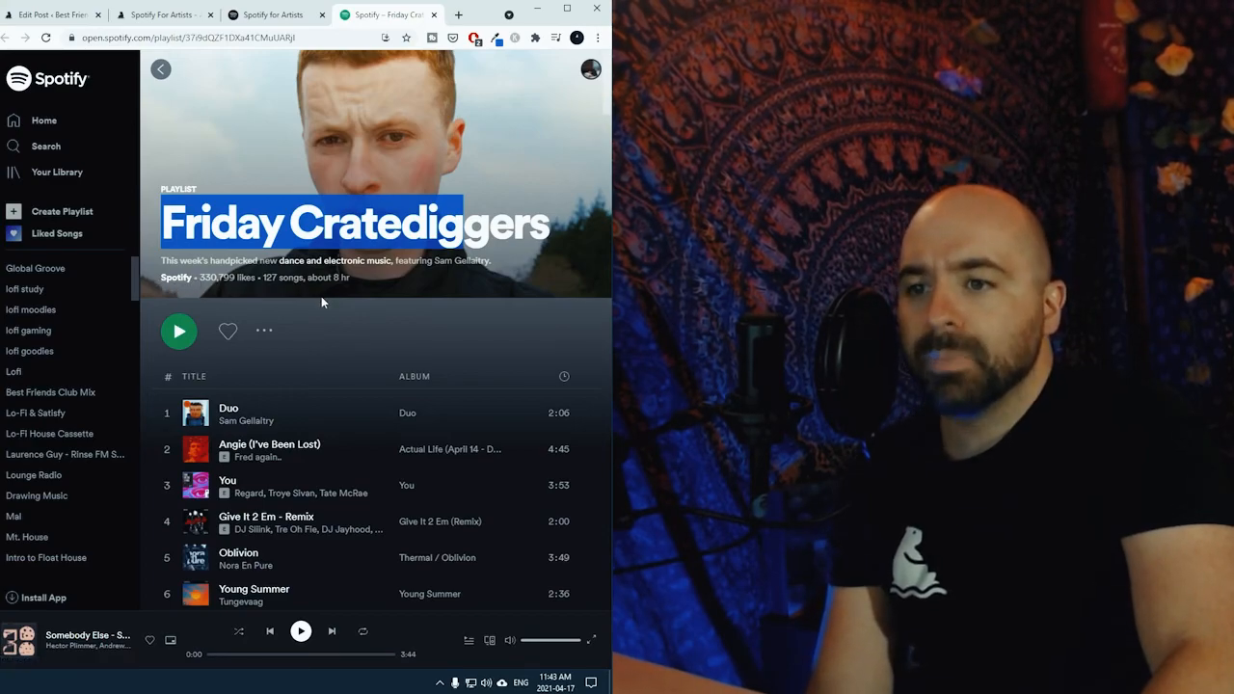